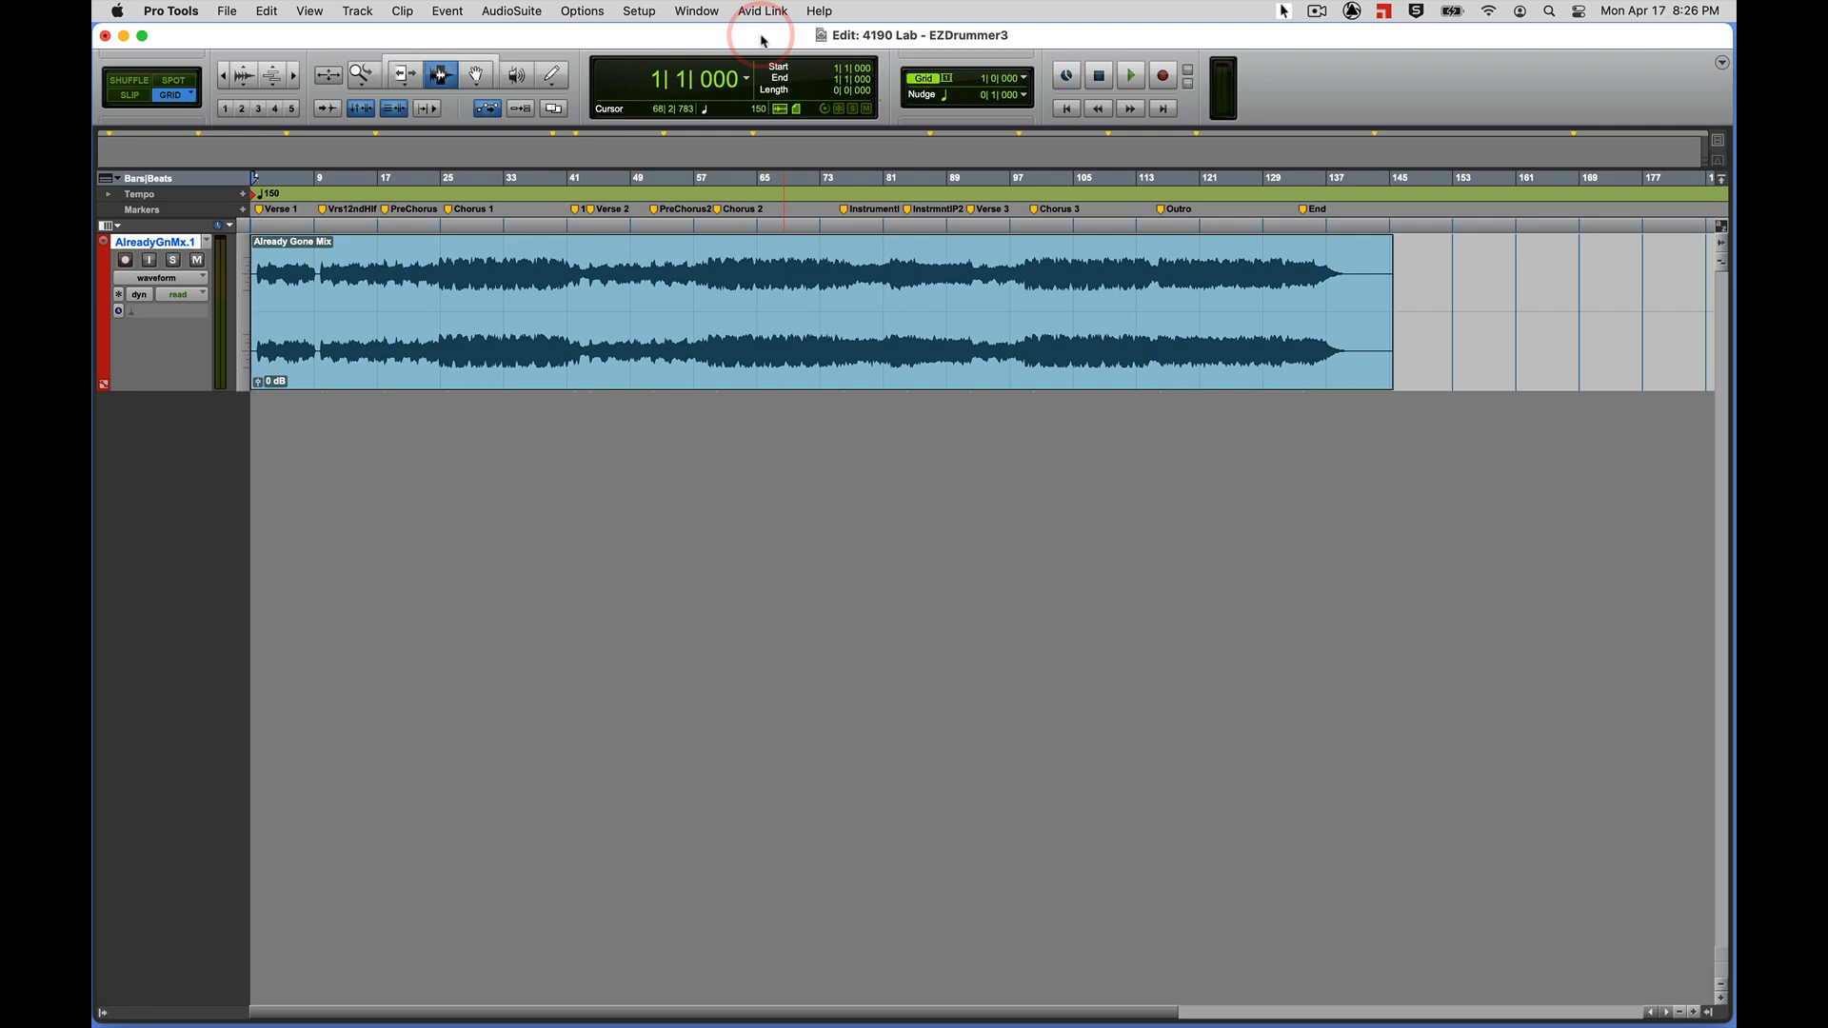
Briefly play back the song mix and stop it
left_click(1129, 74)
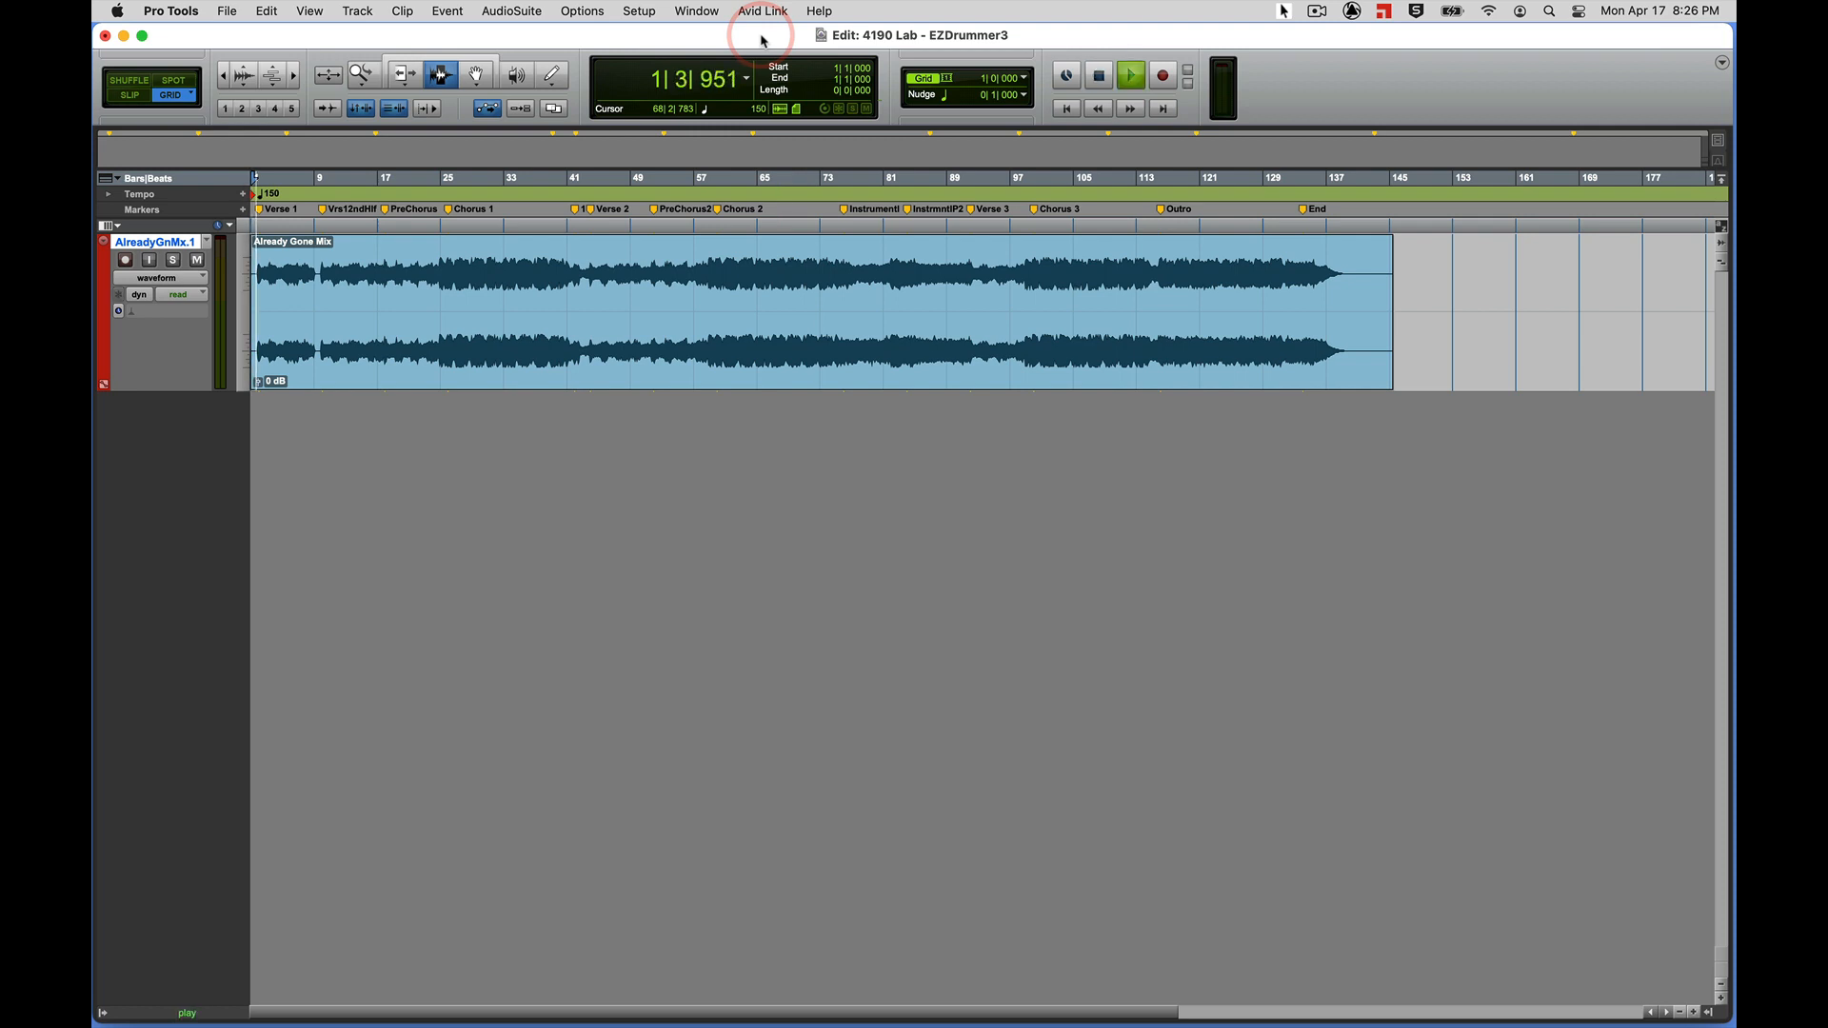
left_click(1129, 74)
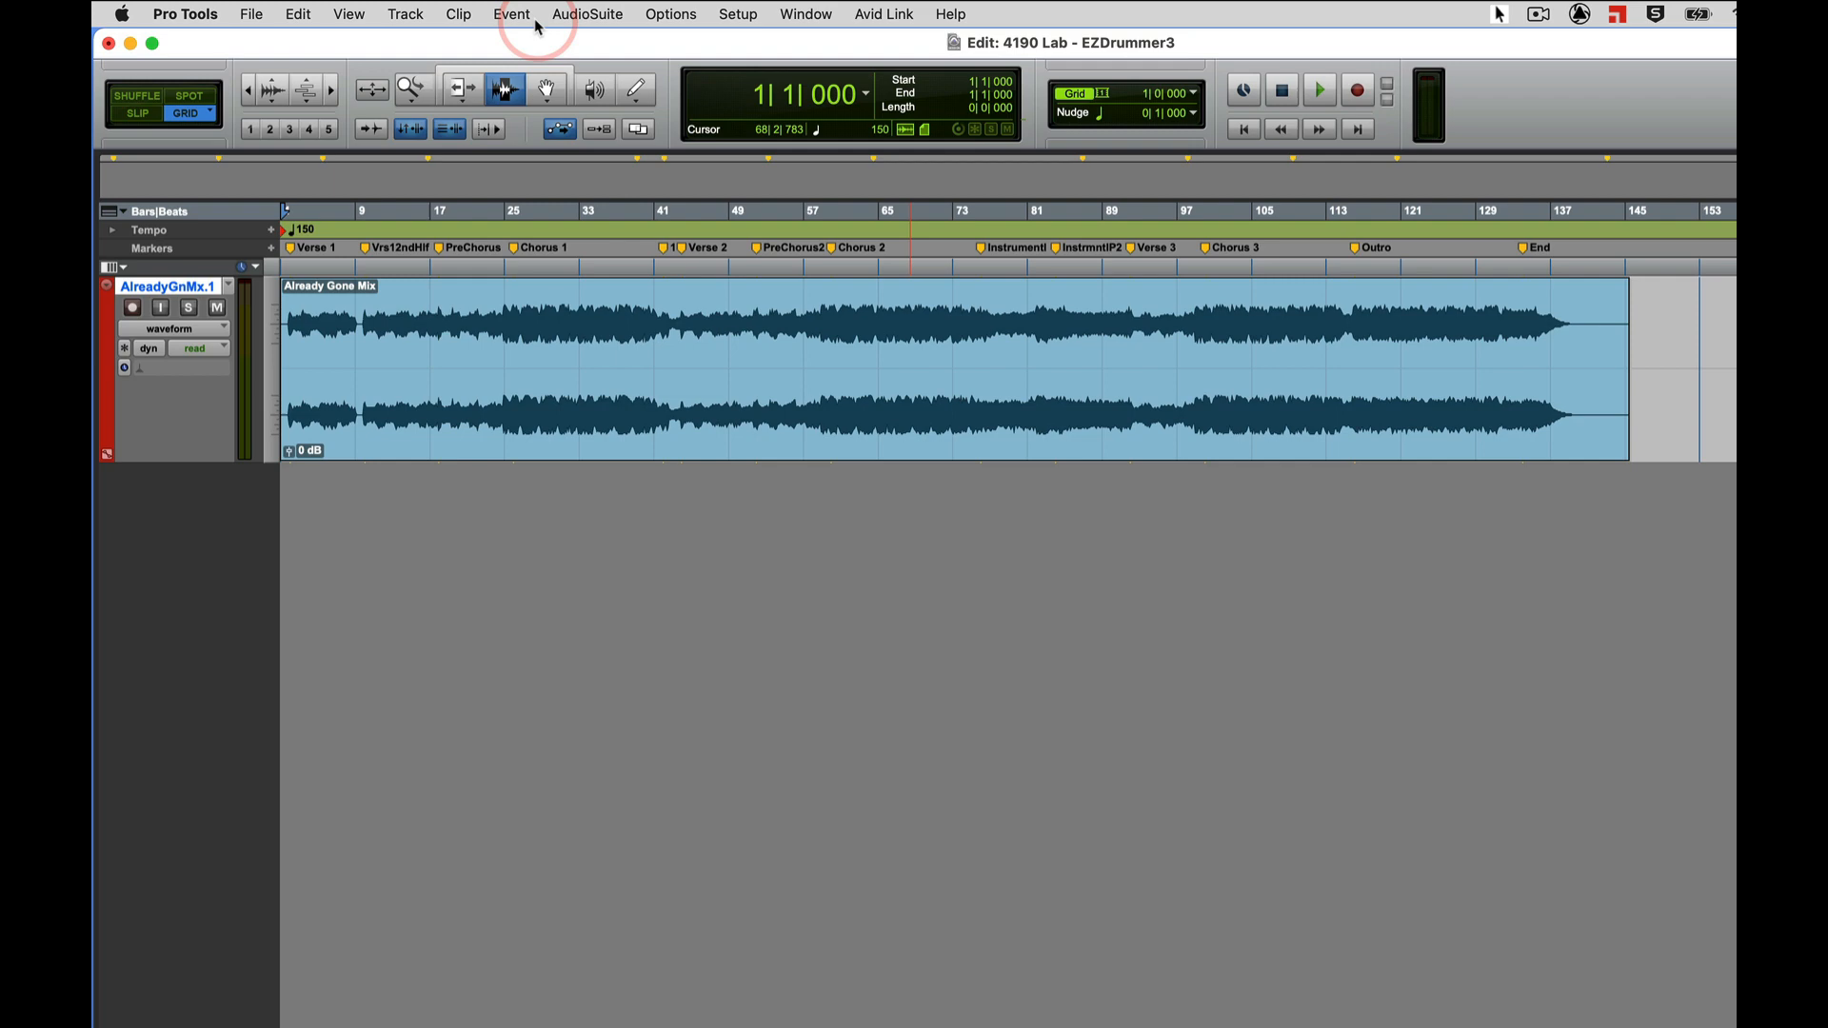
Create a new stereo instrument track via Track > New
left_click(429, 14)
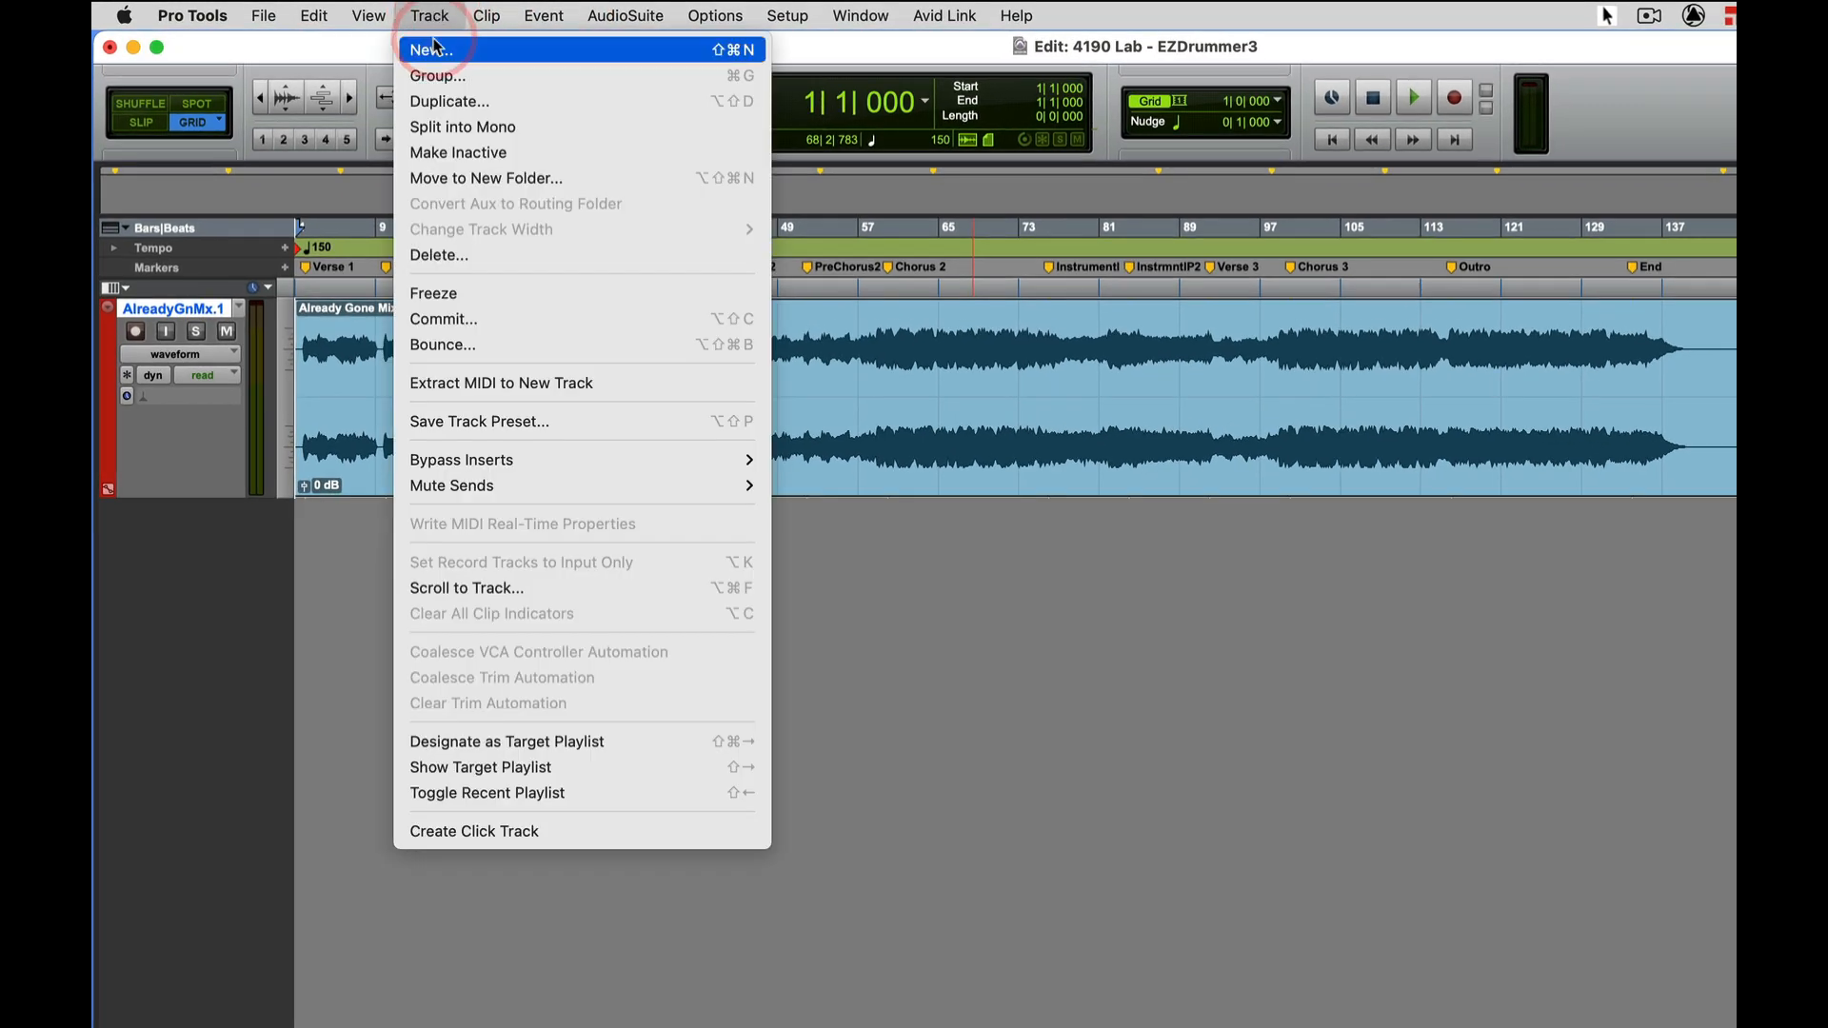
left_click(432, 49)
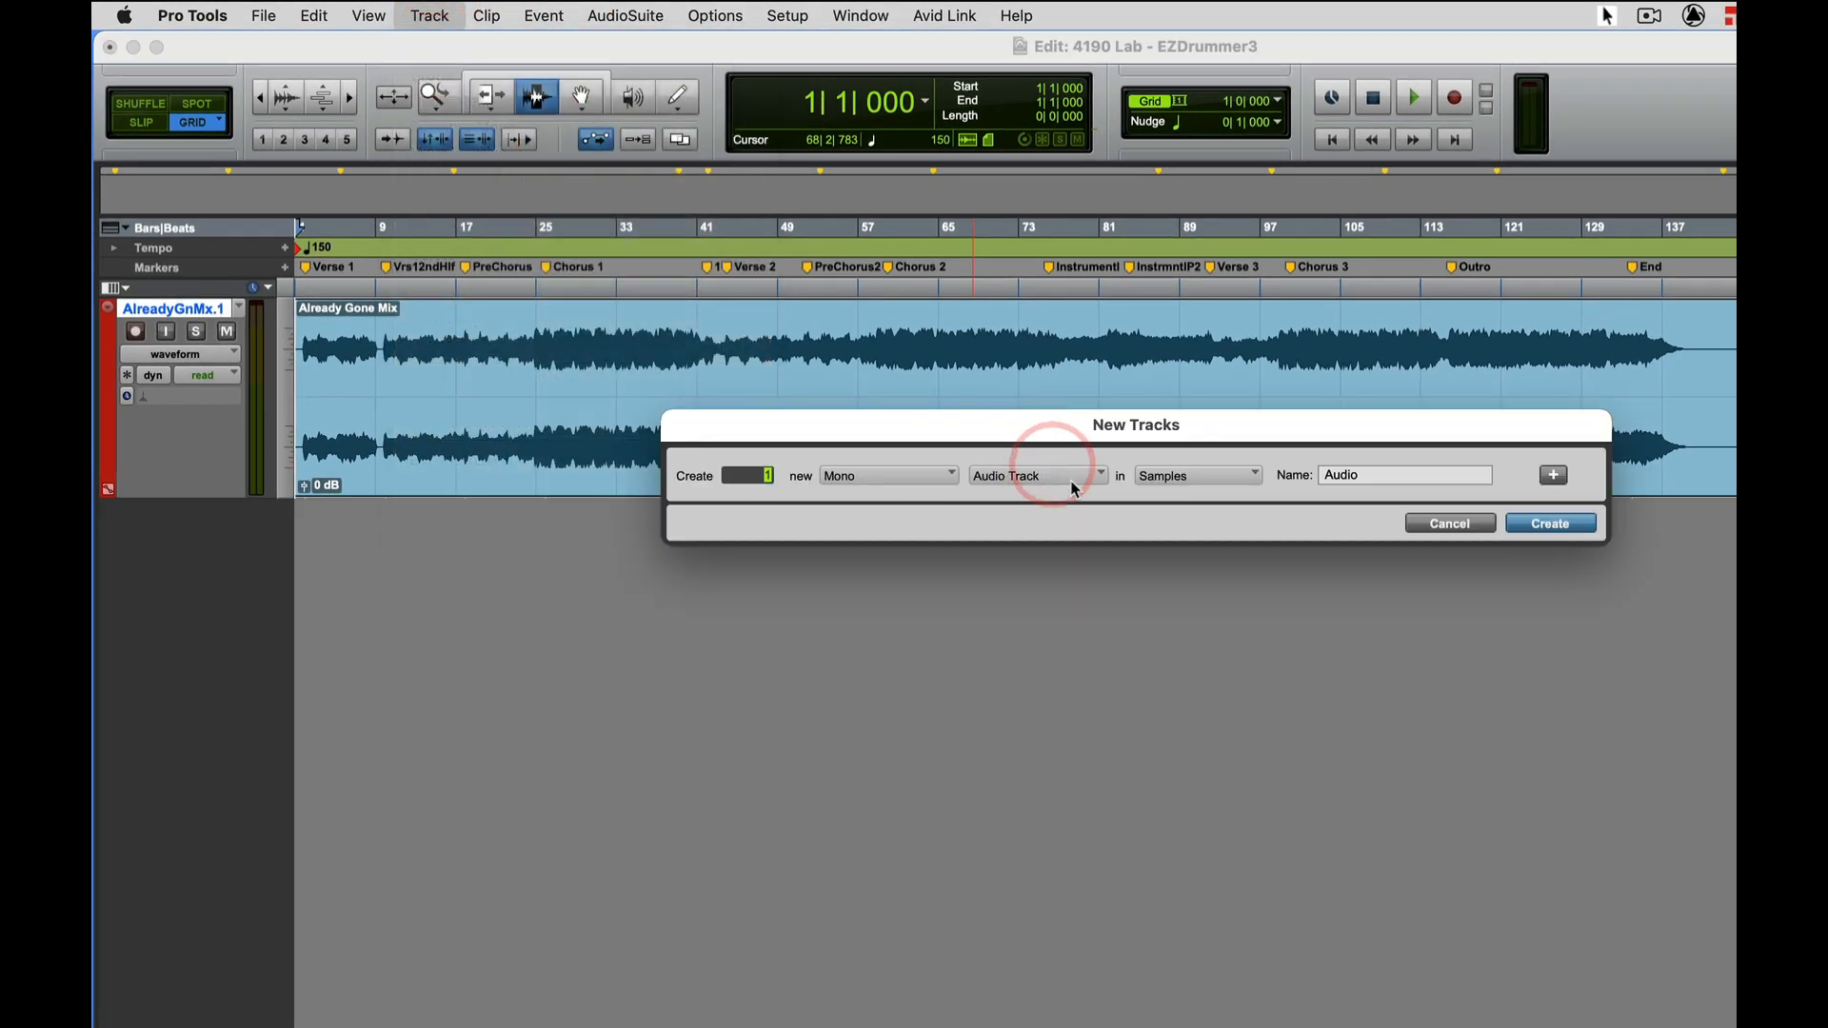
left_click(887, 474)
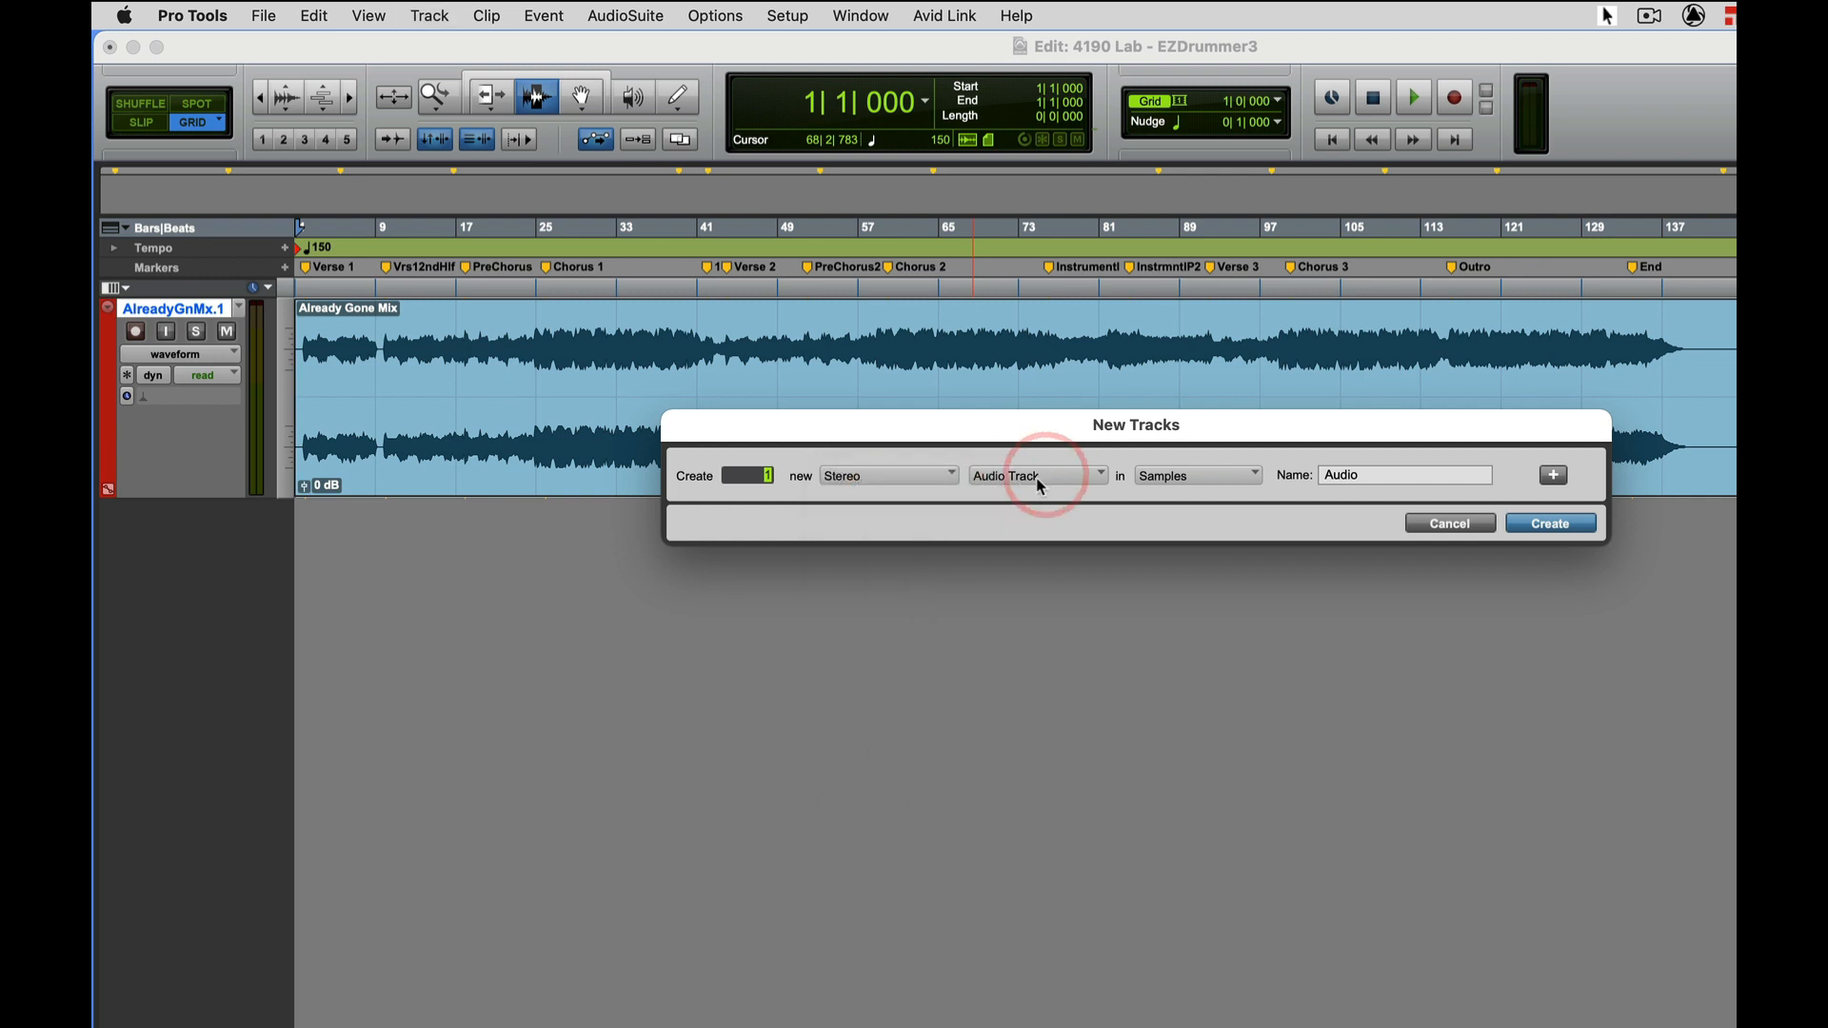
left_click(1036, 475)
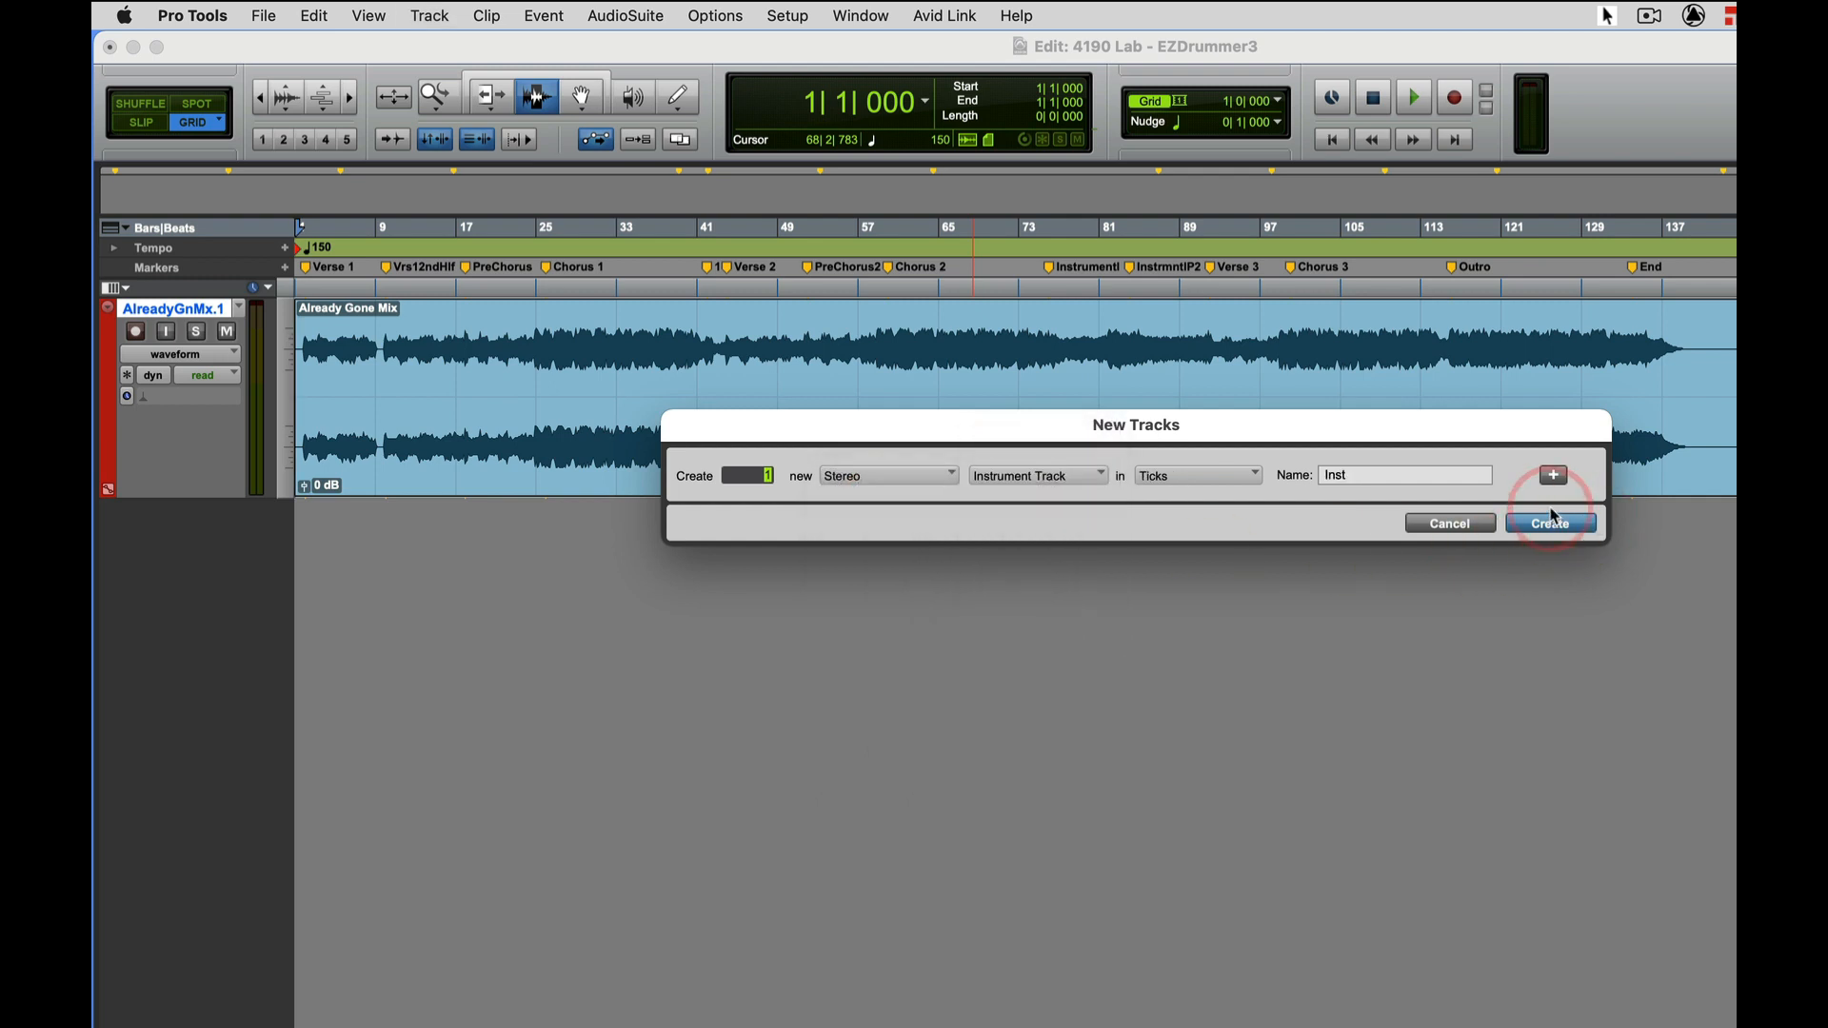
left_click(1552, 522)
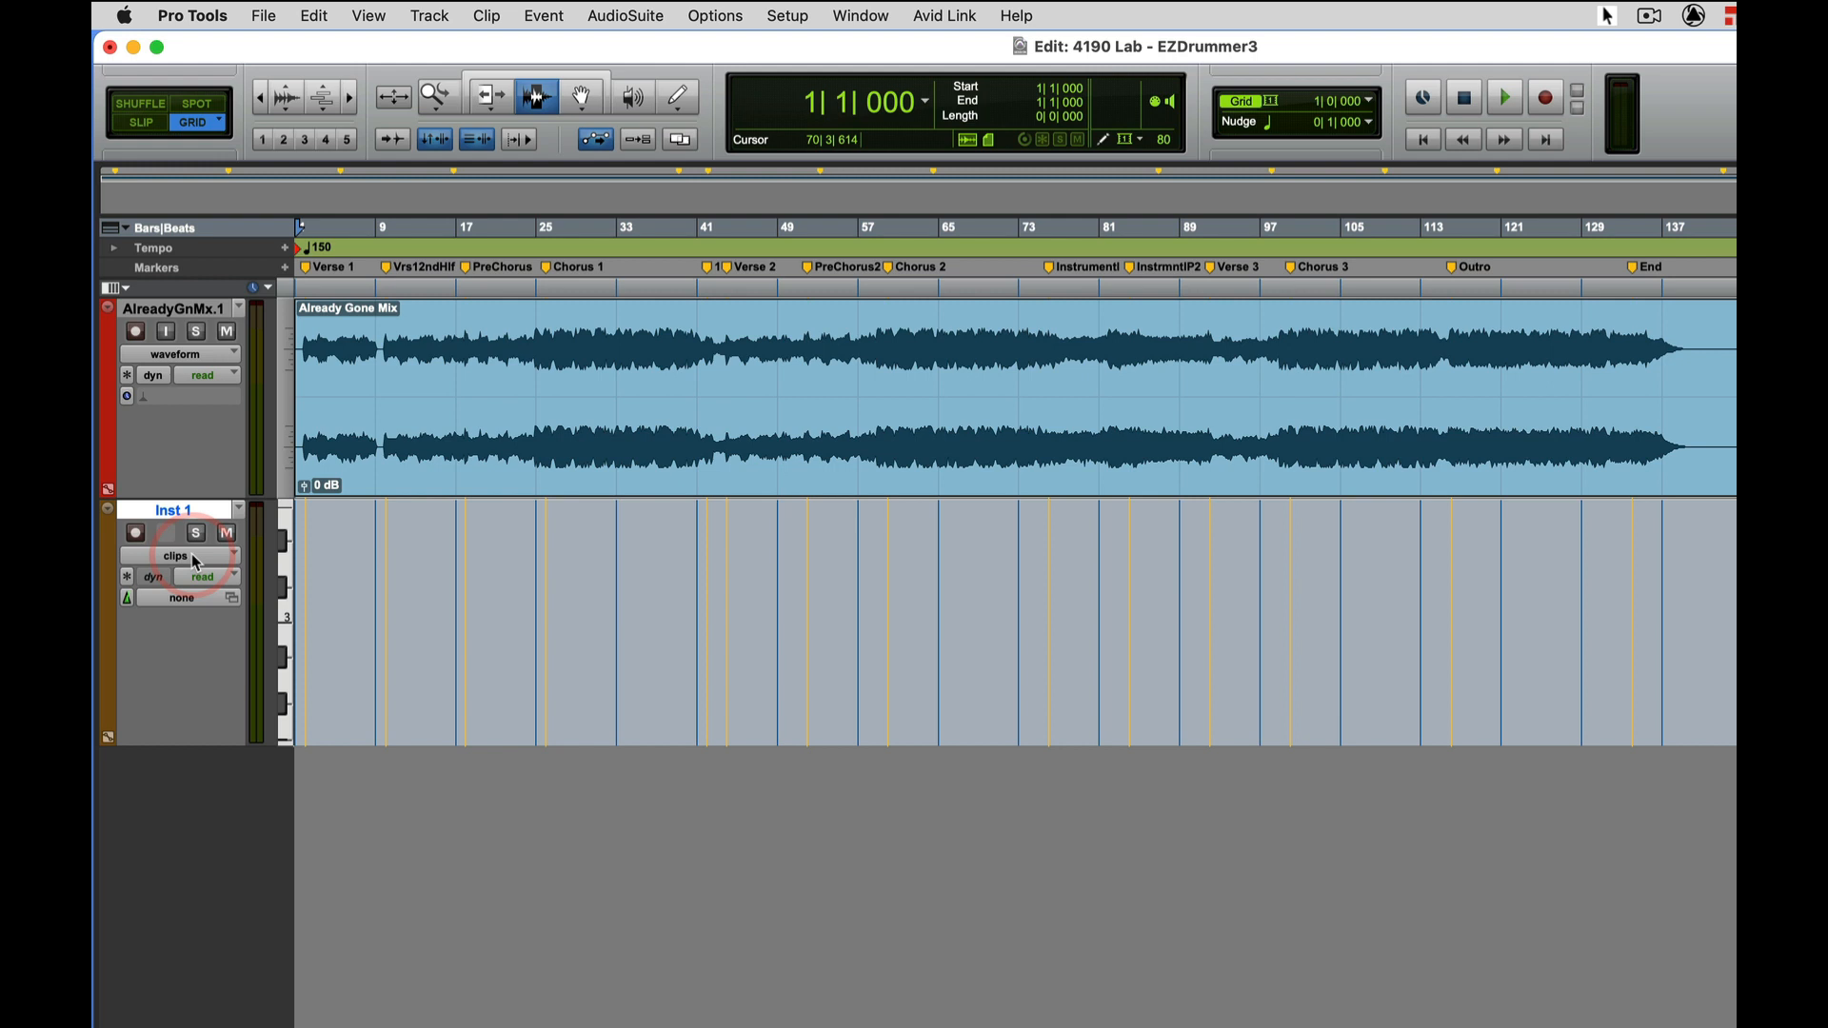
Rename the 'Inst 1' track to 'EZDRUMS'
double_click(172, 510)
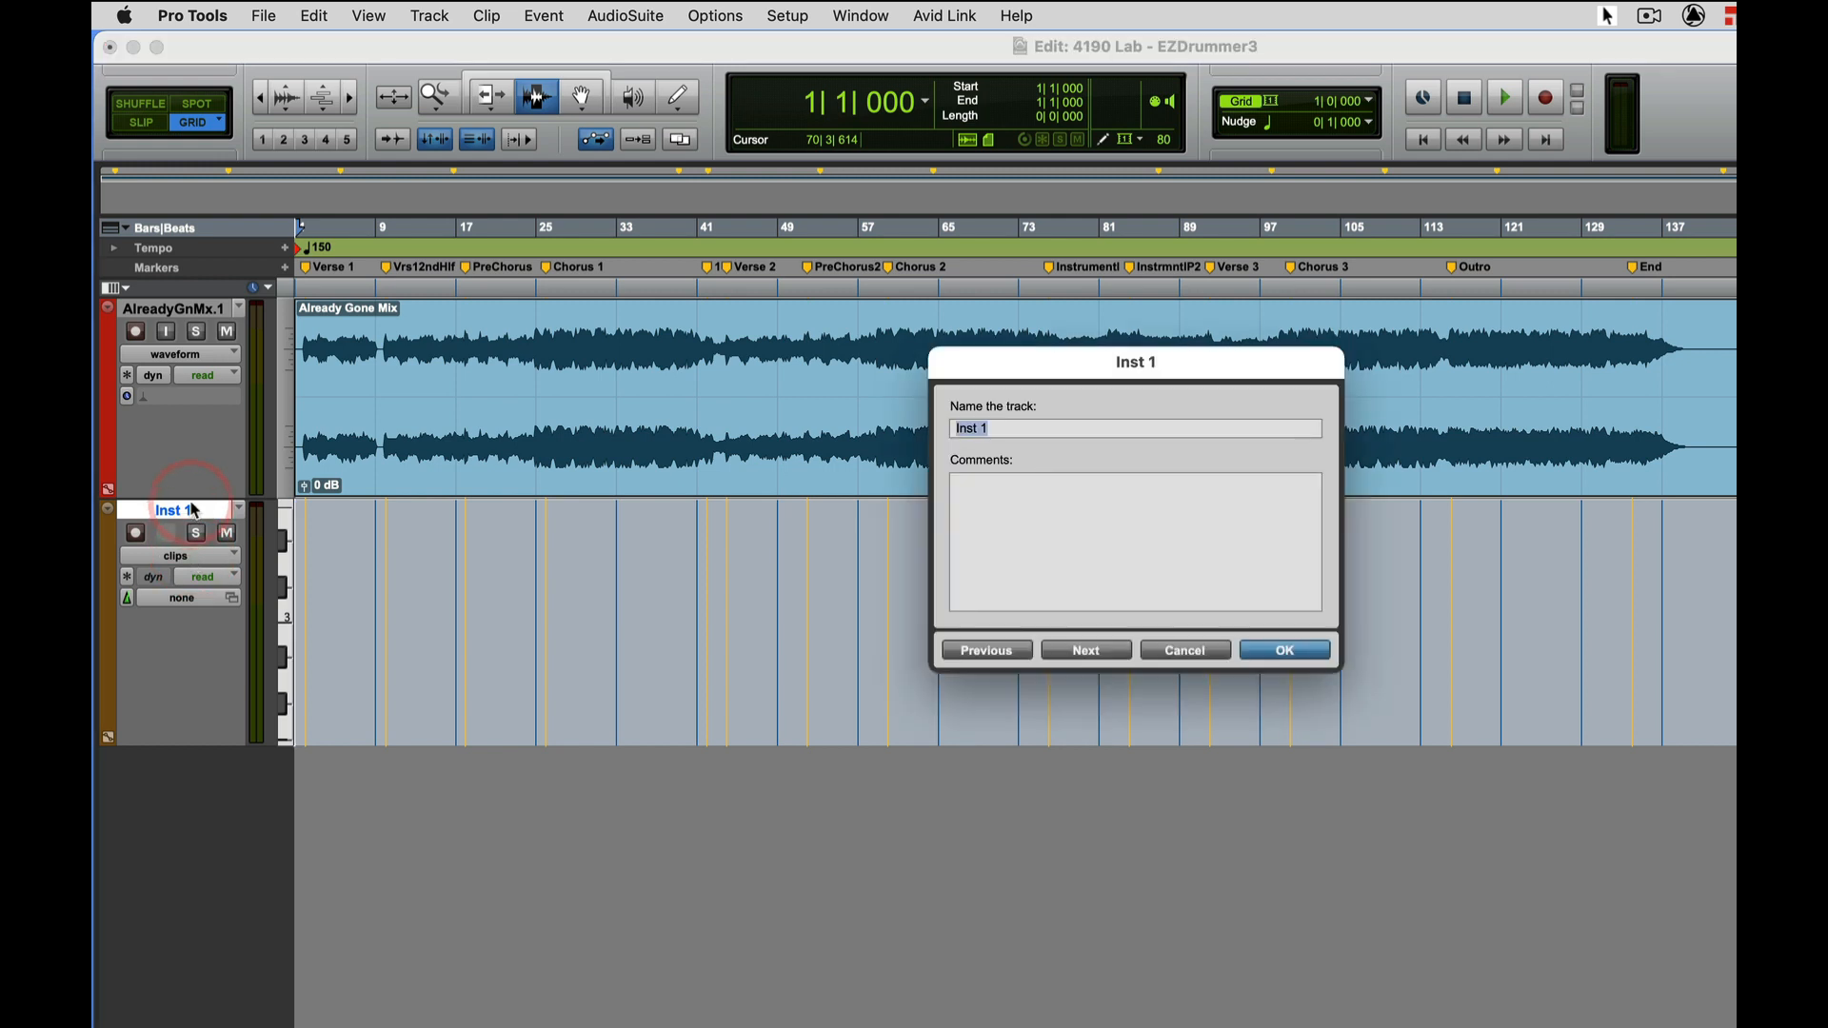
type("EZ")
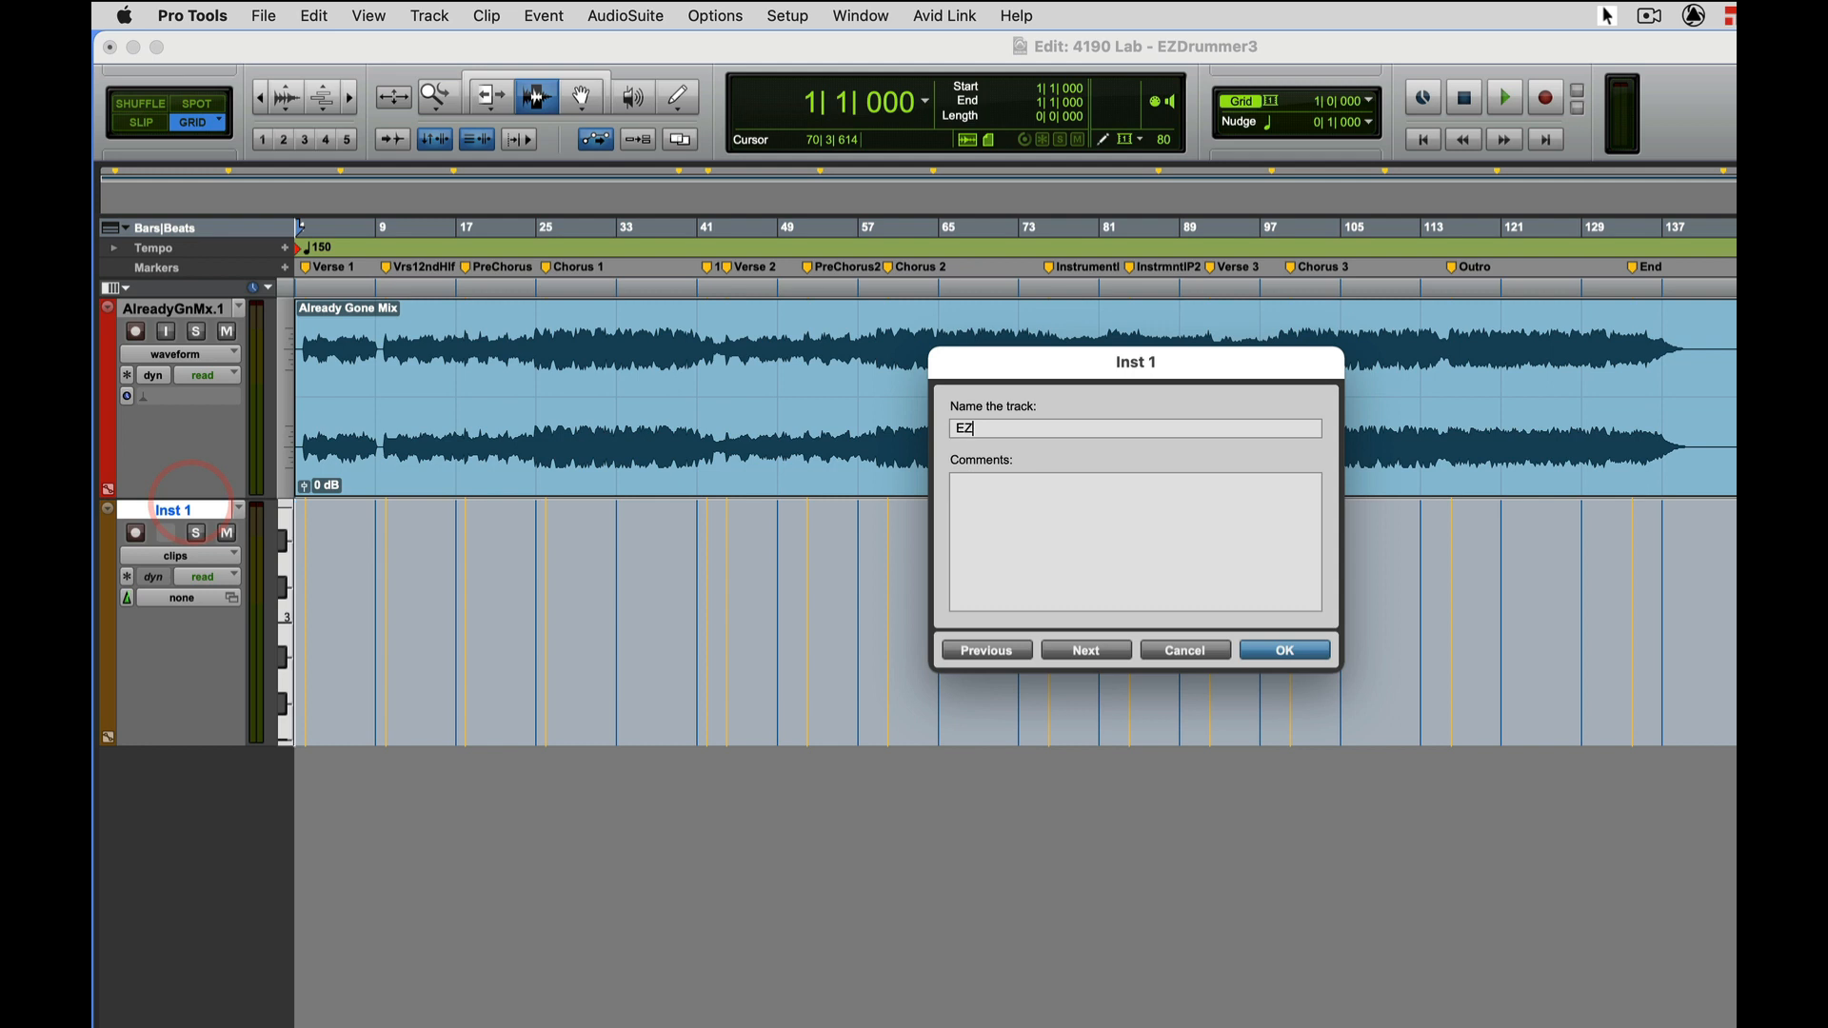
type("DRUMS")
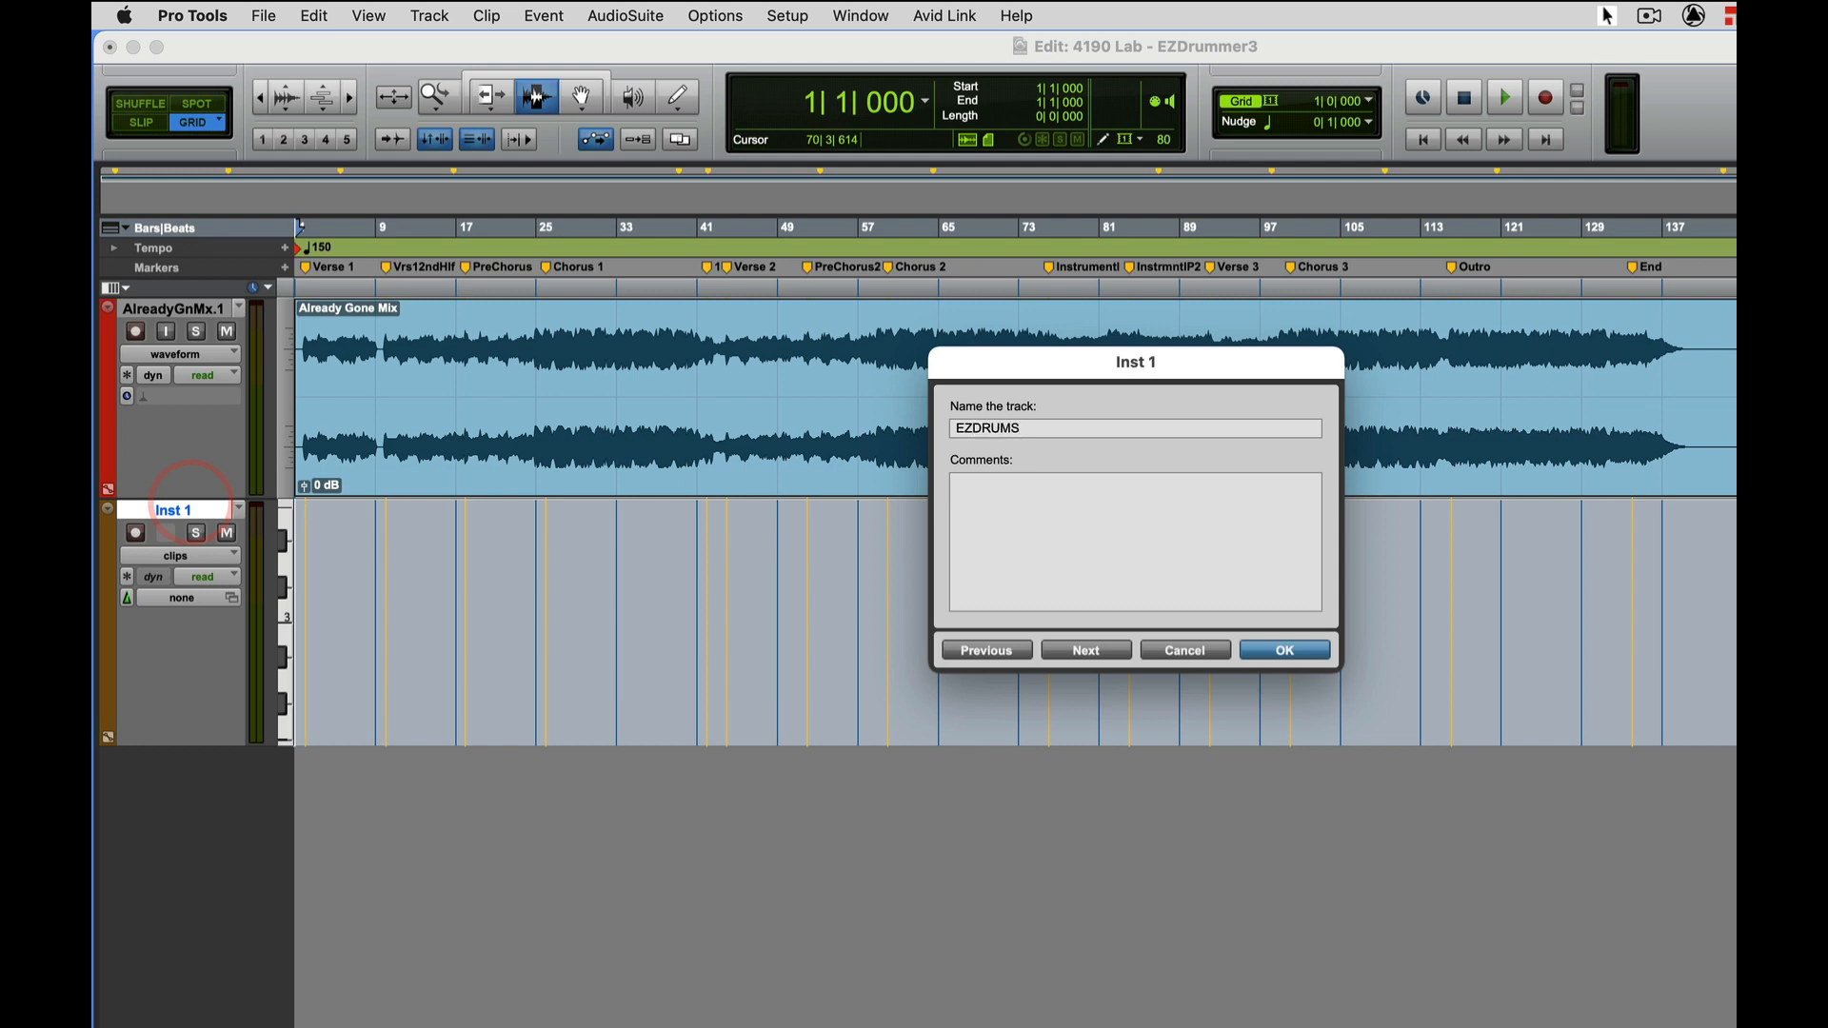
left_click(1282, 650)
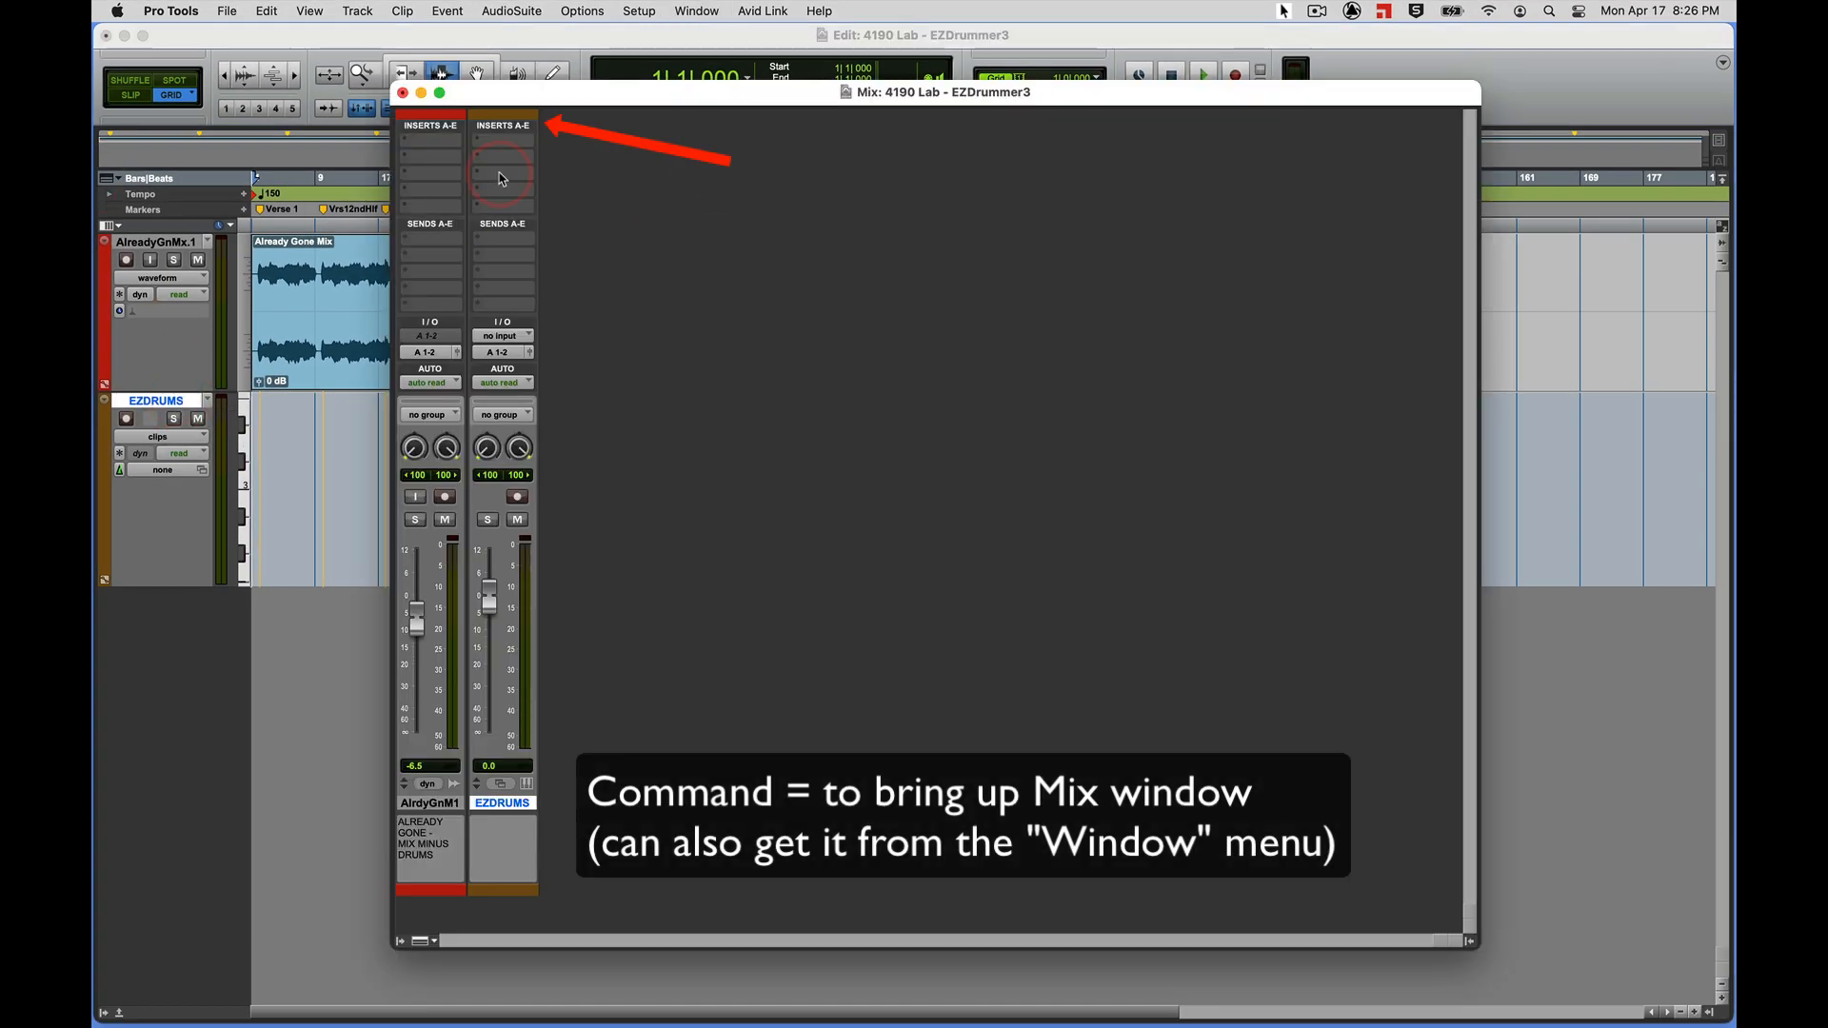
mouse_move(478, 143)
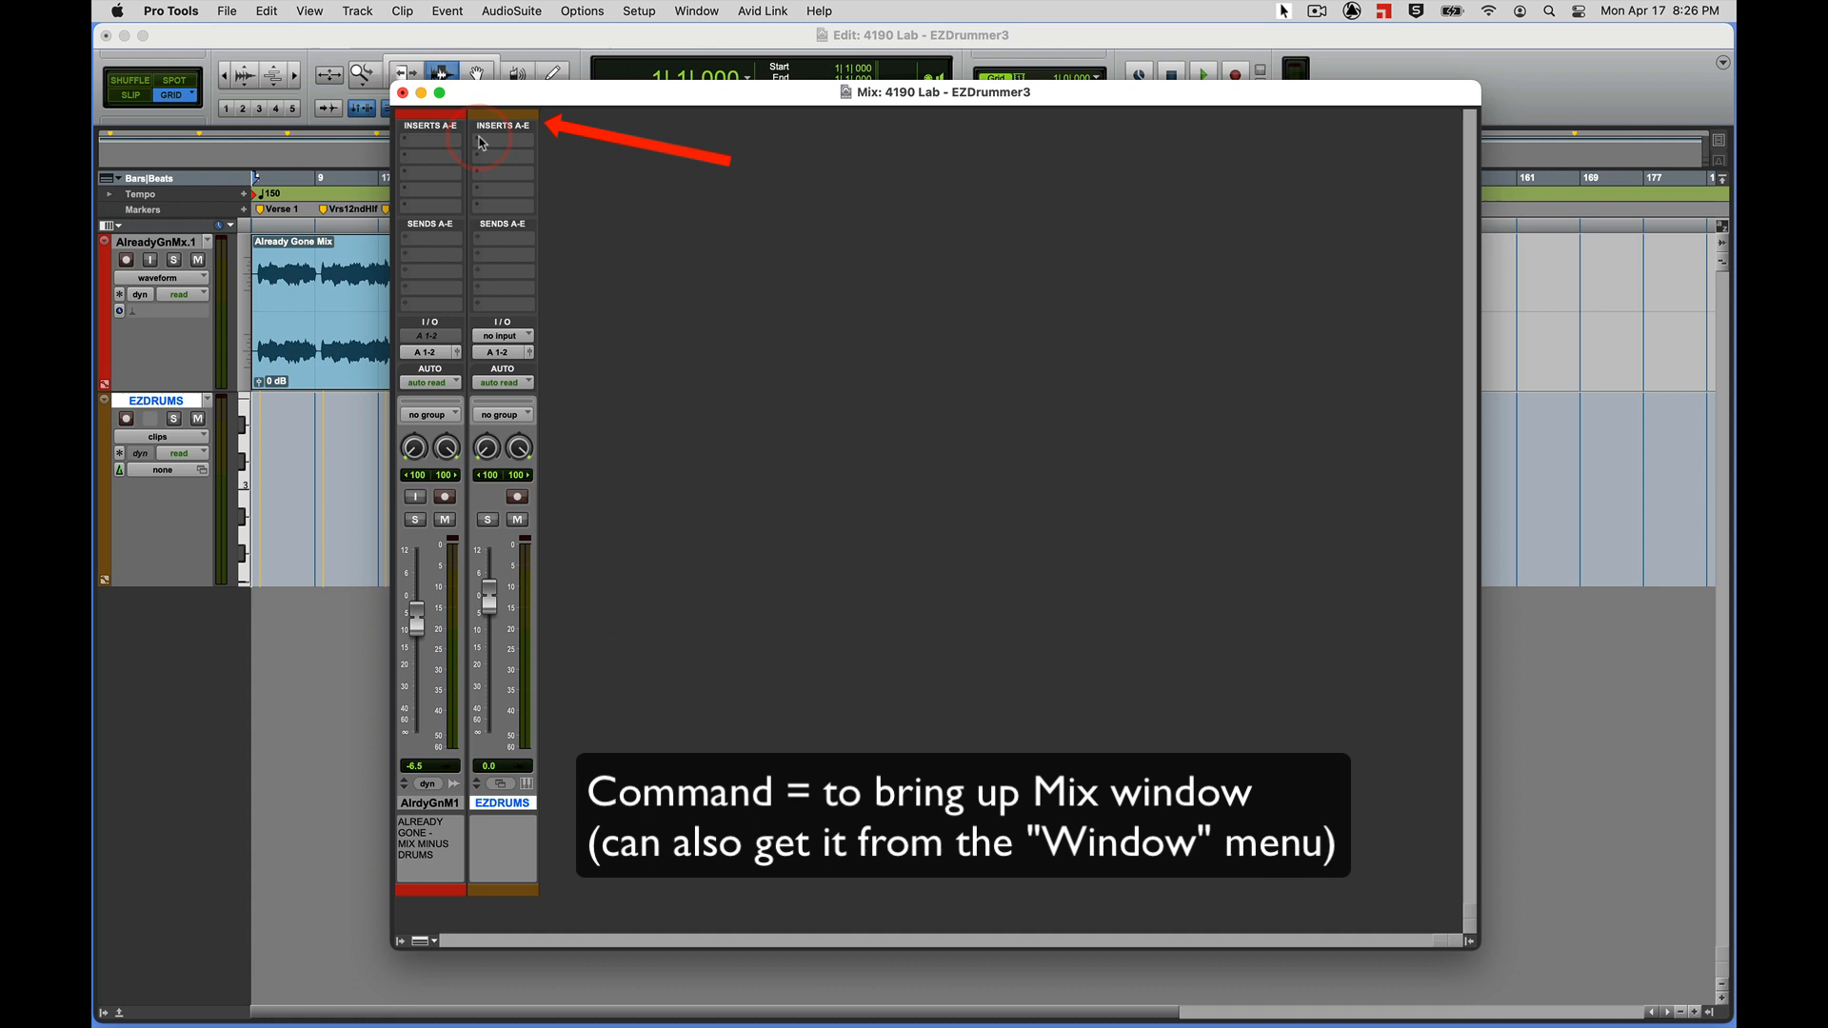
Insert EZdrummer 3 as the instrument plug-in on the EZDRUMS track
left_click(429, 143)
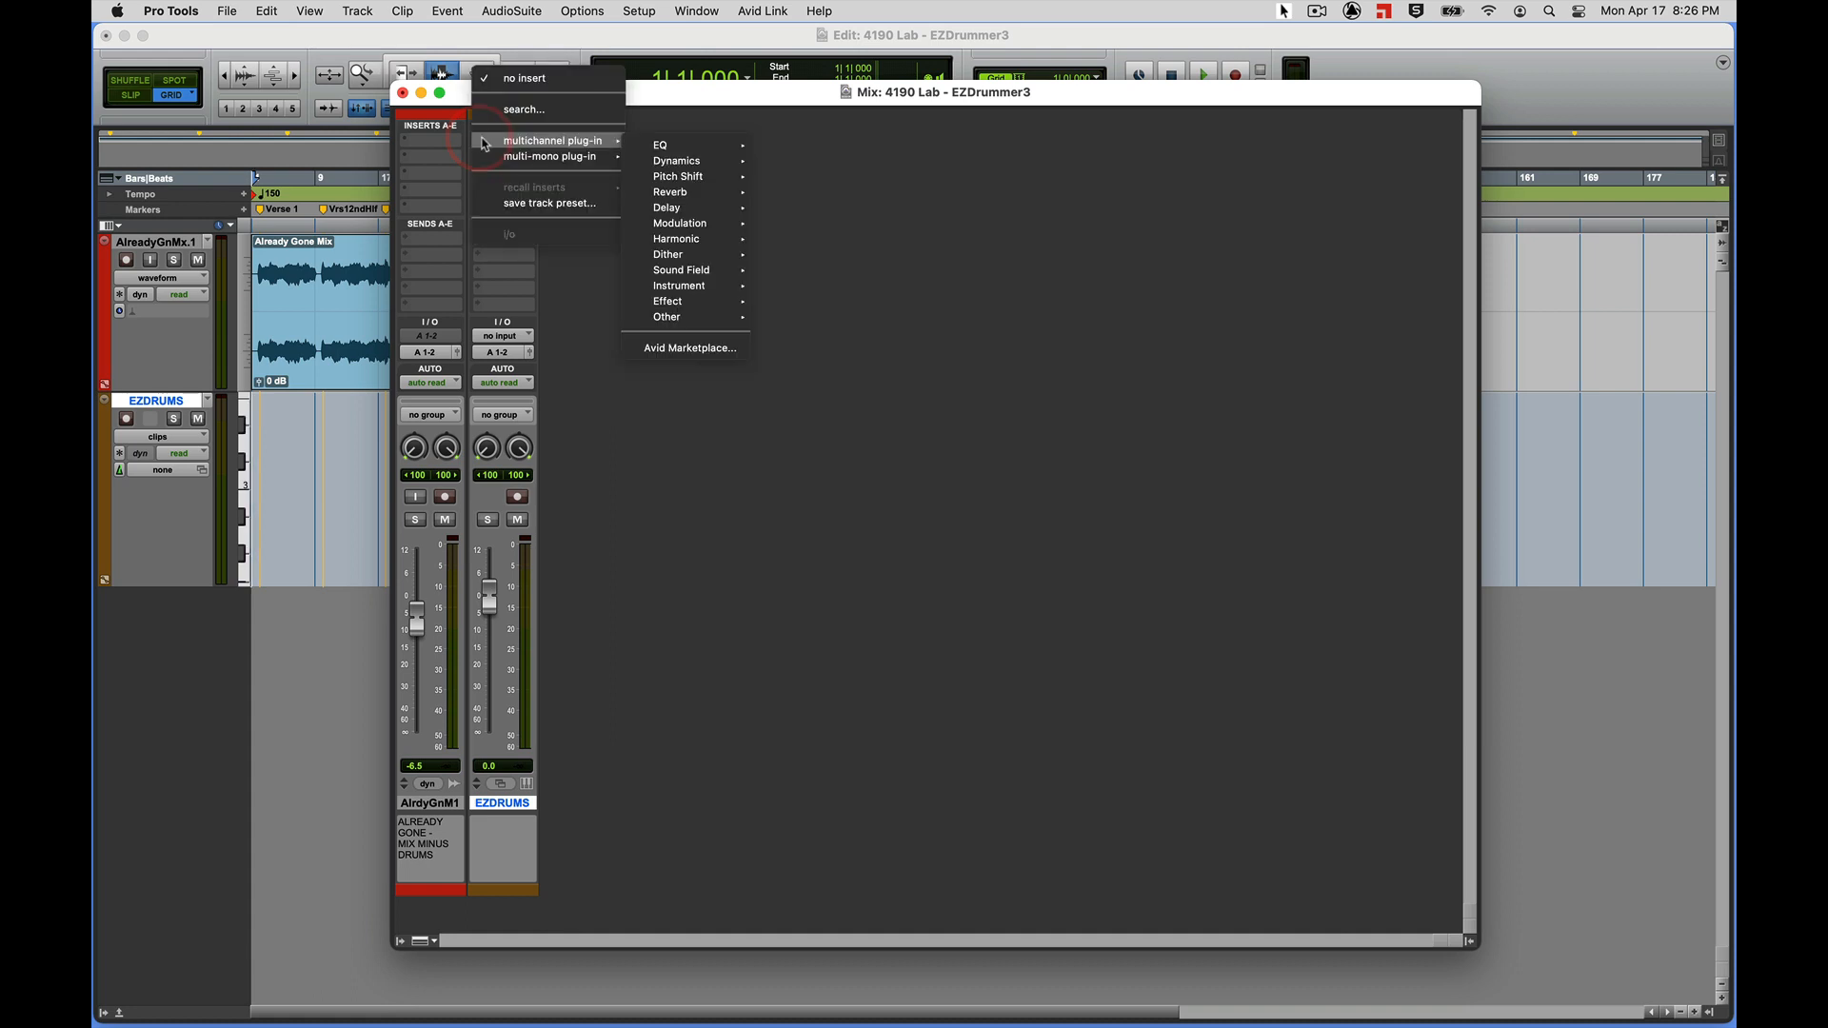
mouse_move(666, 254)
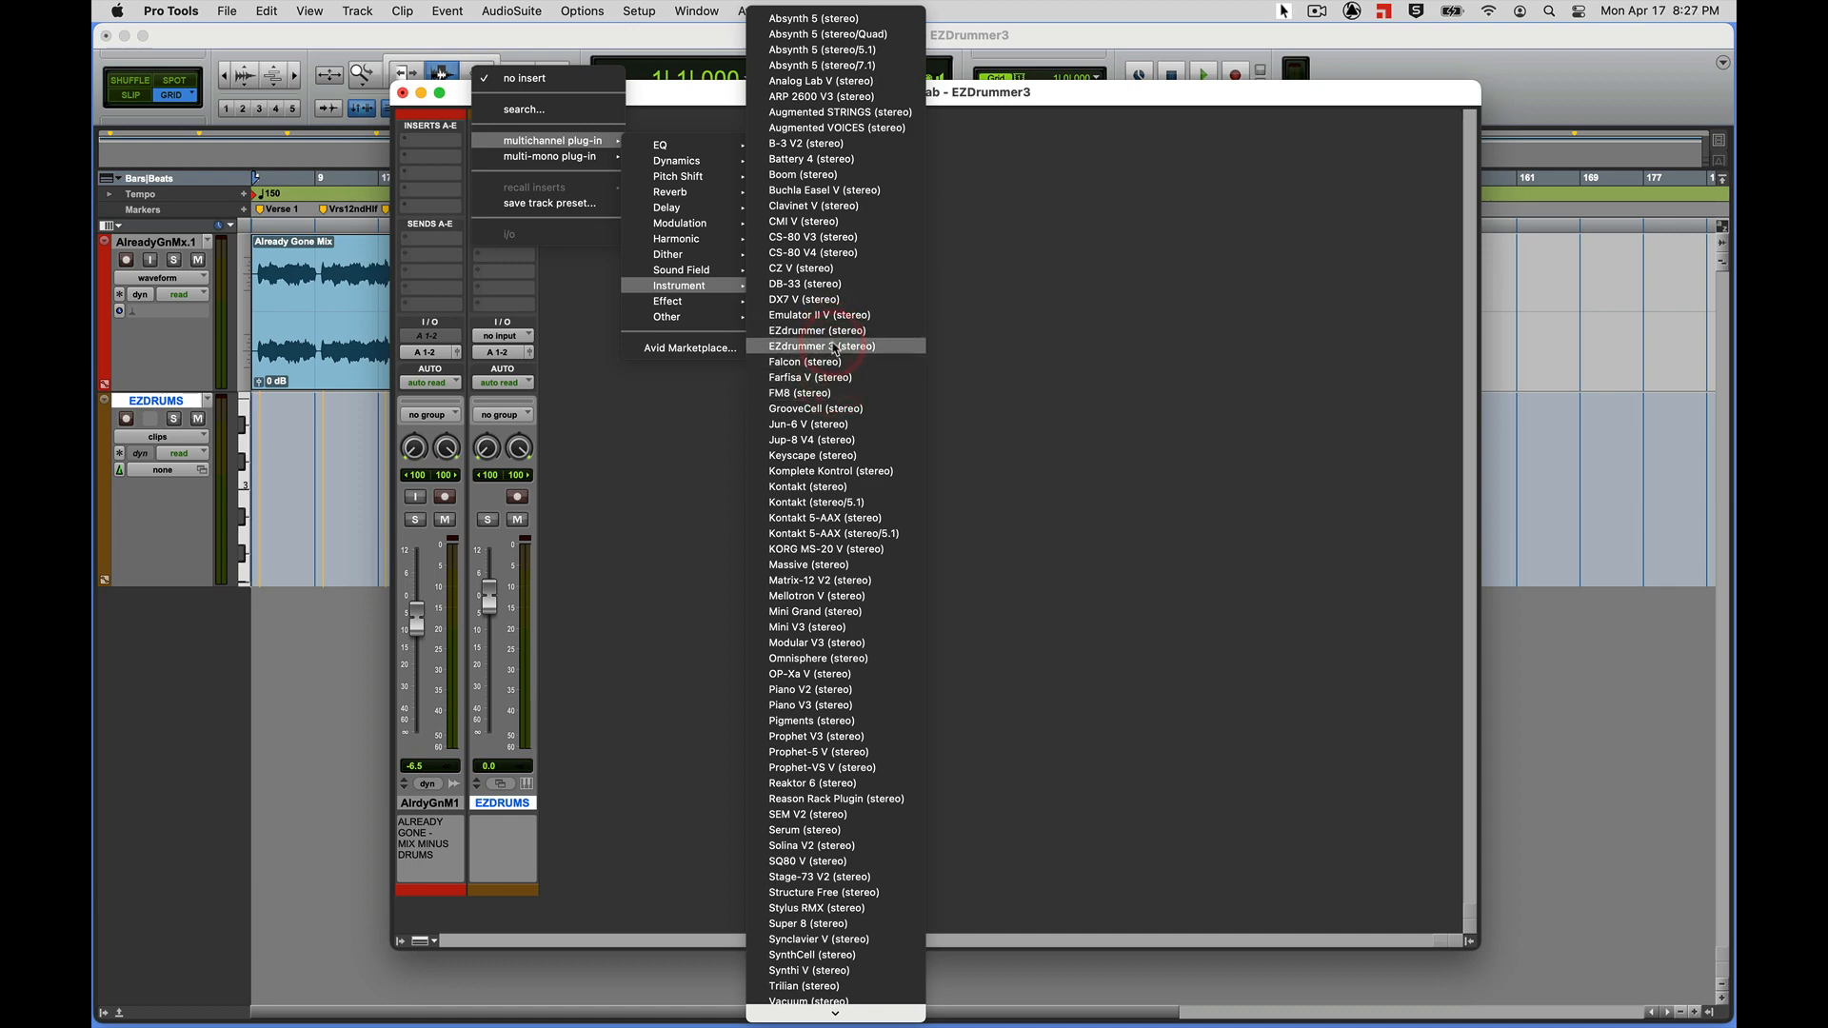
left_click(821, 345)
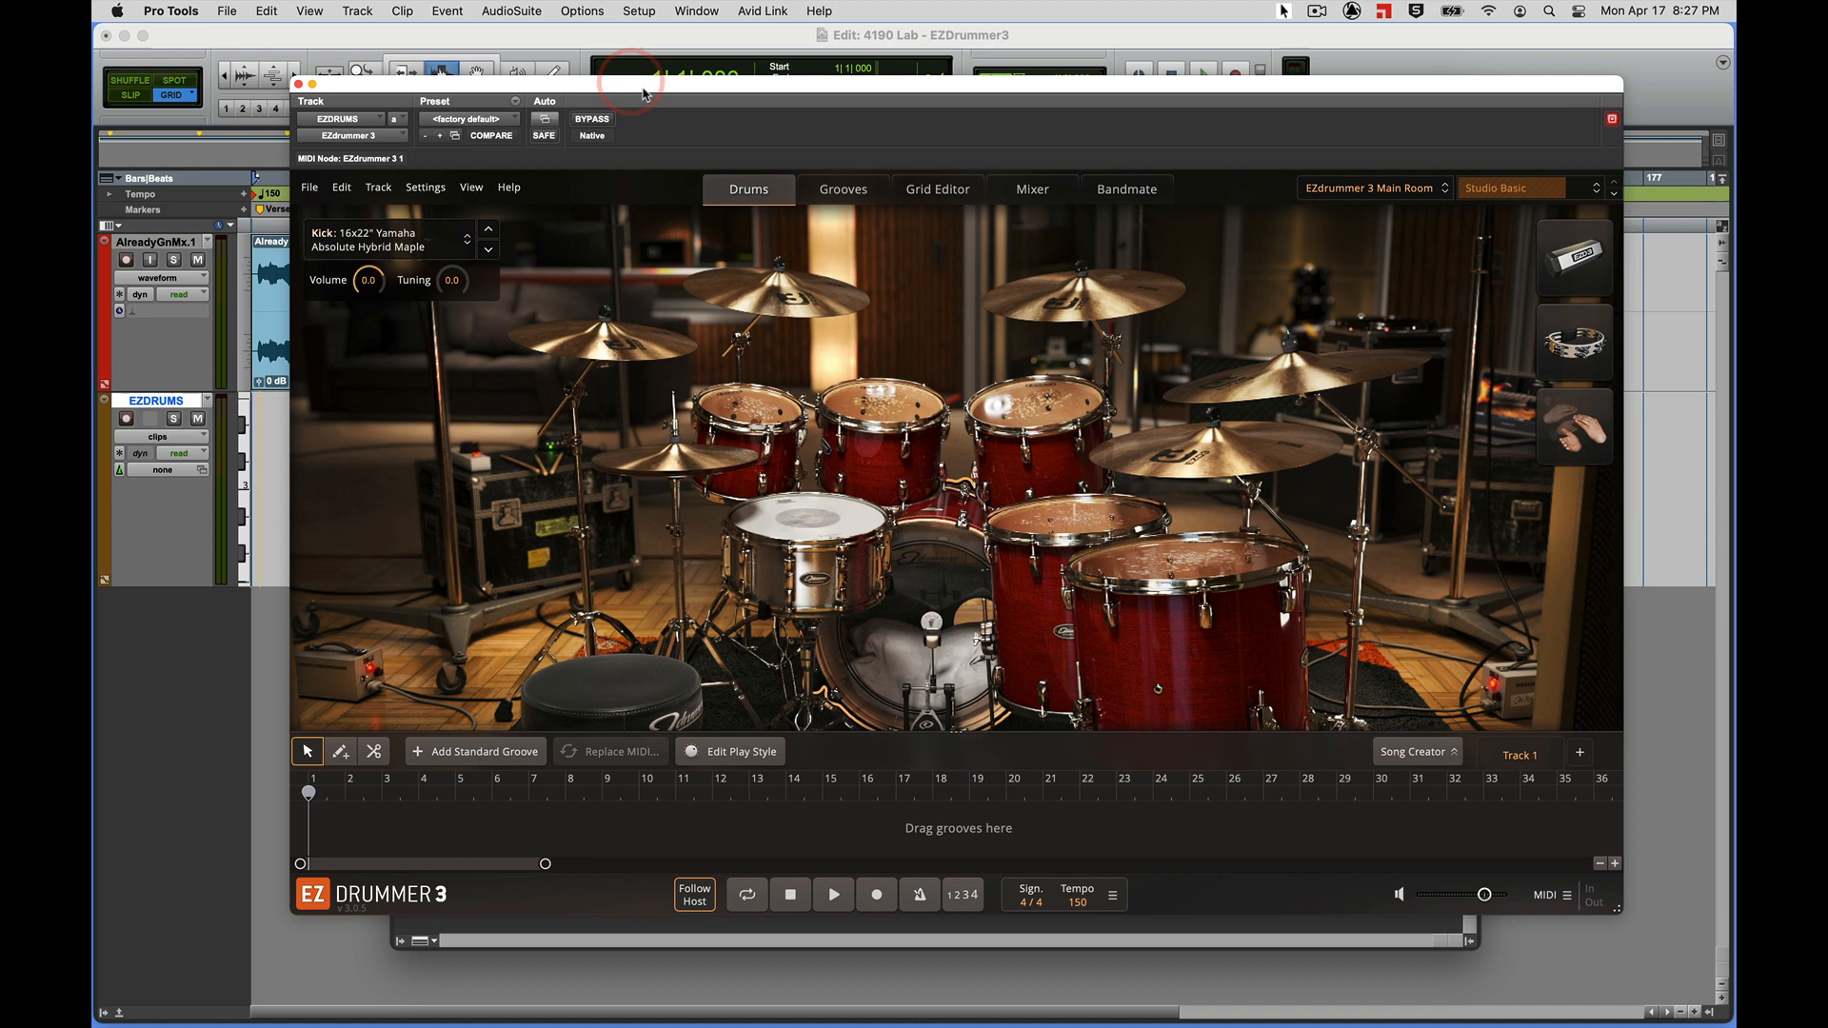
left_click(903, 401)
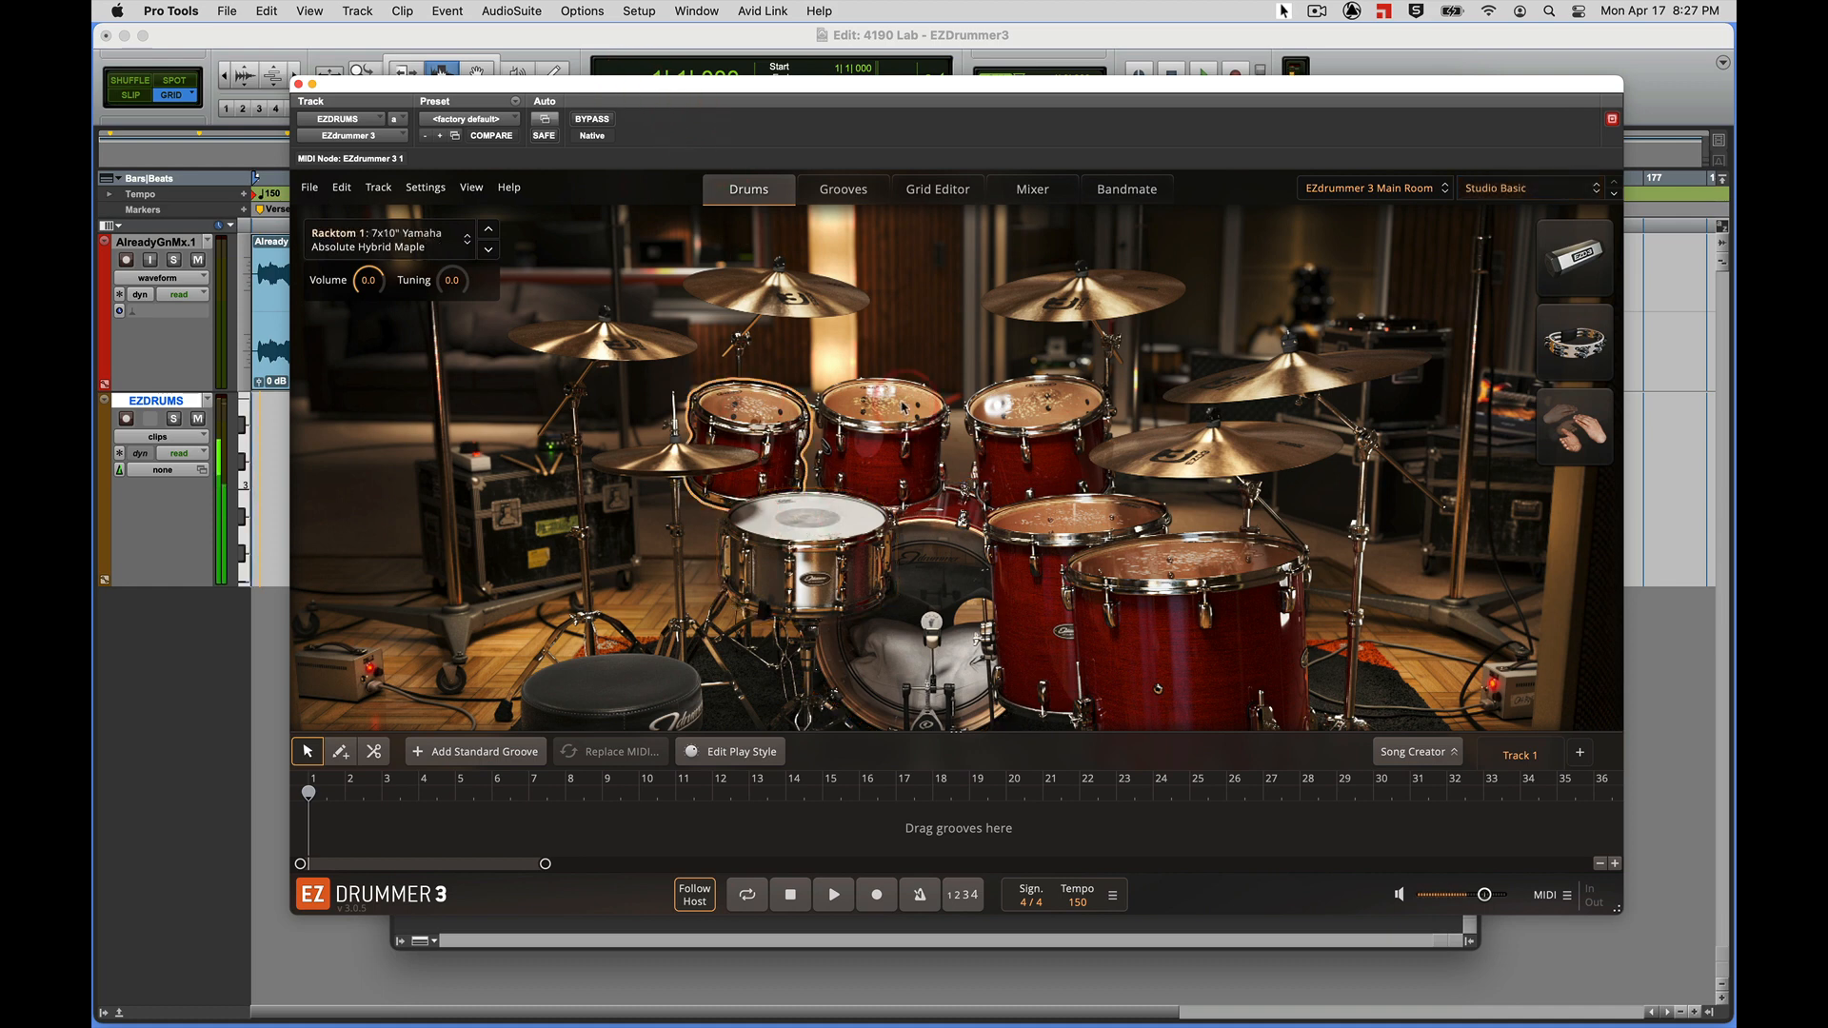
left_click(1213, 551)
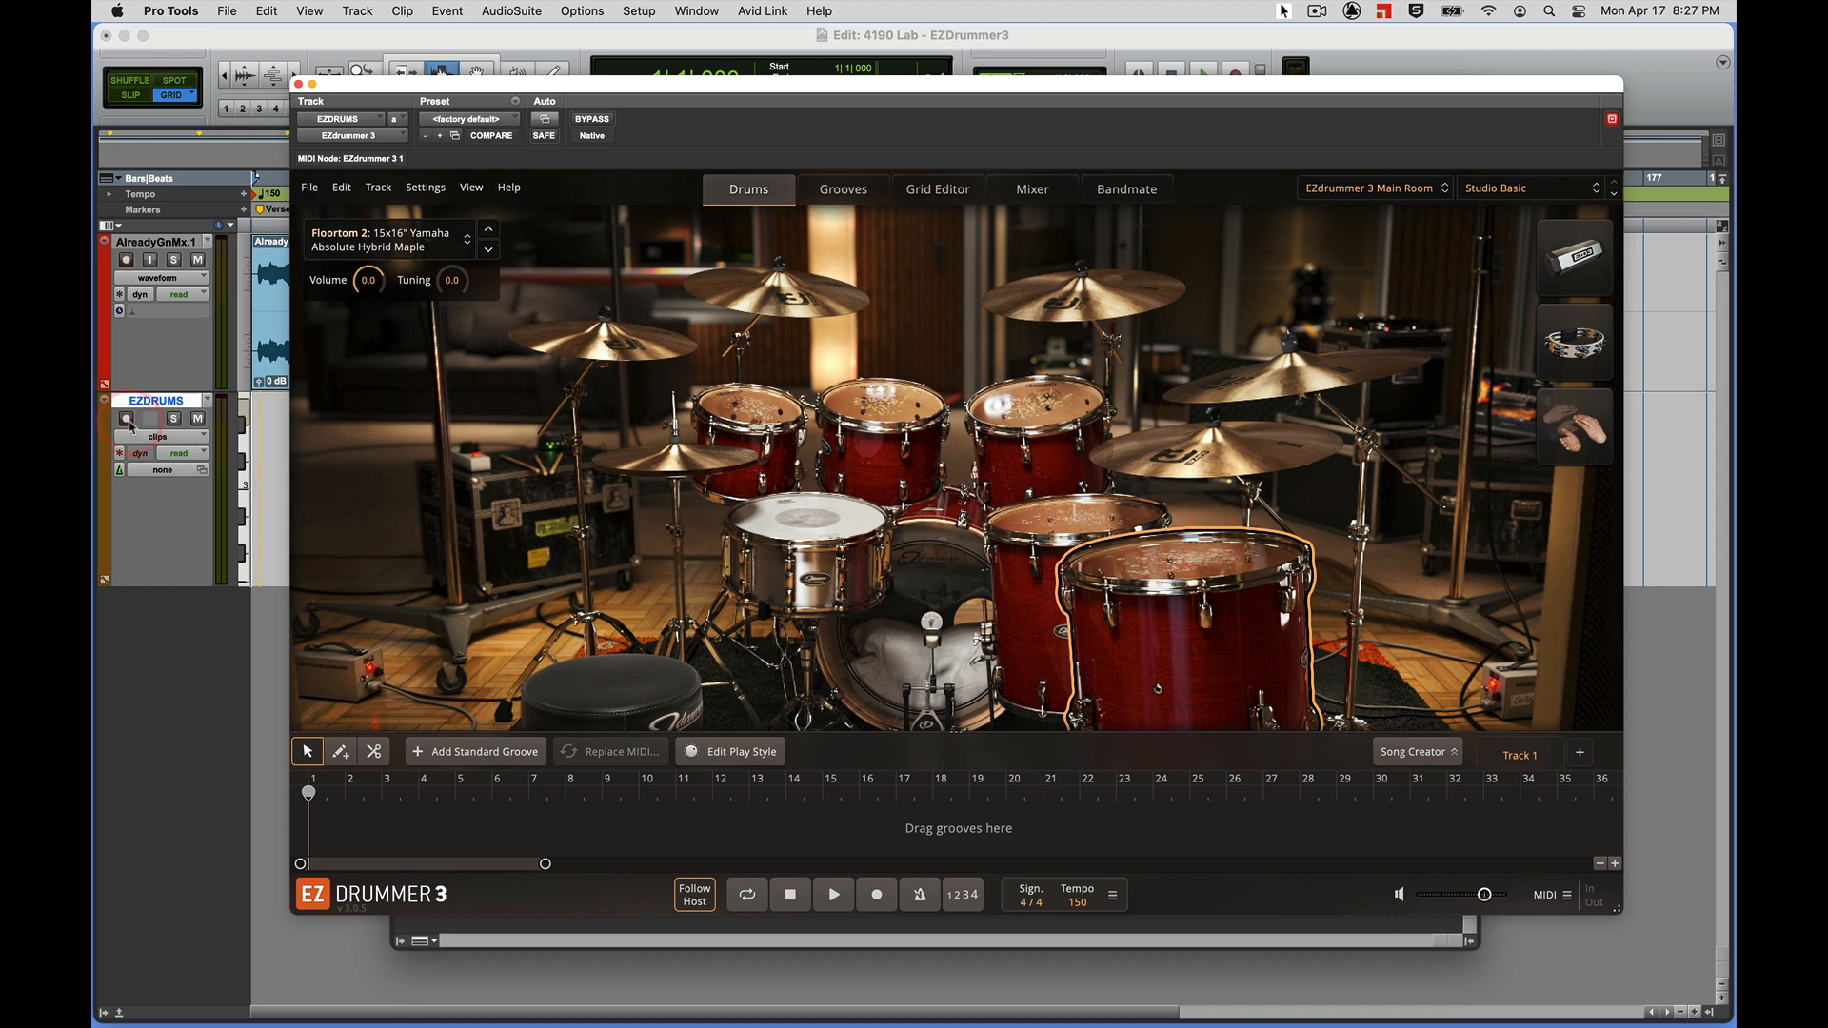
mouse_move(126, 419)
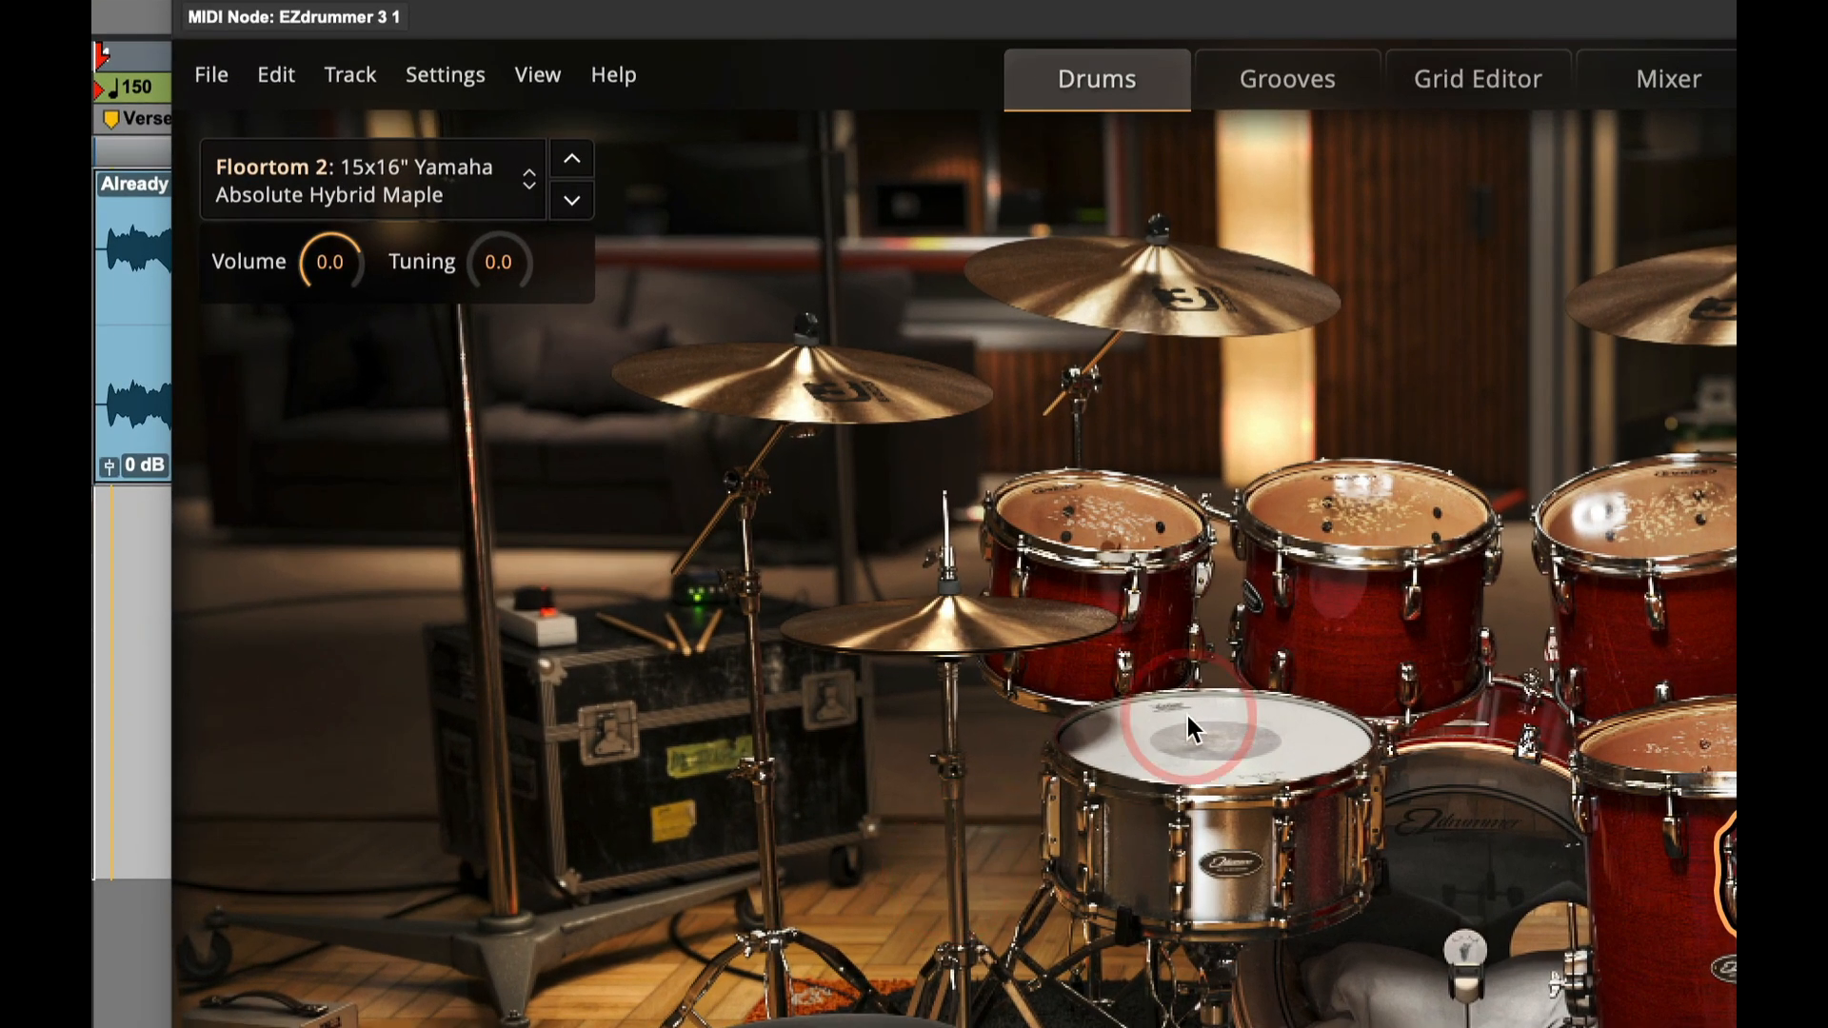
Audition kit pieces and try the 14x20" and 14x18" C&C Player Date kicks
left_click(1213, 746)
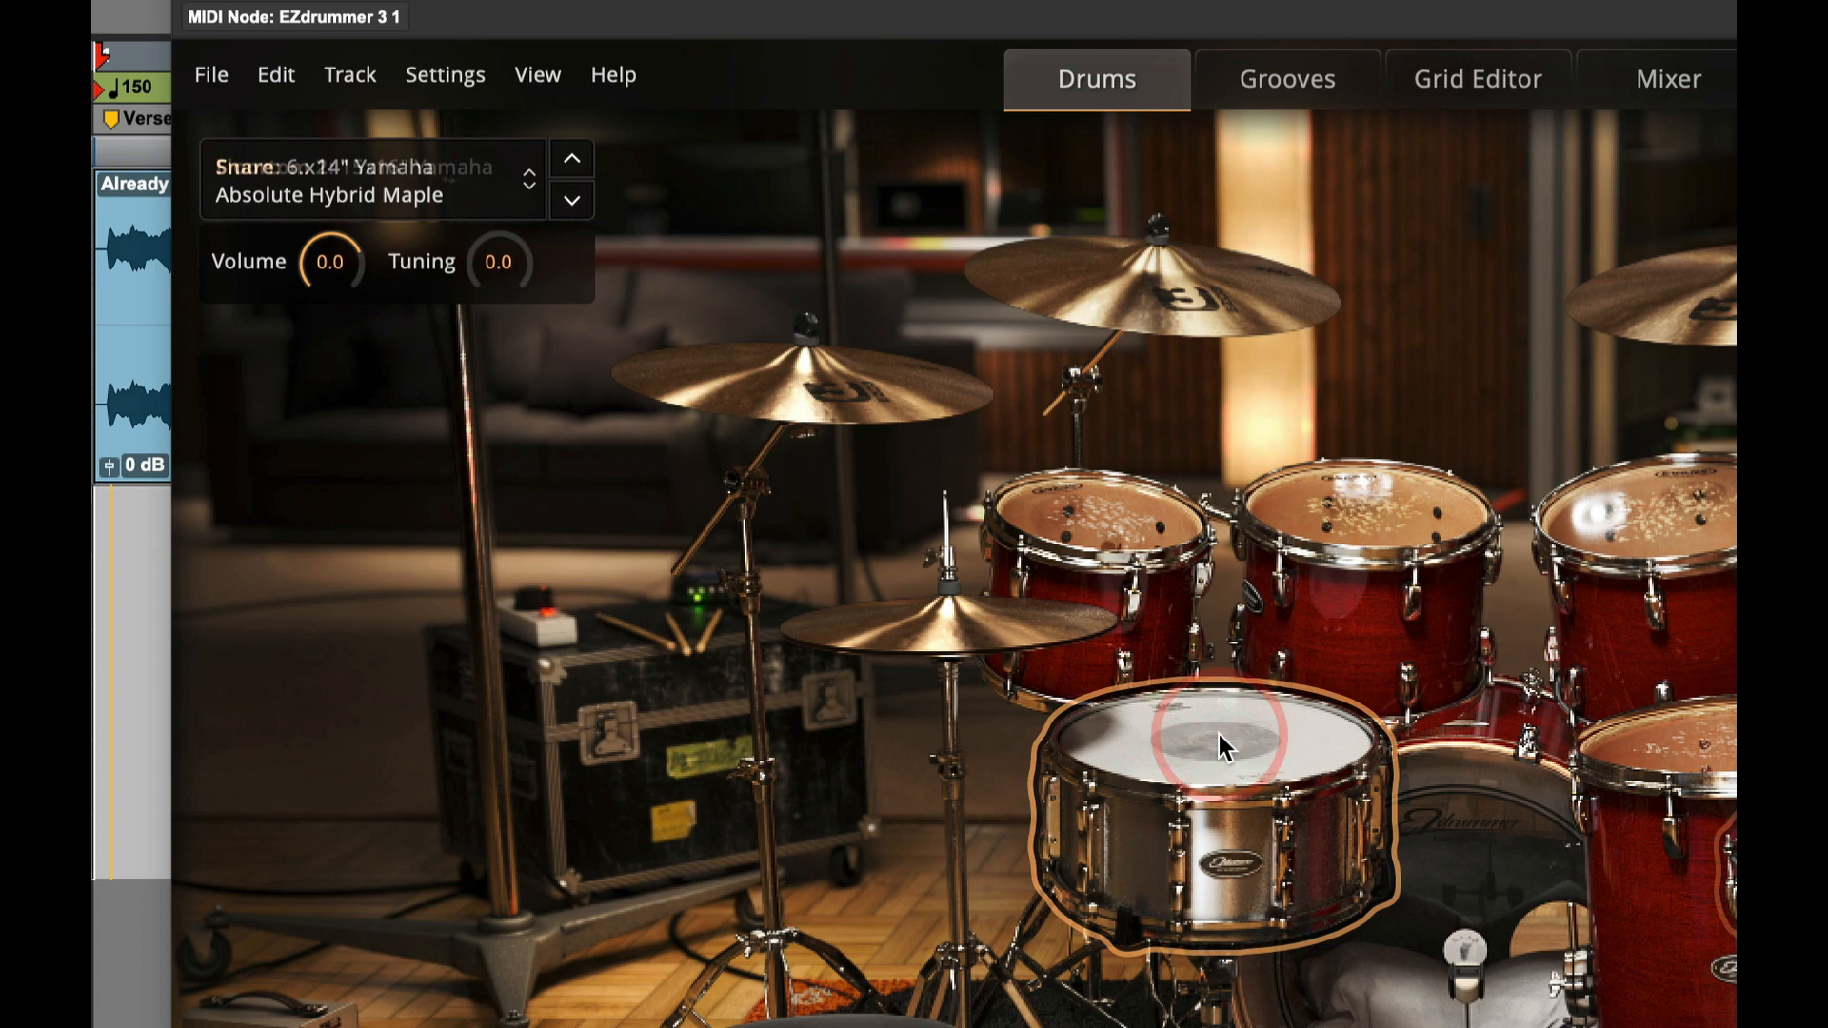
left_click(1341, 548)
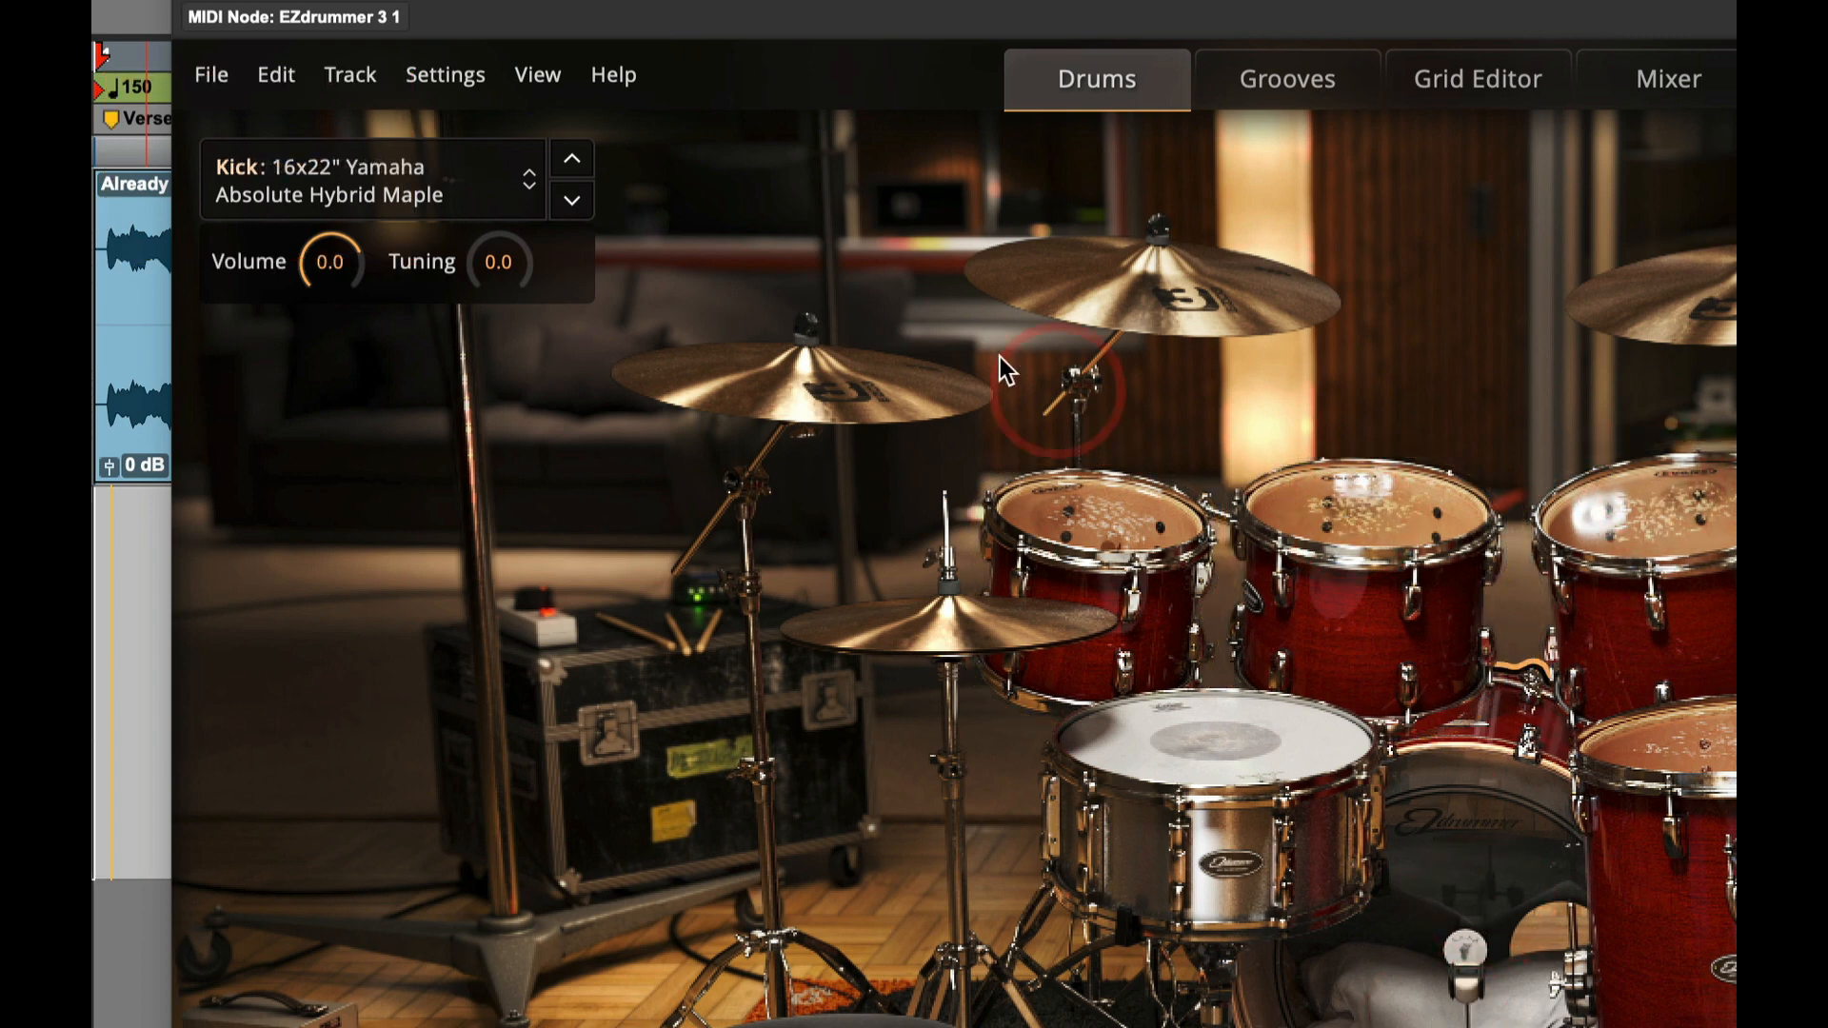
mouse_move(396, 204)
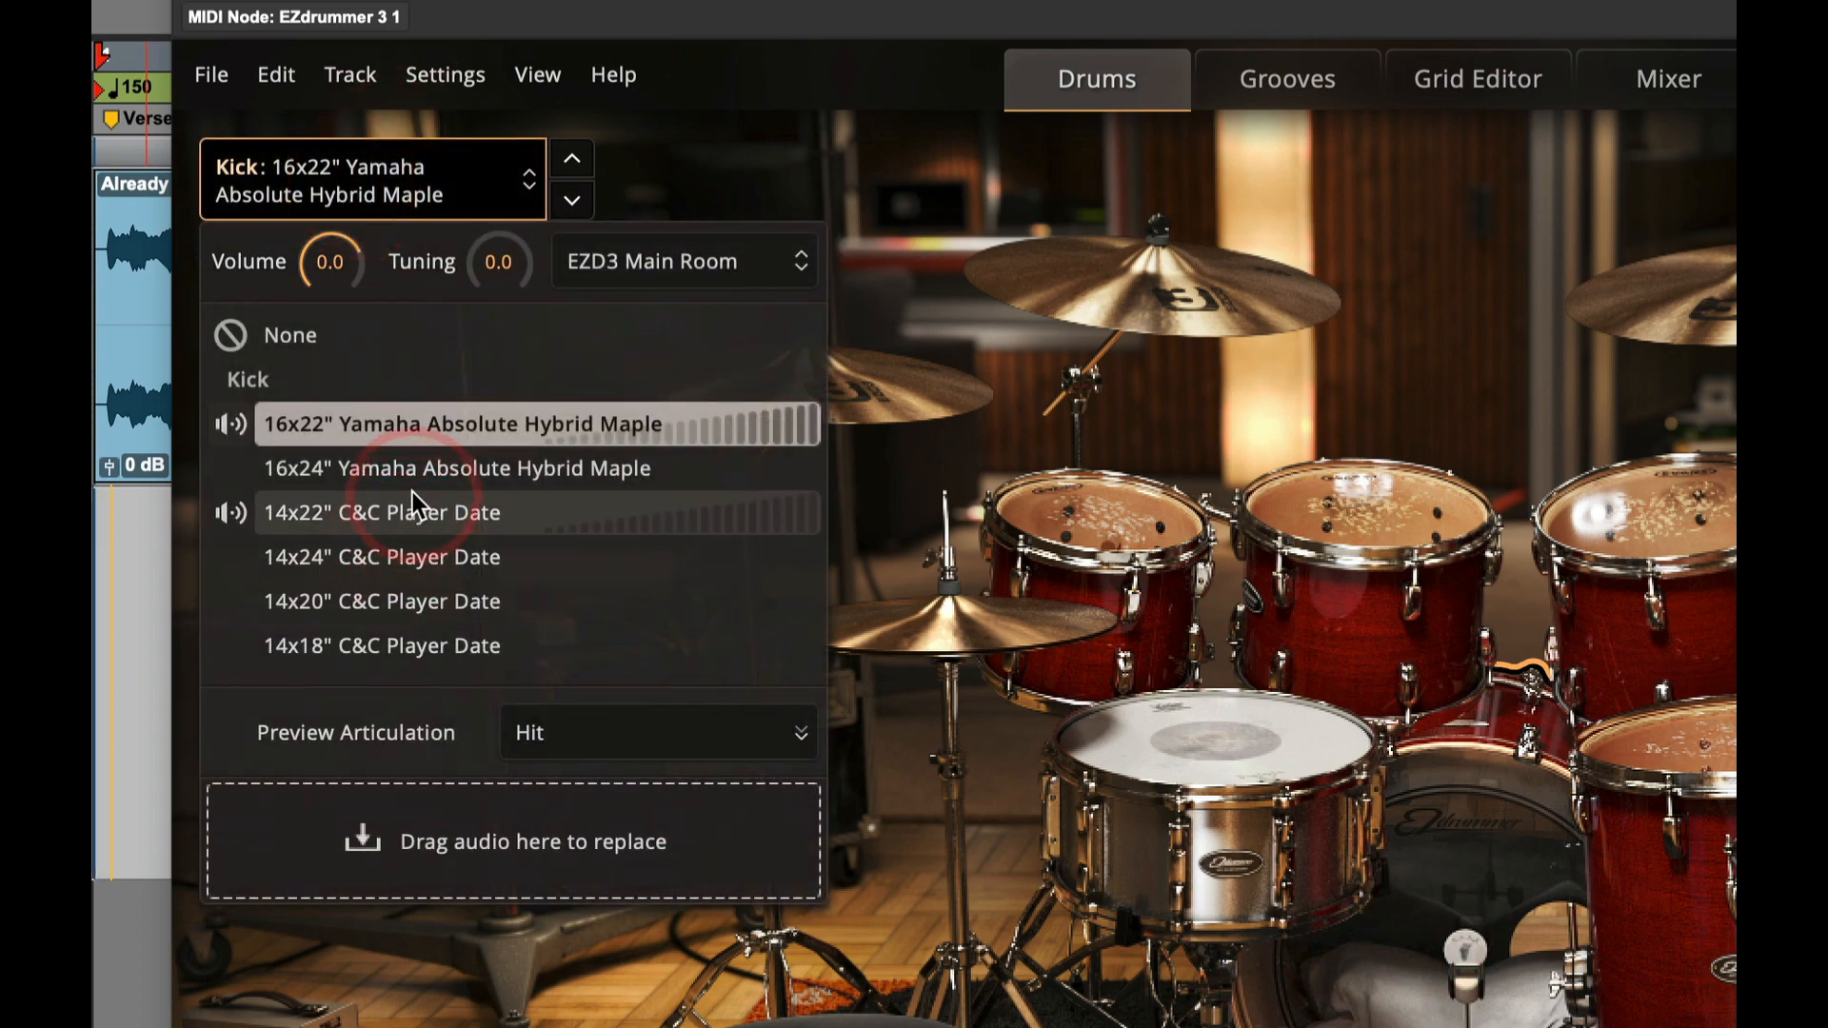
left_click(380, 600)
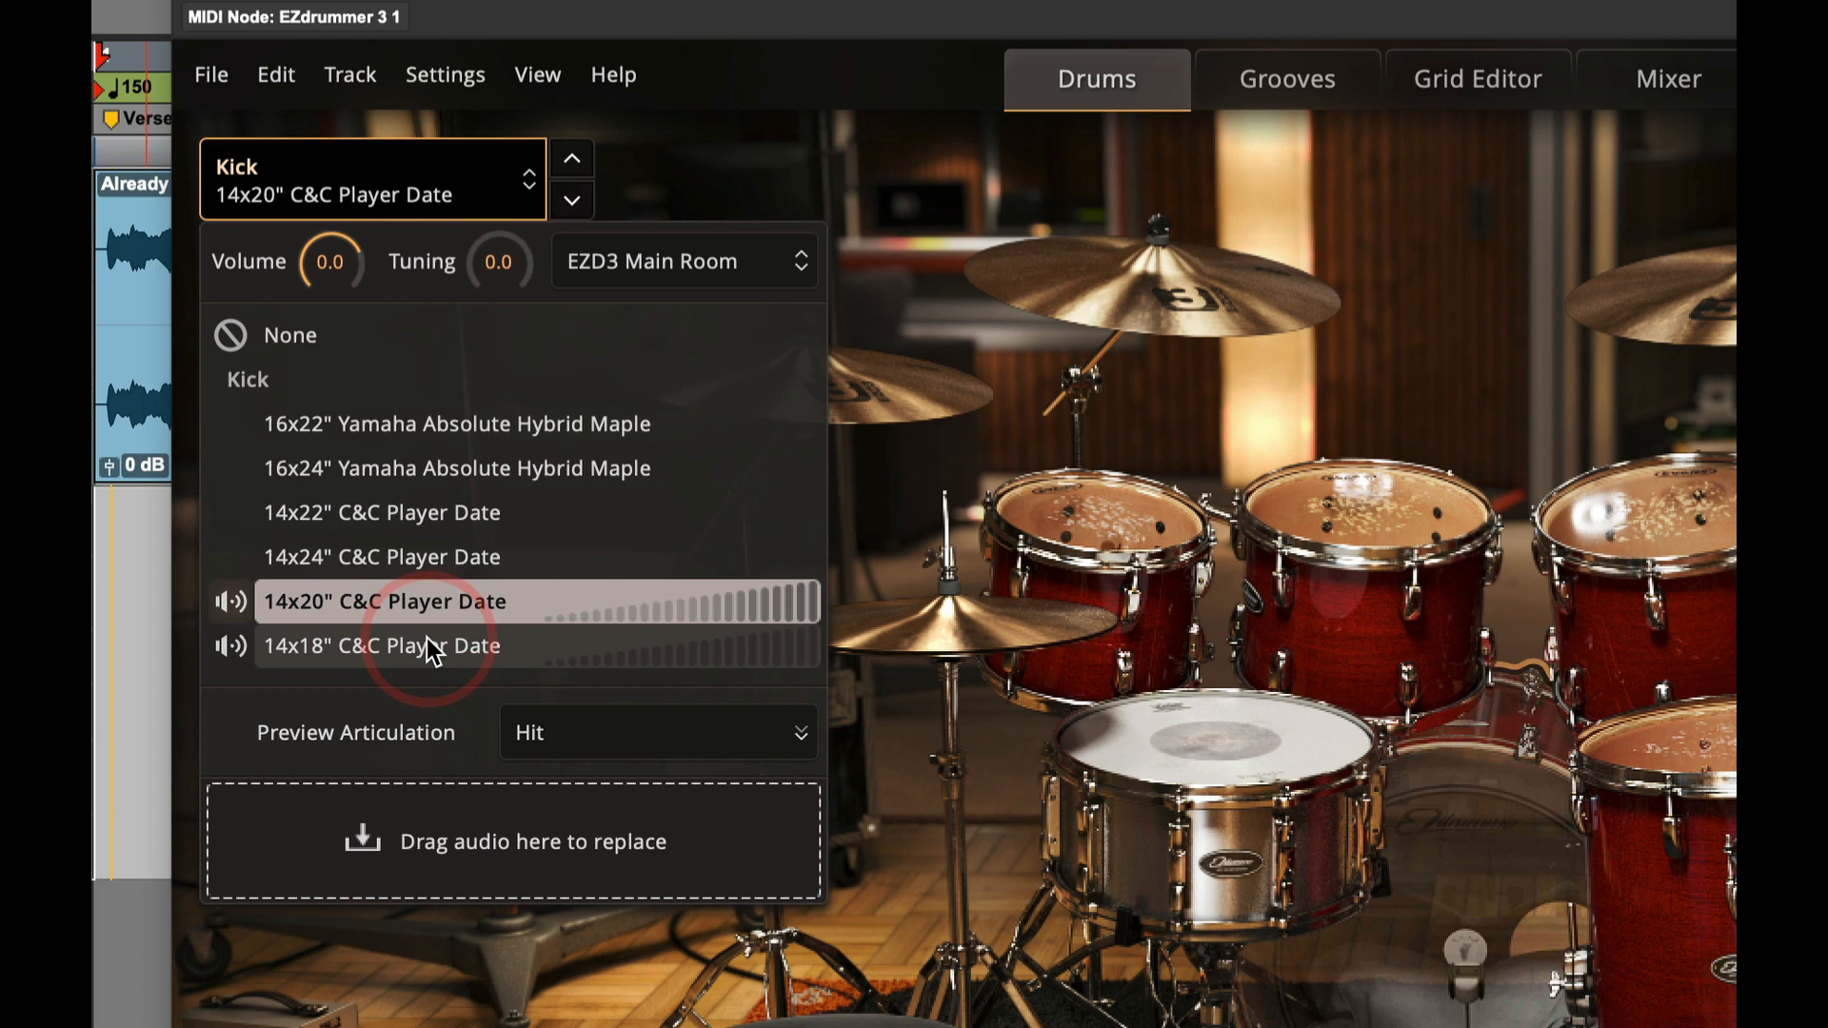
left_click(459, 422)
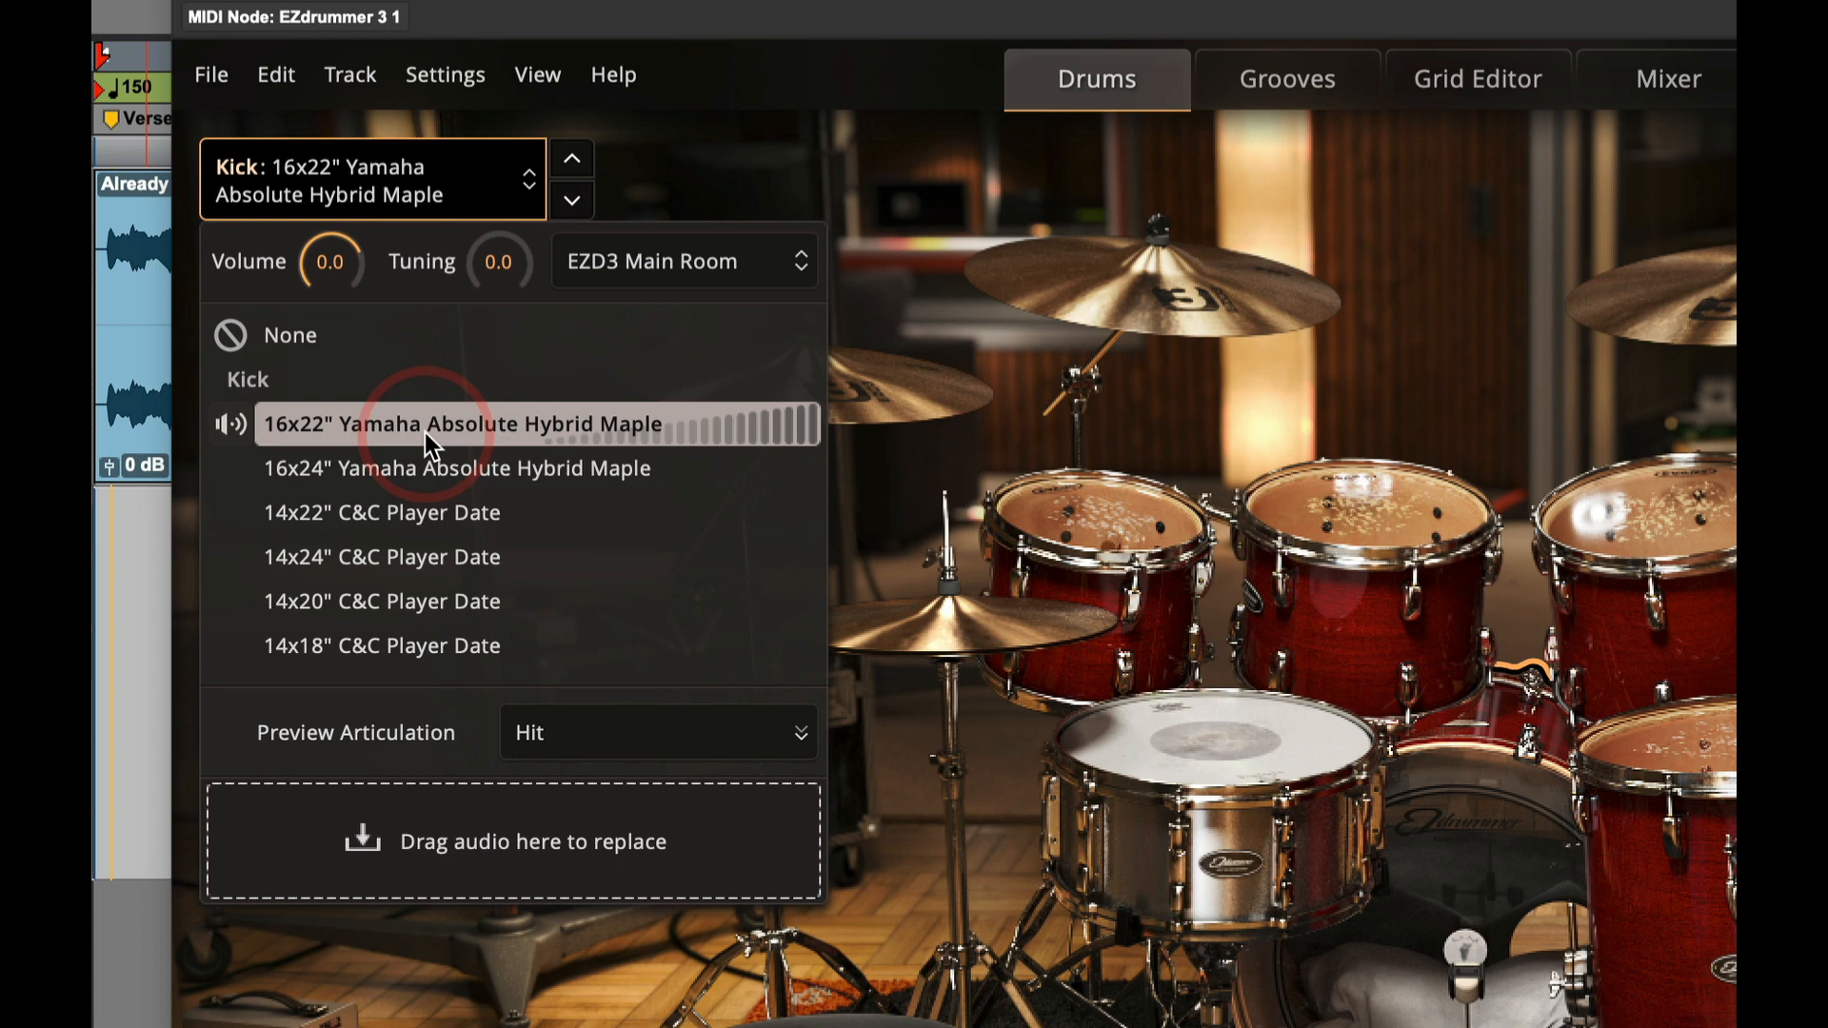
mouse_move(705, 274)
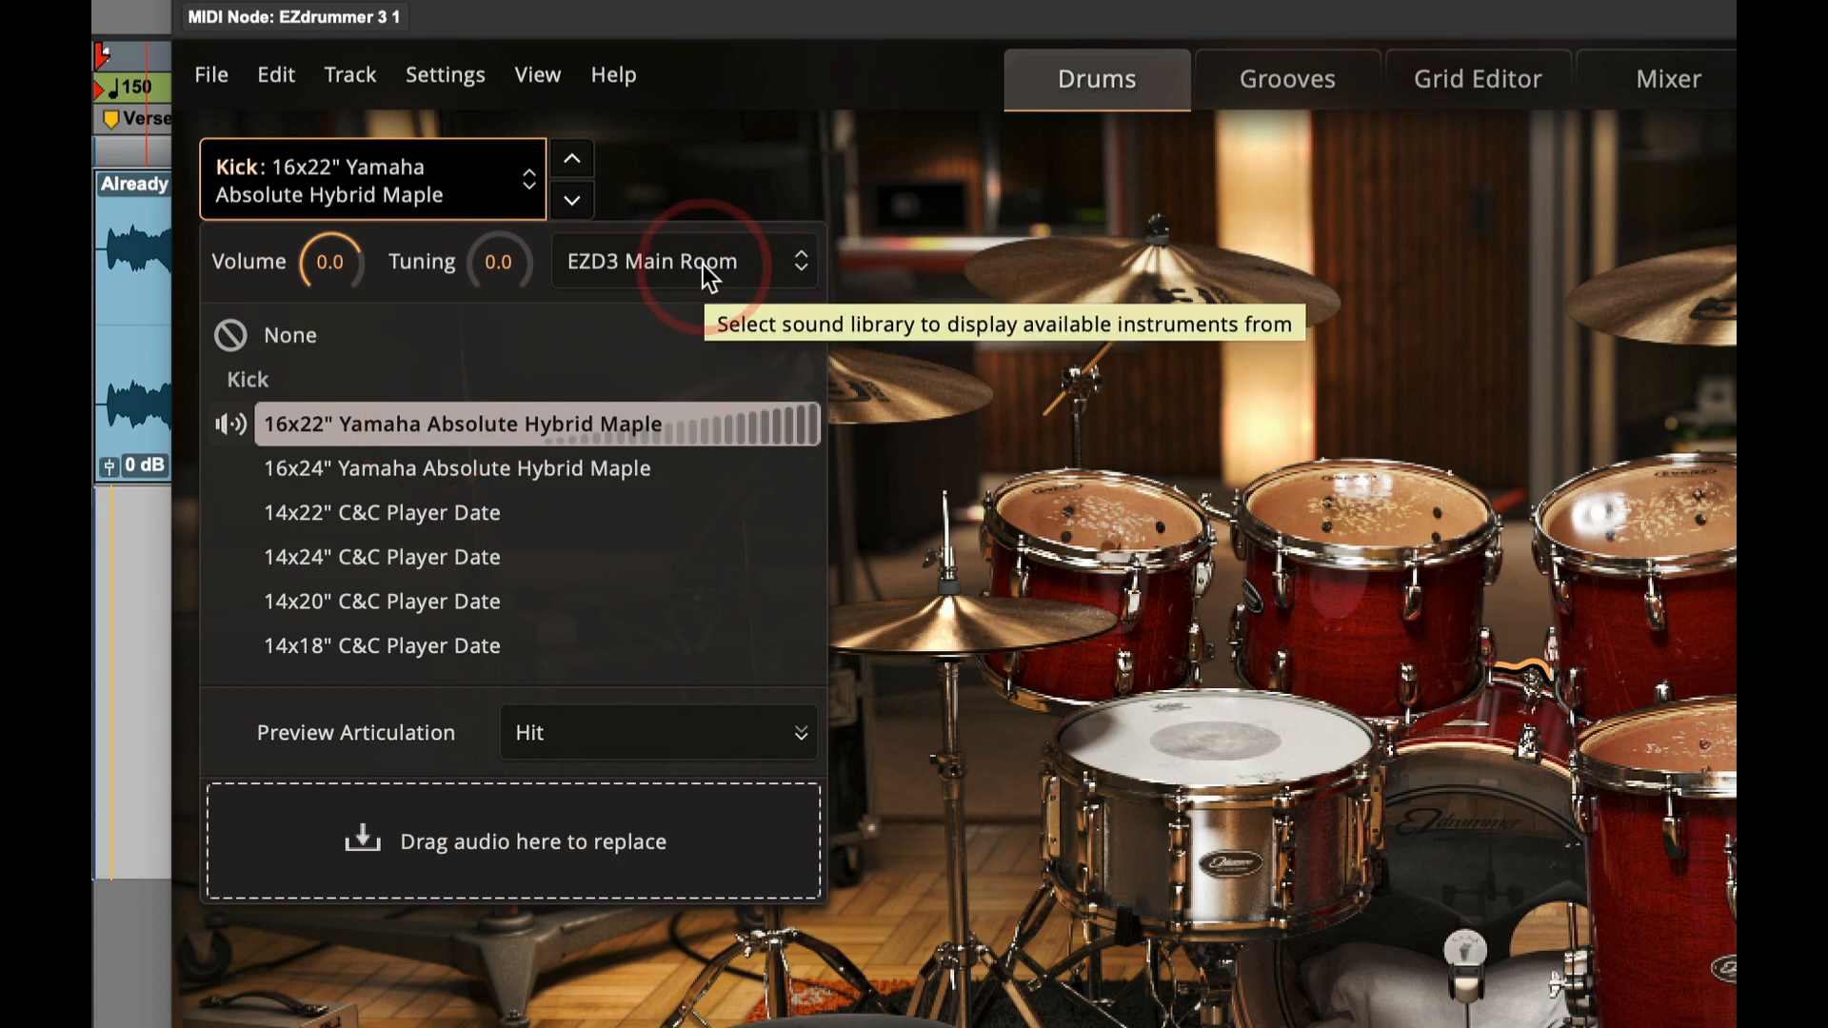
Pick the Nashville 22" PB Felt Beater kick, then list EZD3 Main Room kicks
left_click(674, 261)
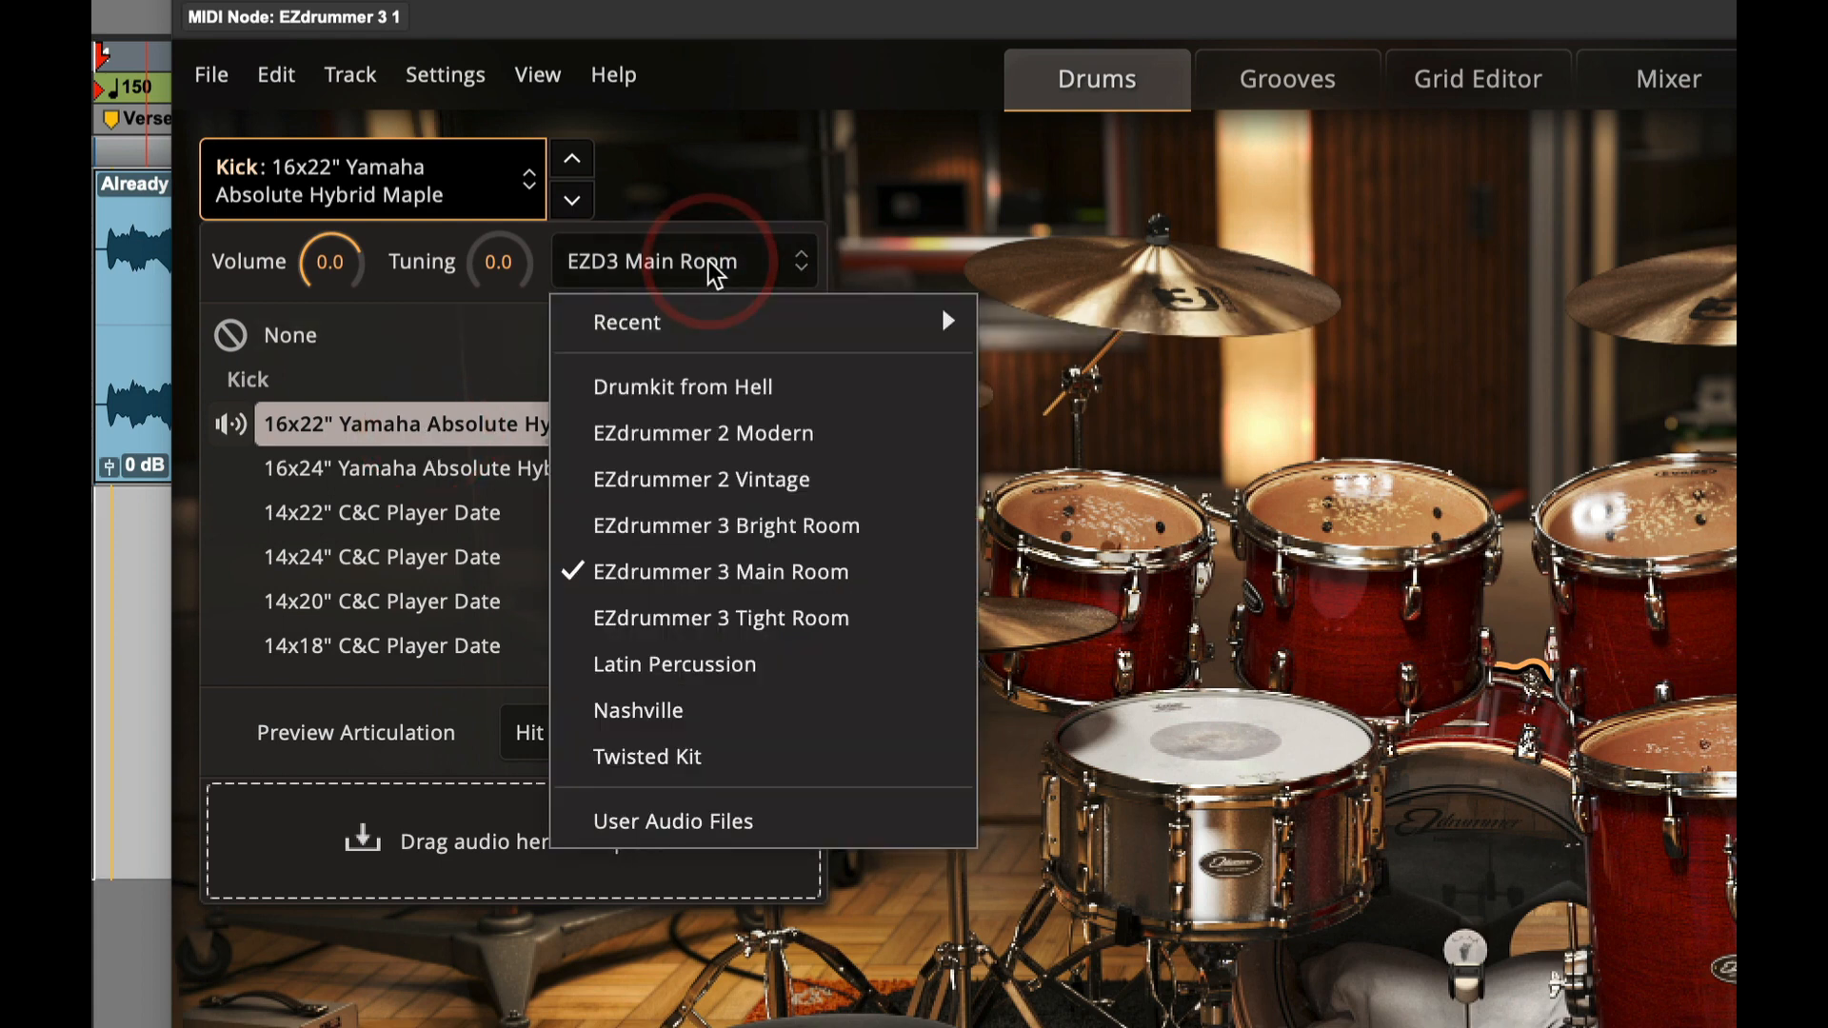
left_click(638, 711)
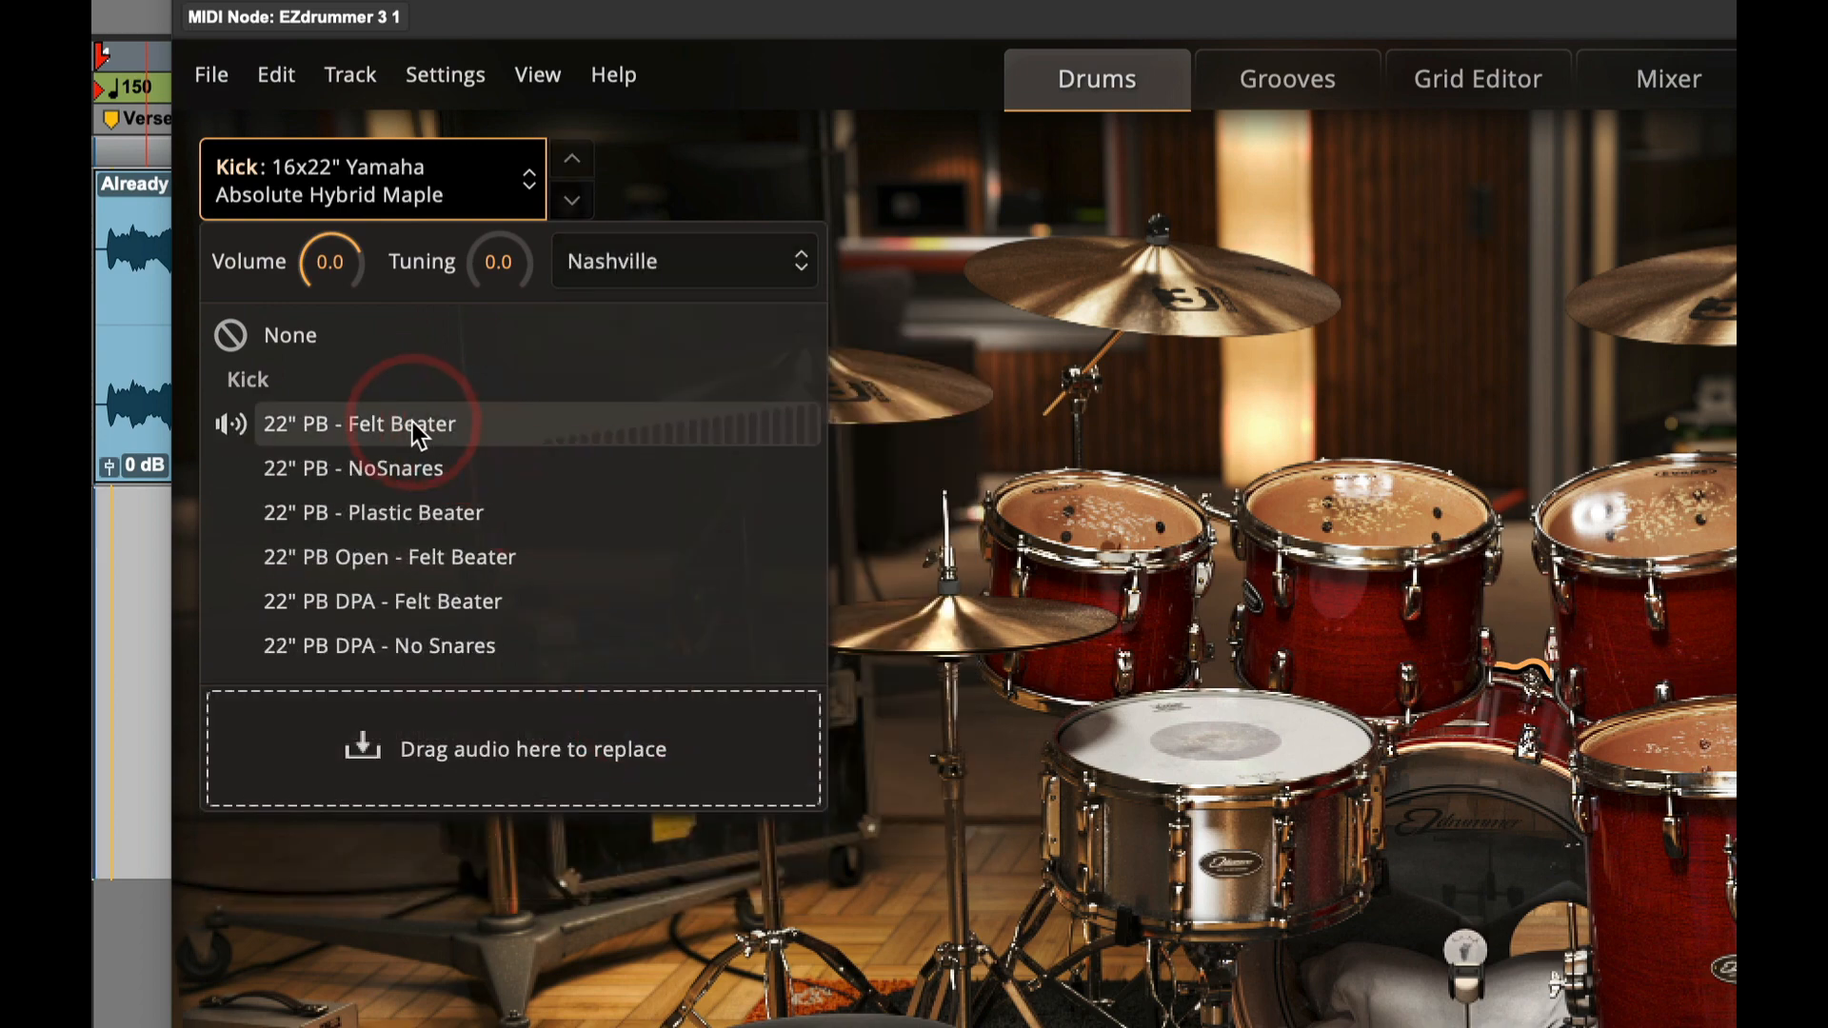
left_click(384, 599)
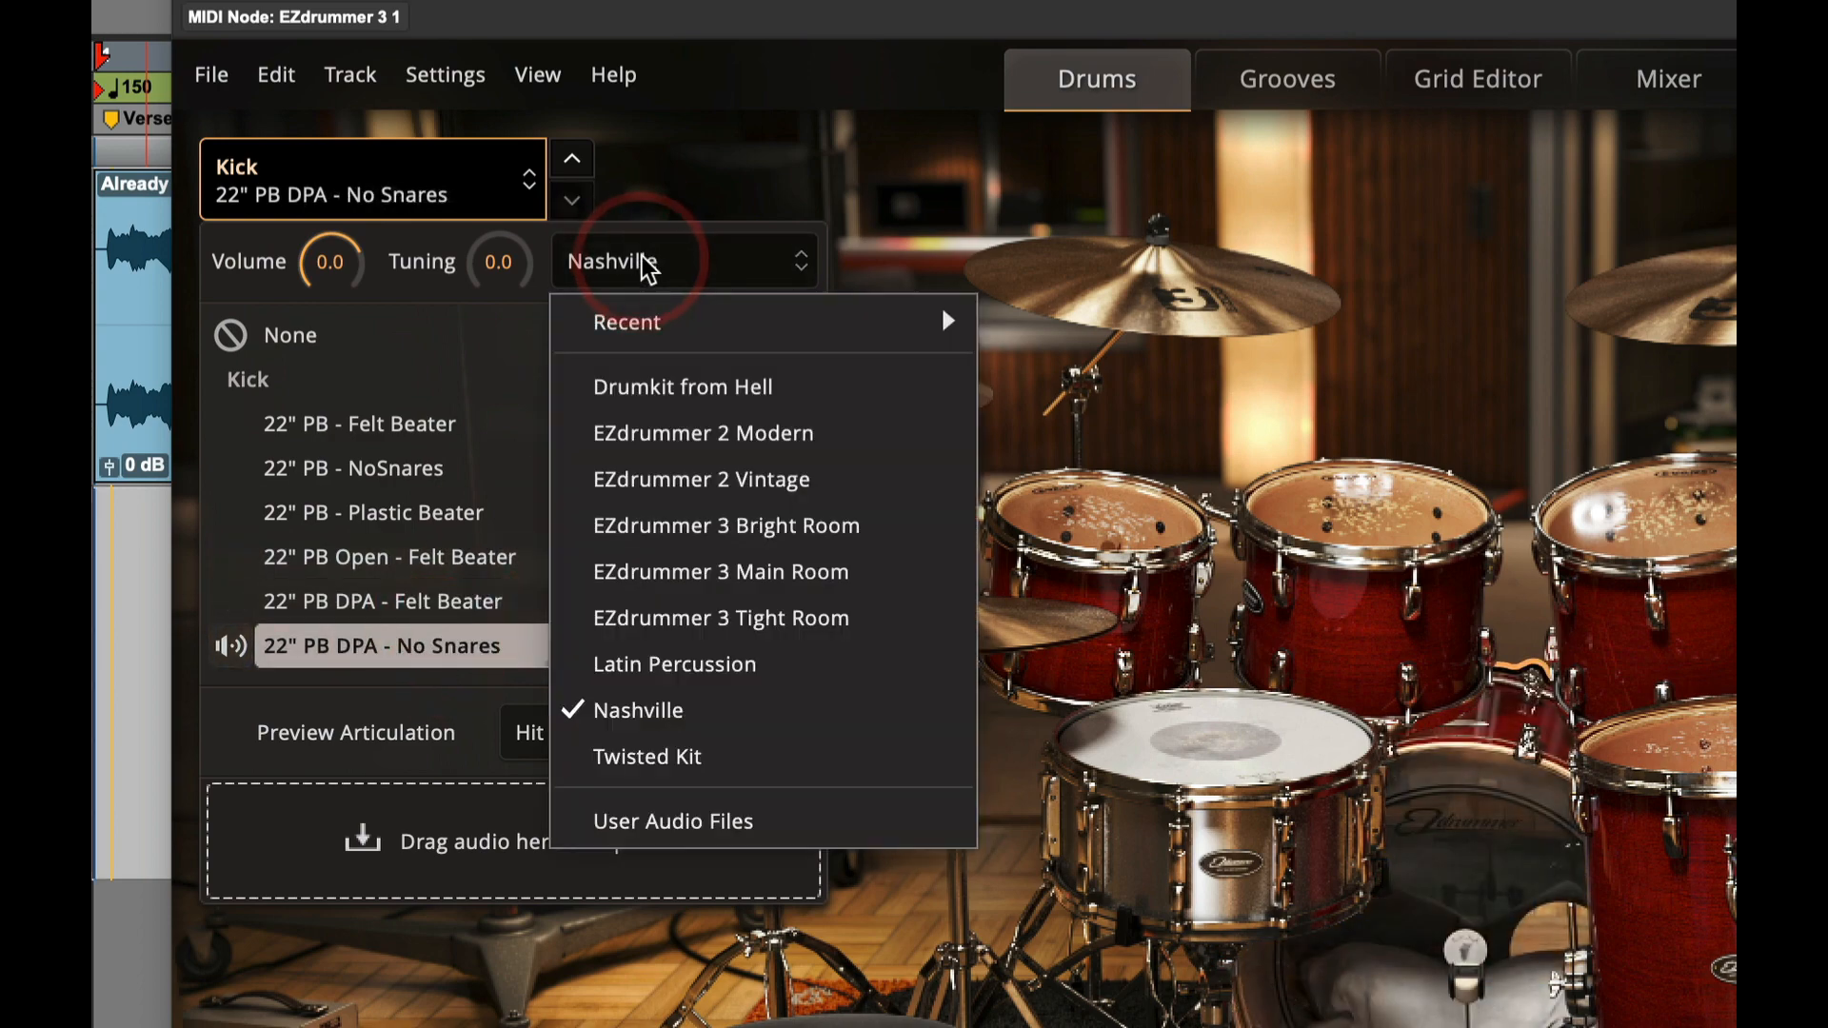
left_click(720, 572)
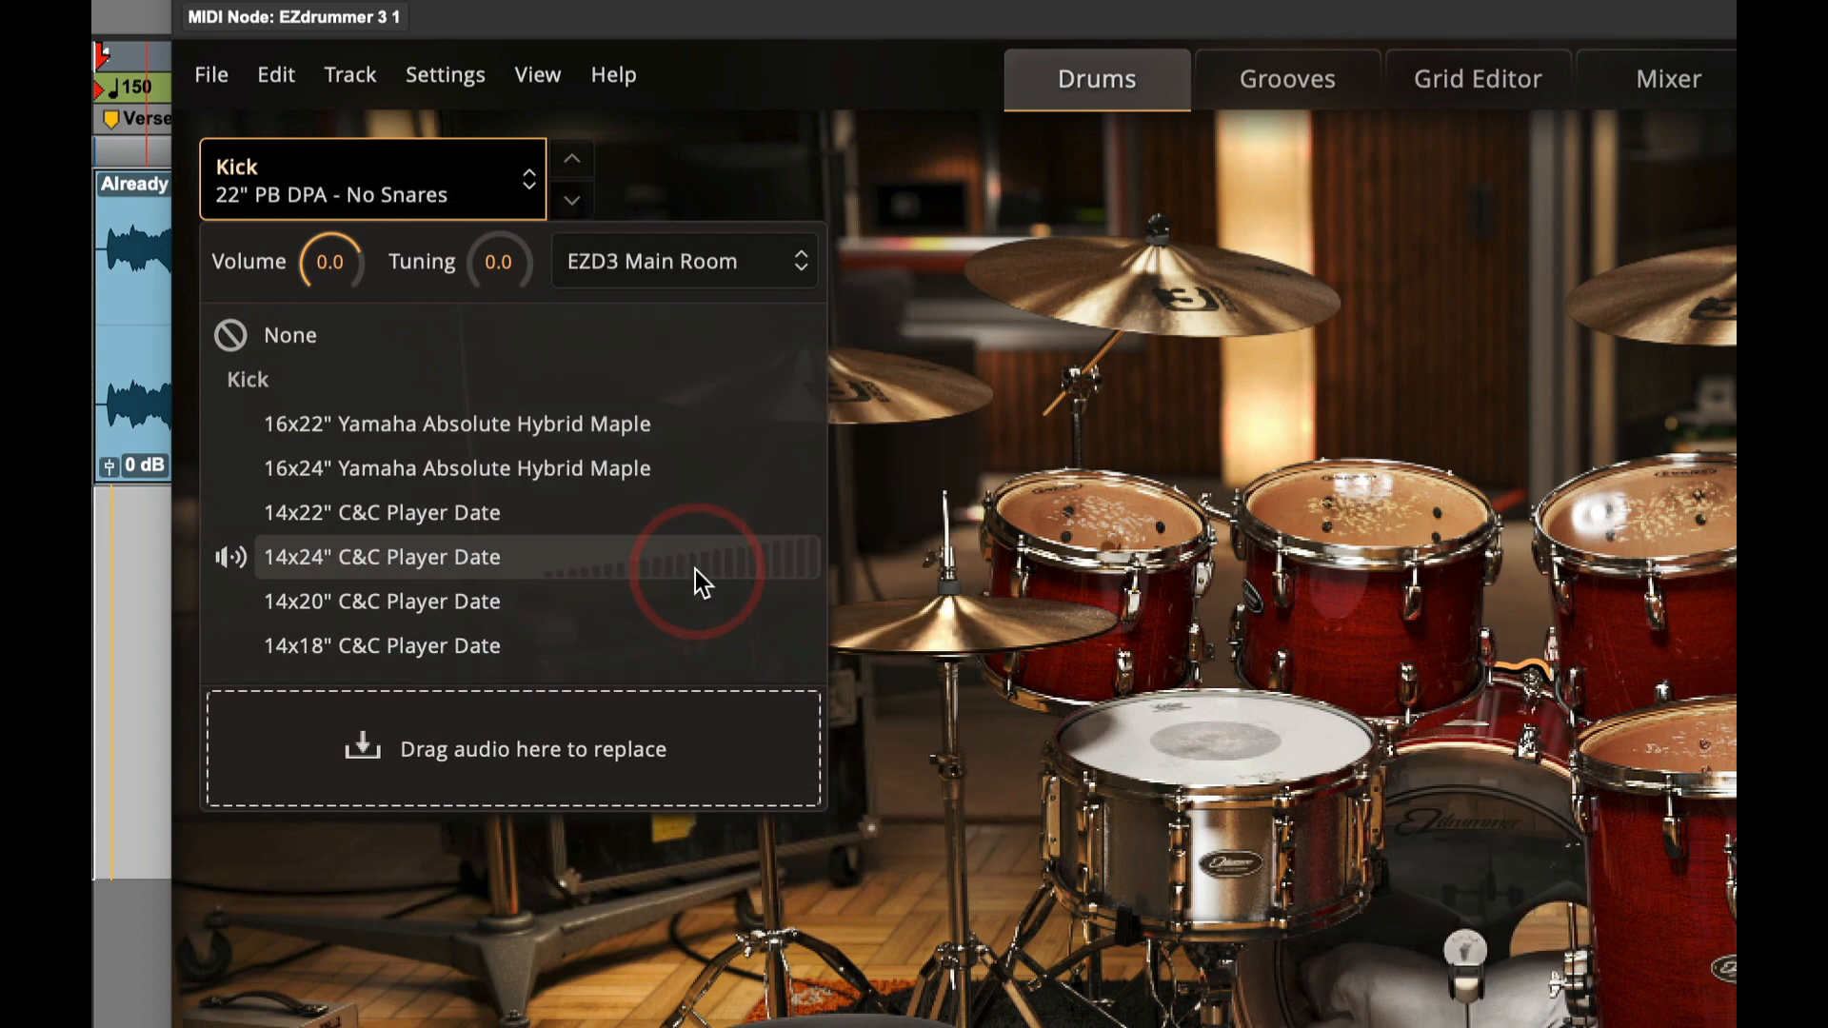
mouse_move(501, 262)
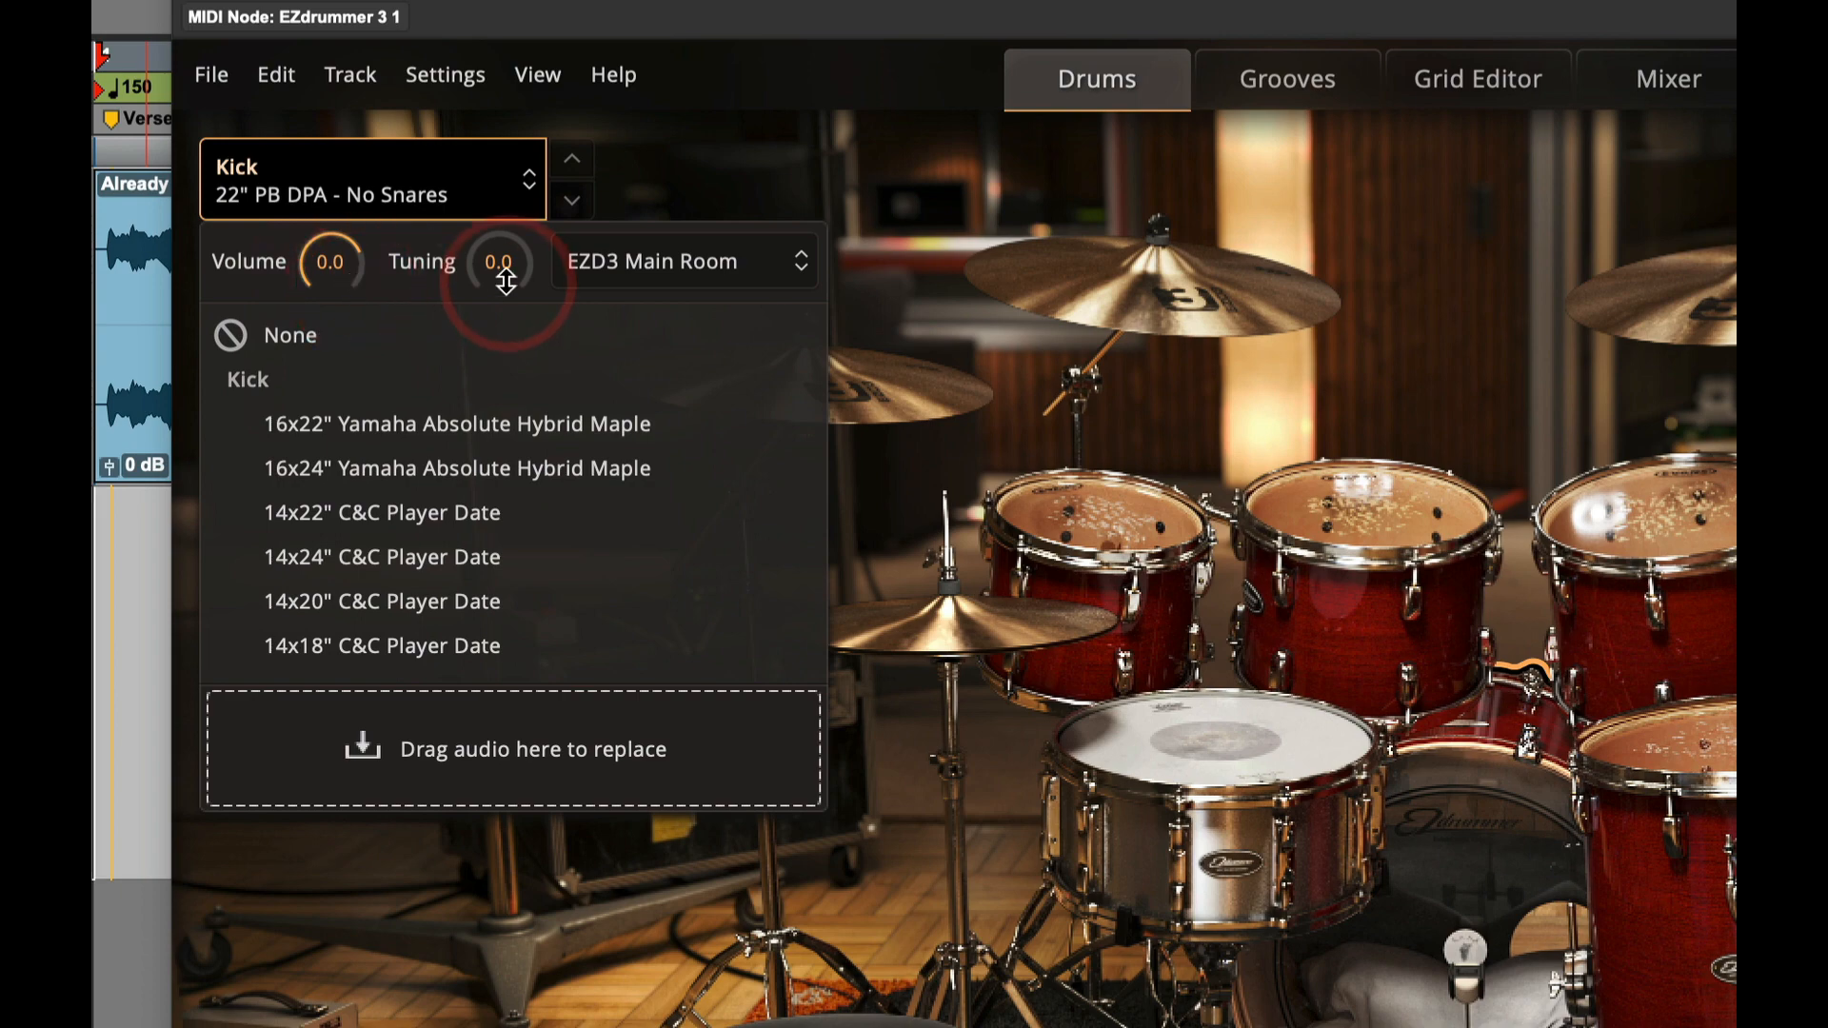
mouse_move(501, 261)
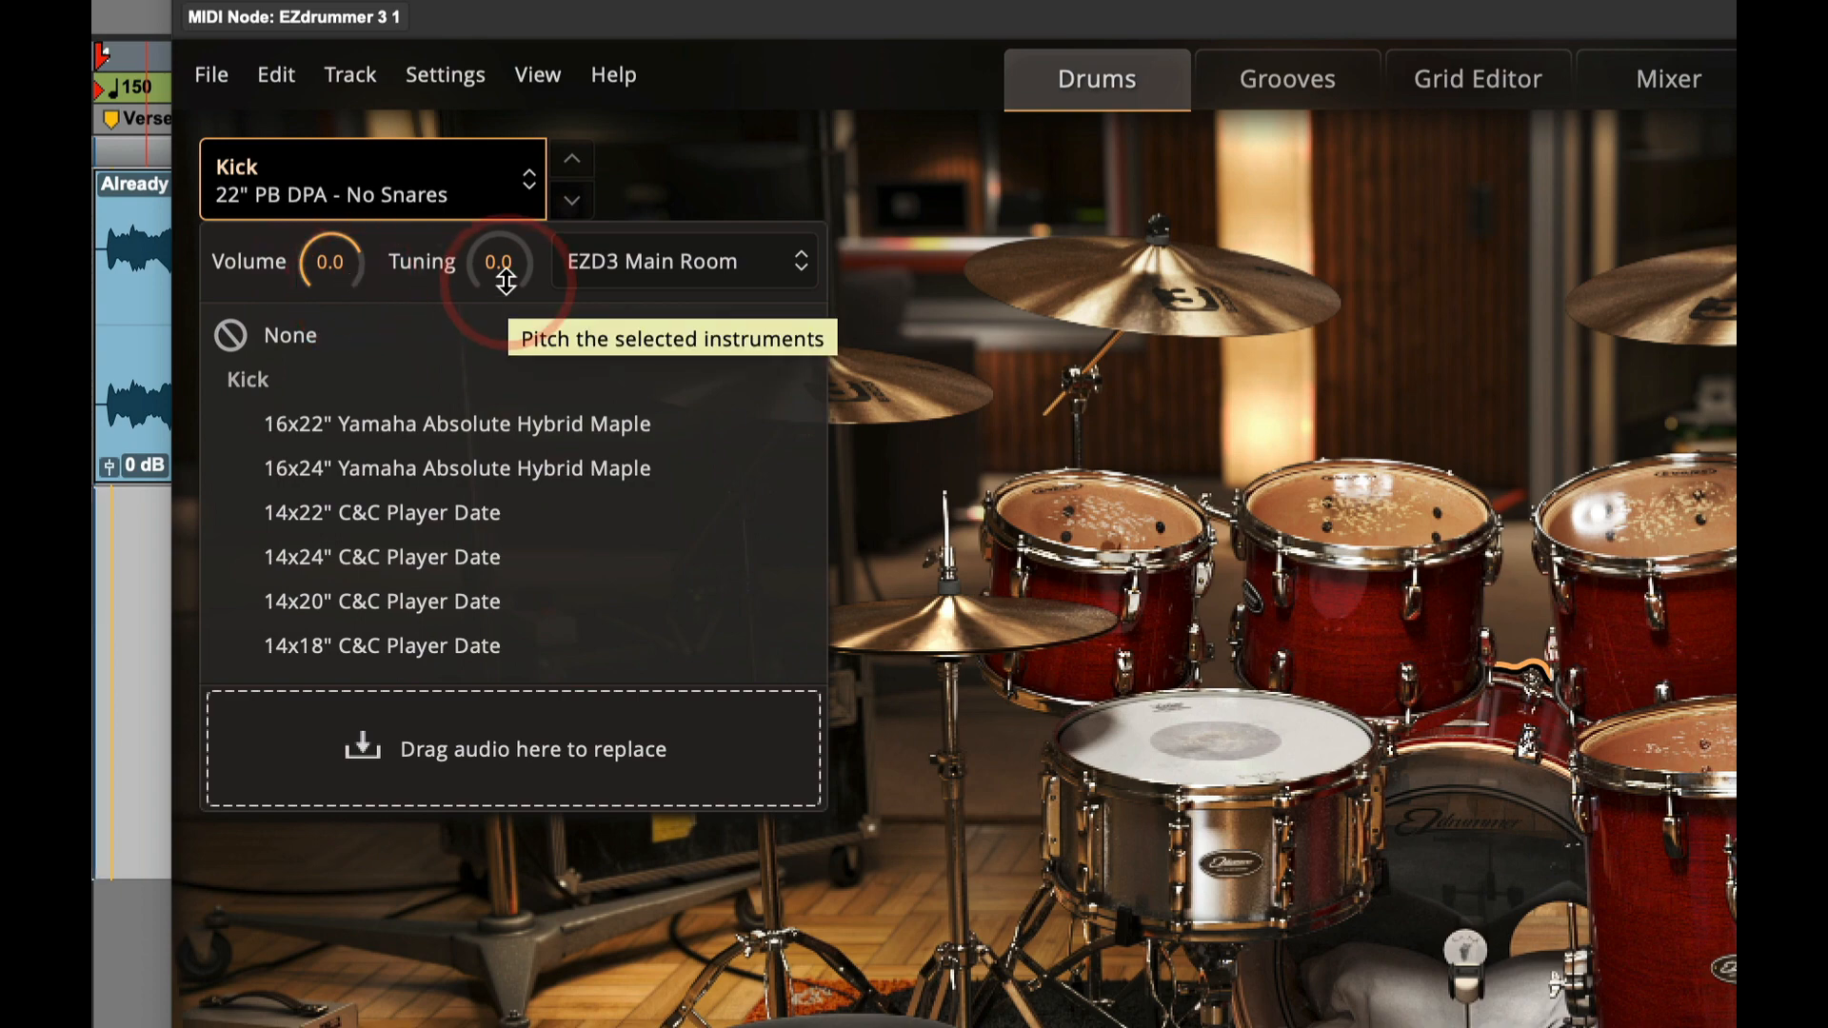
mouse_move(1217, 94)
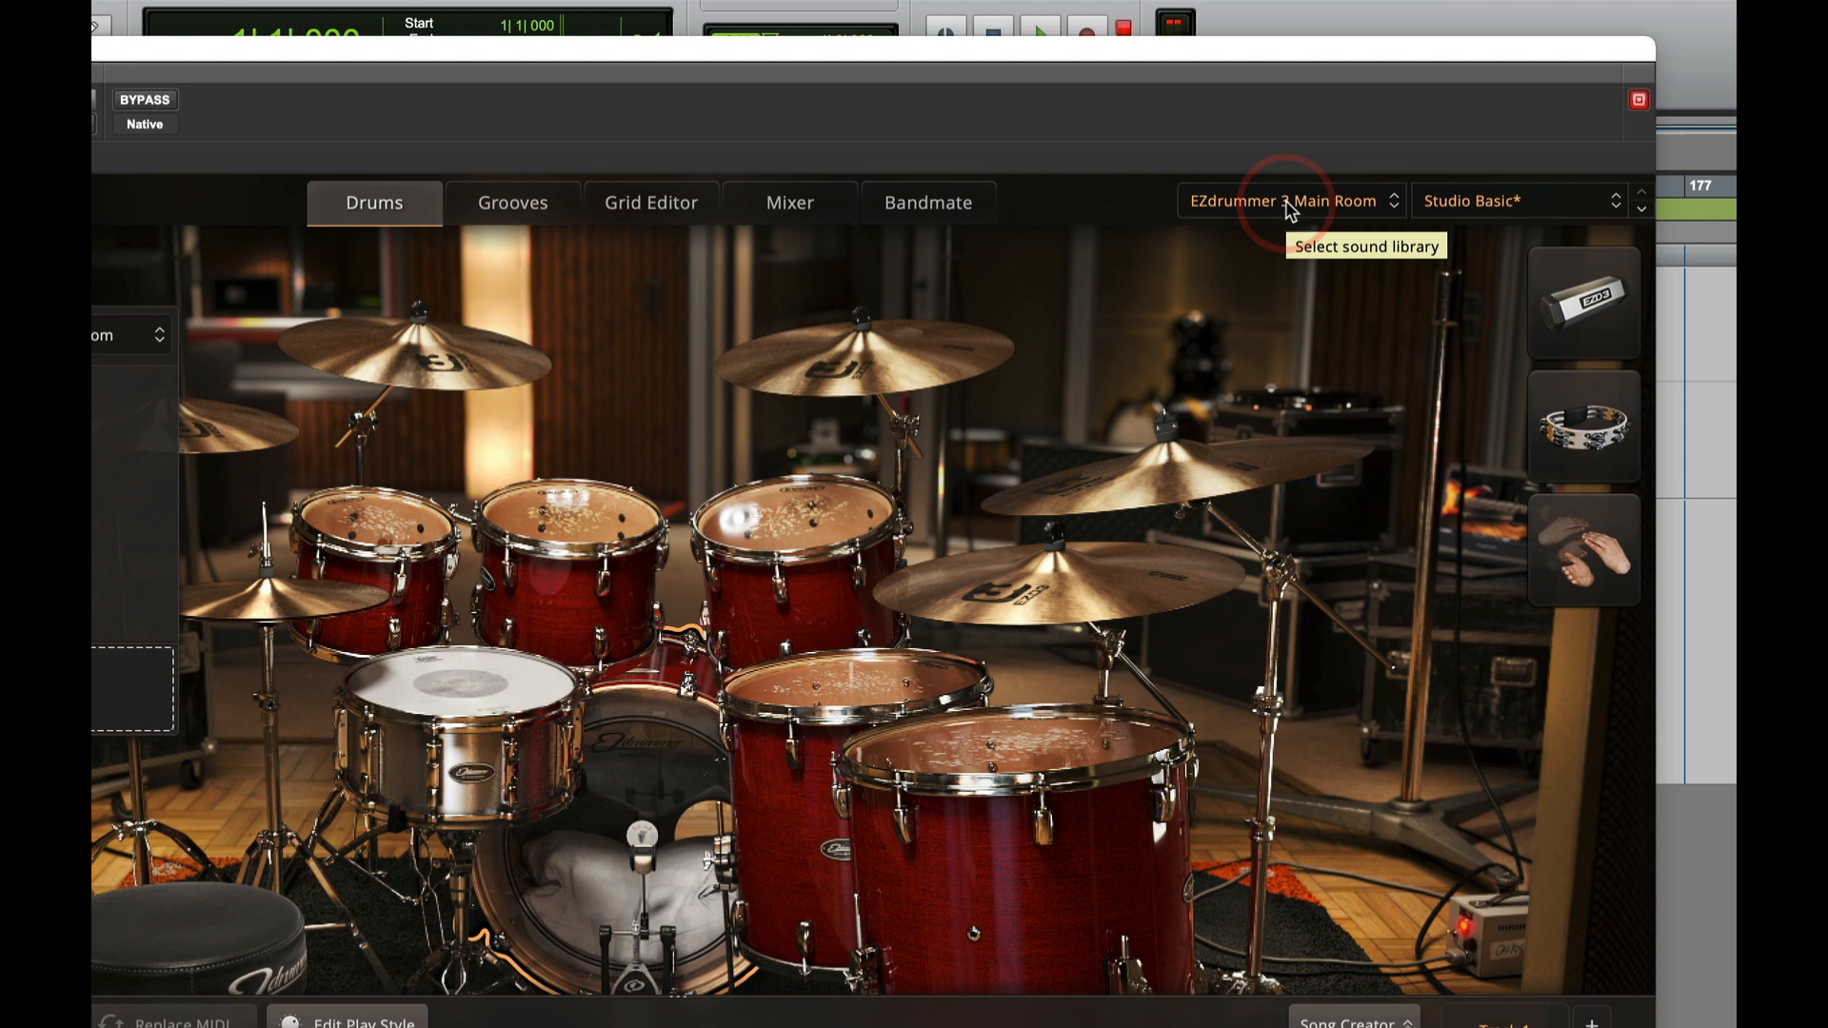
Load the Latin Percussion library, then switch to the Twisted Kit library
left_click(1289, 200)
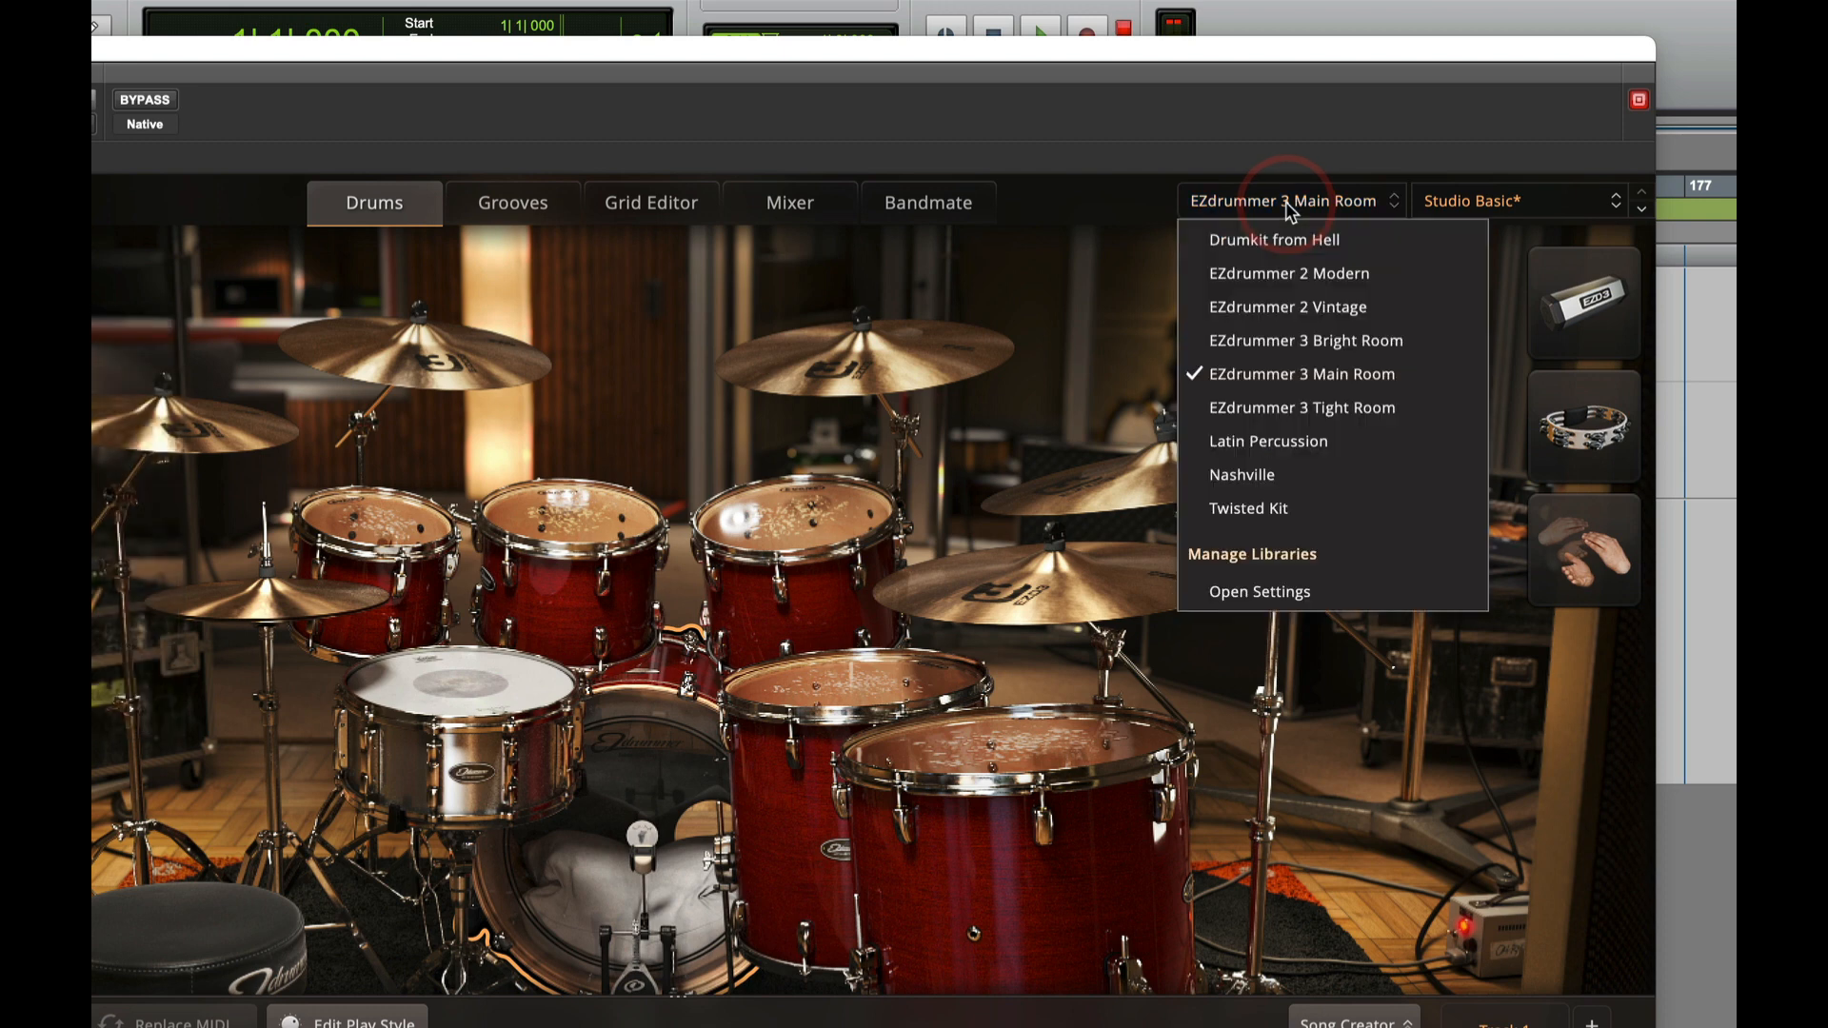
mouse_move(1269, 440)
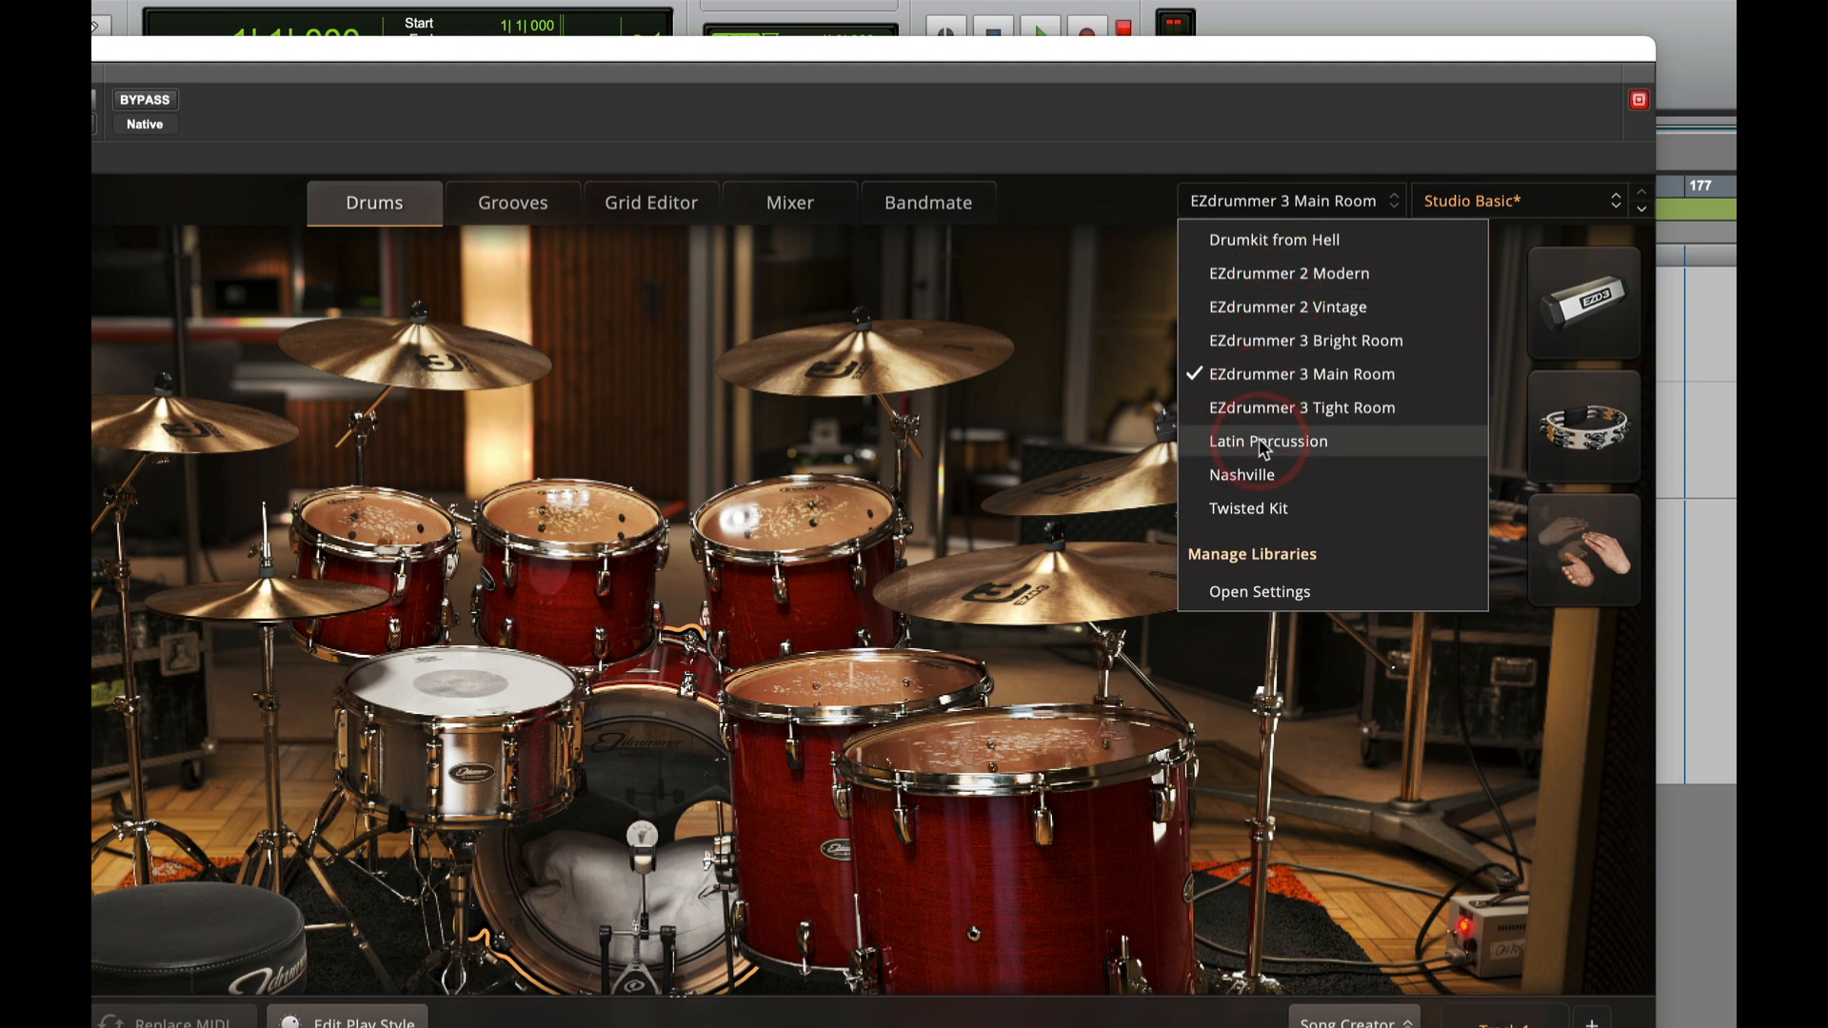
left_click(1268, 440)
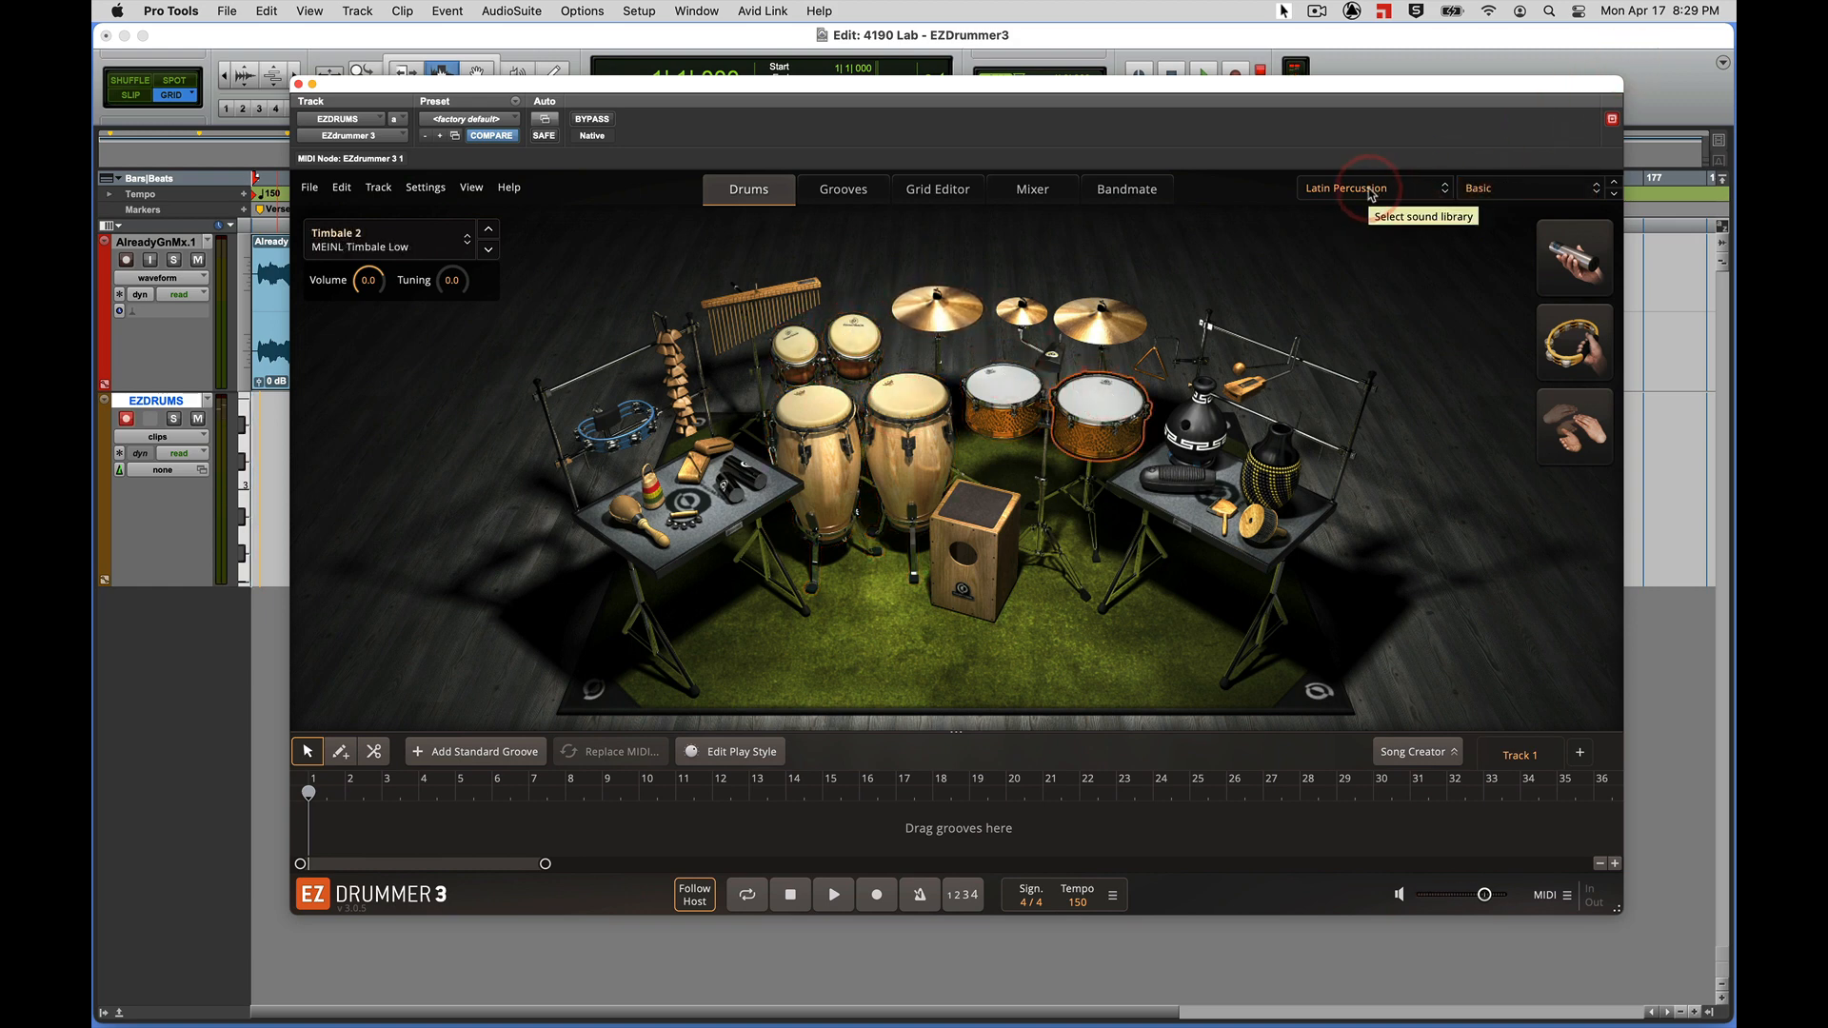
left_click(1373, 188)
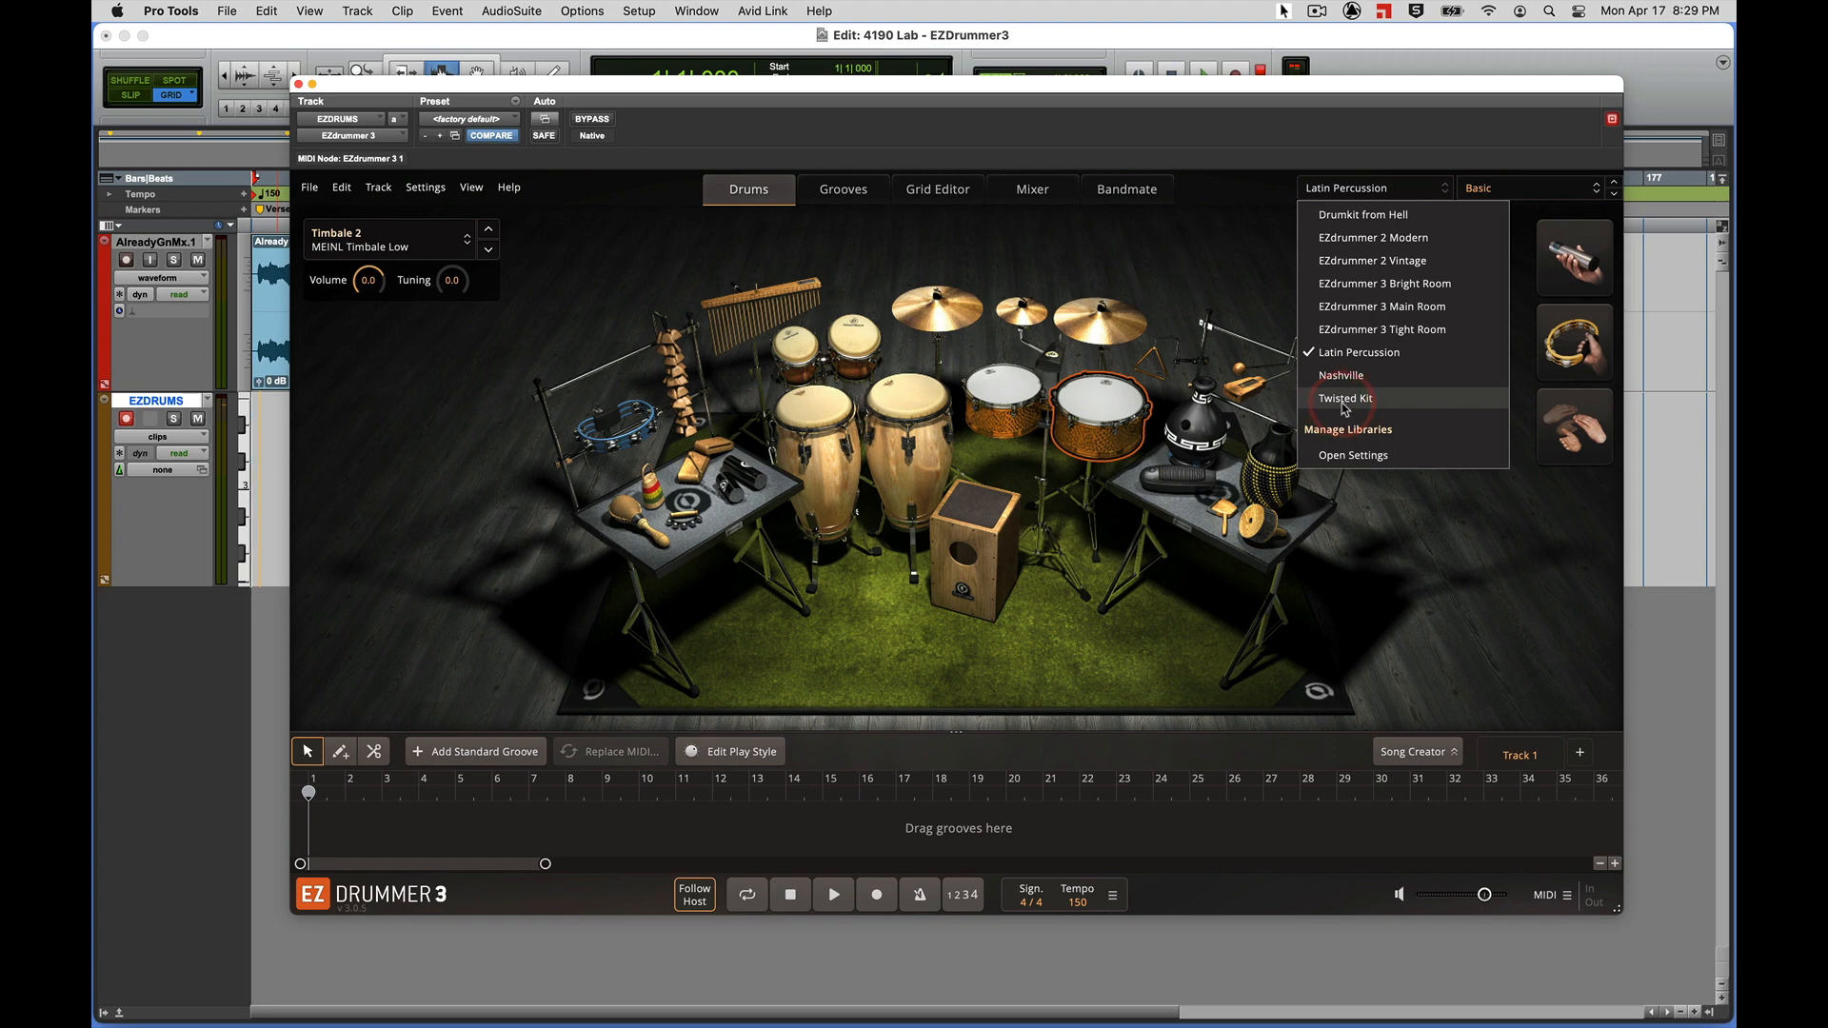
left_click(1347, 398)
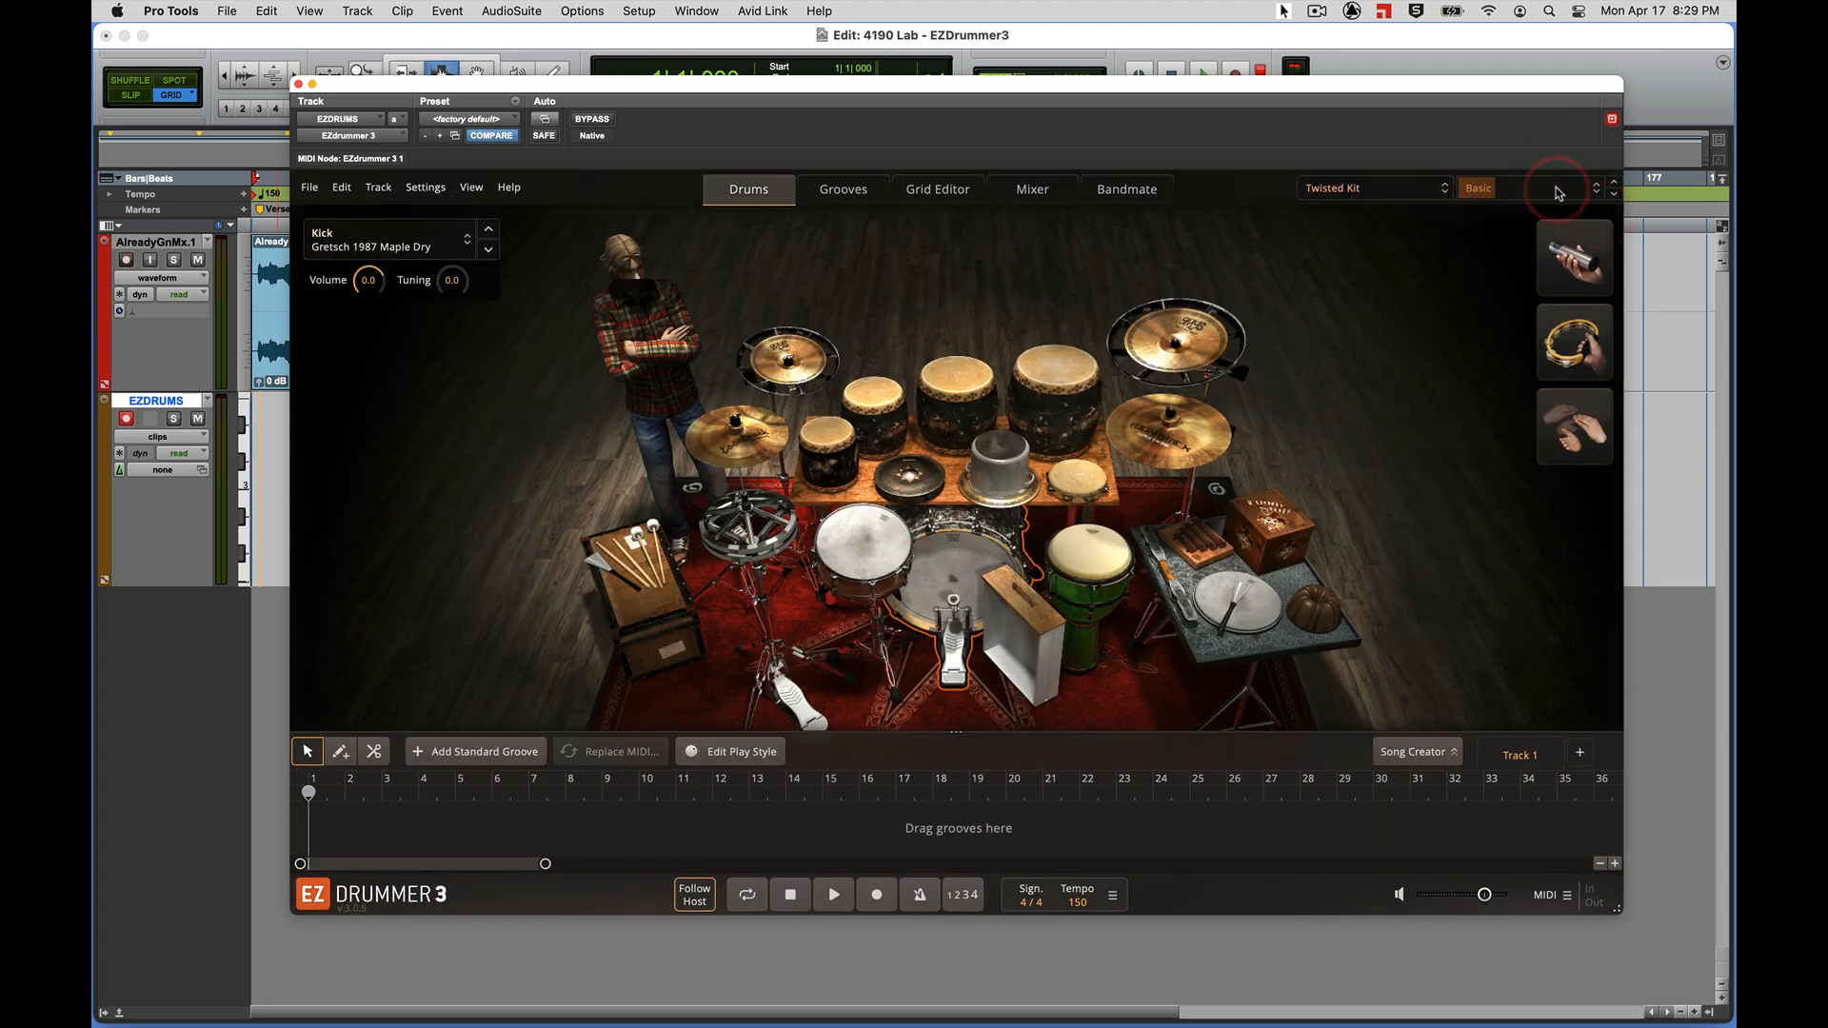
mouse_move(1529, 192)
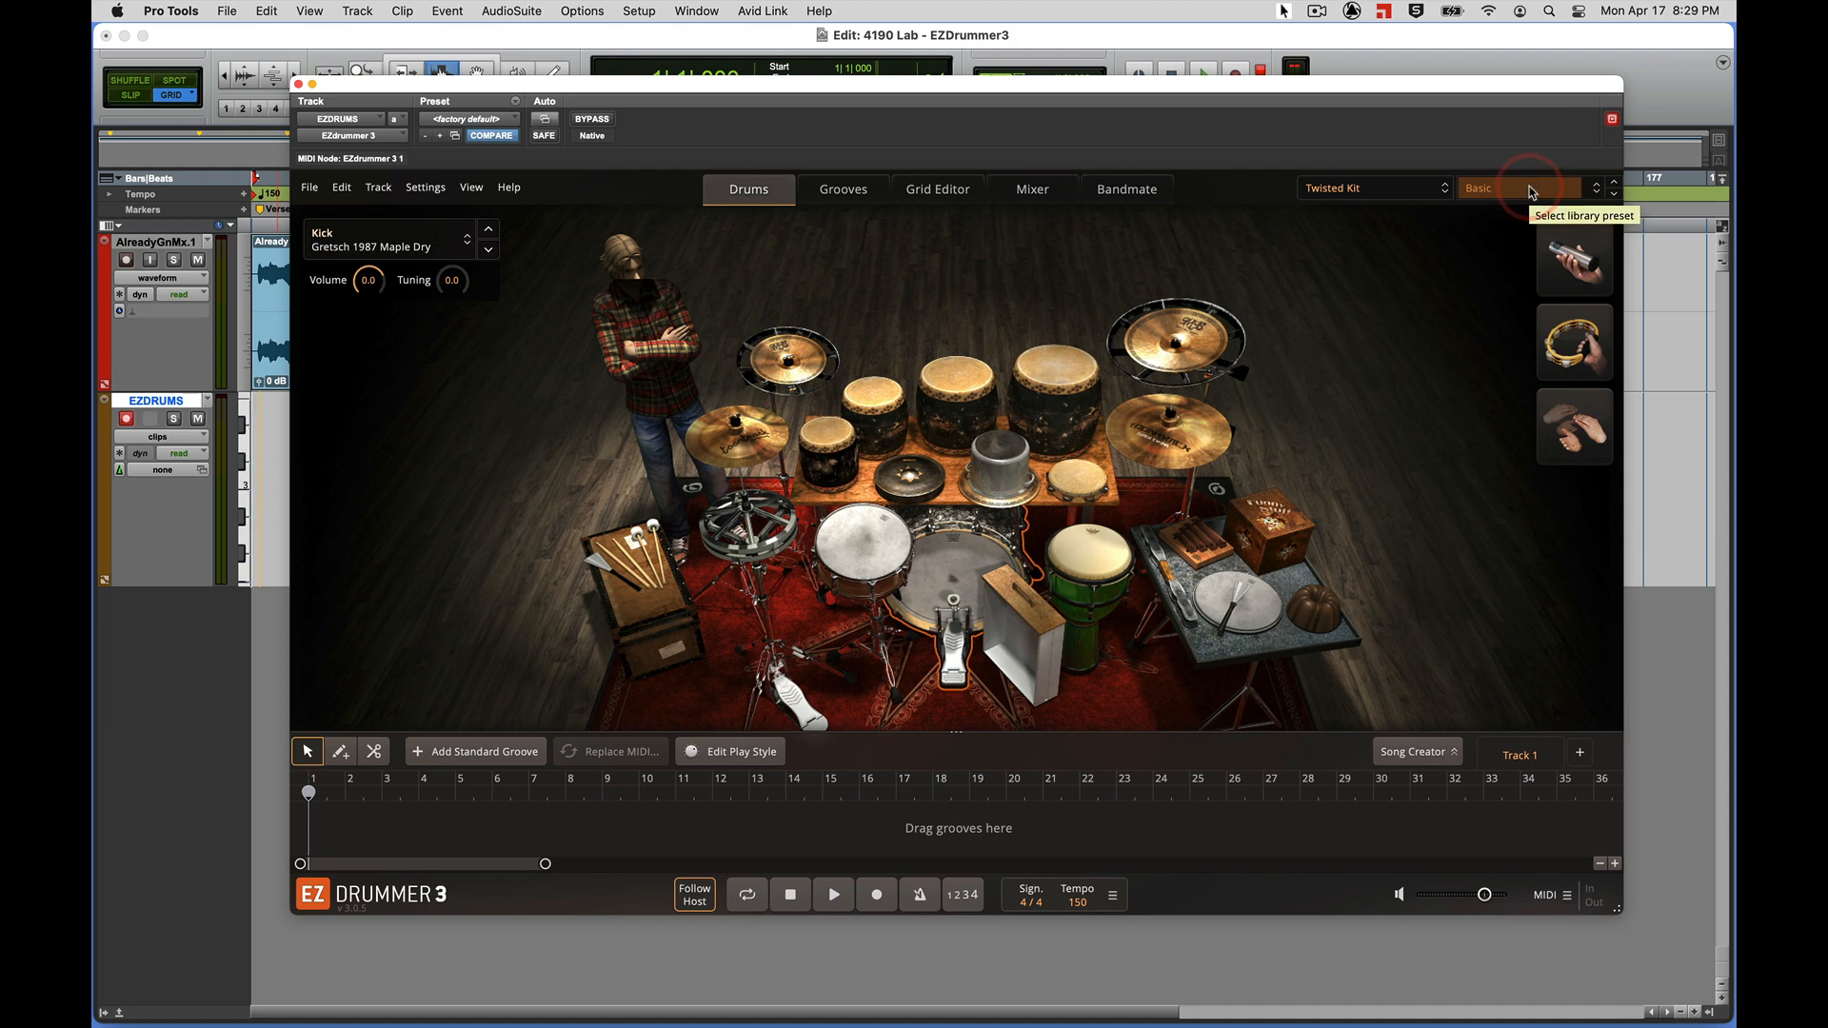
Audition the Twisted Kit snare and the tambourine
left_click(735, 432)
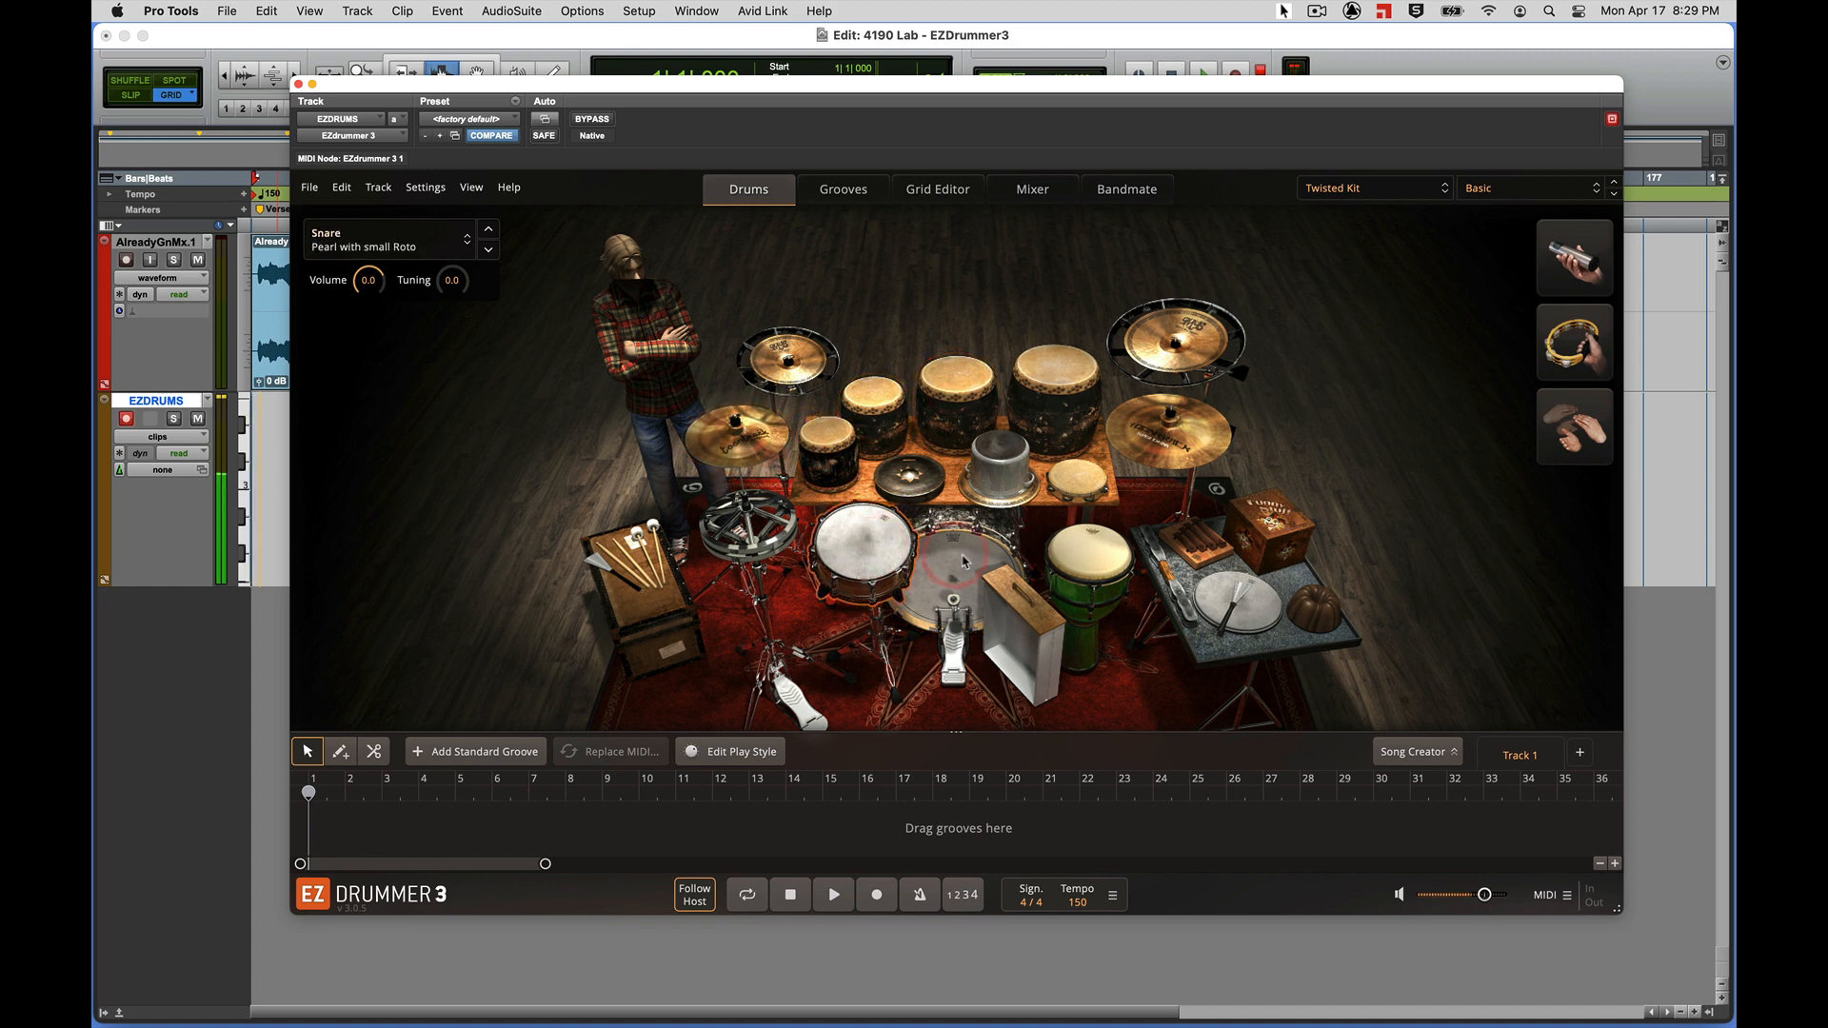
left_click(1078, 473)
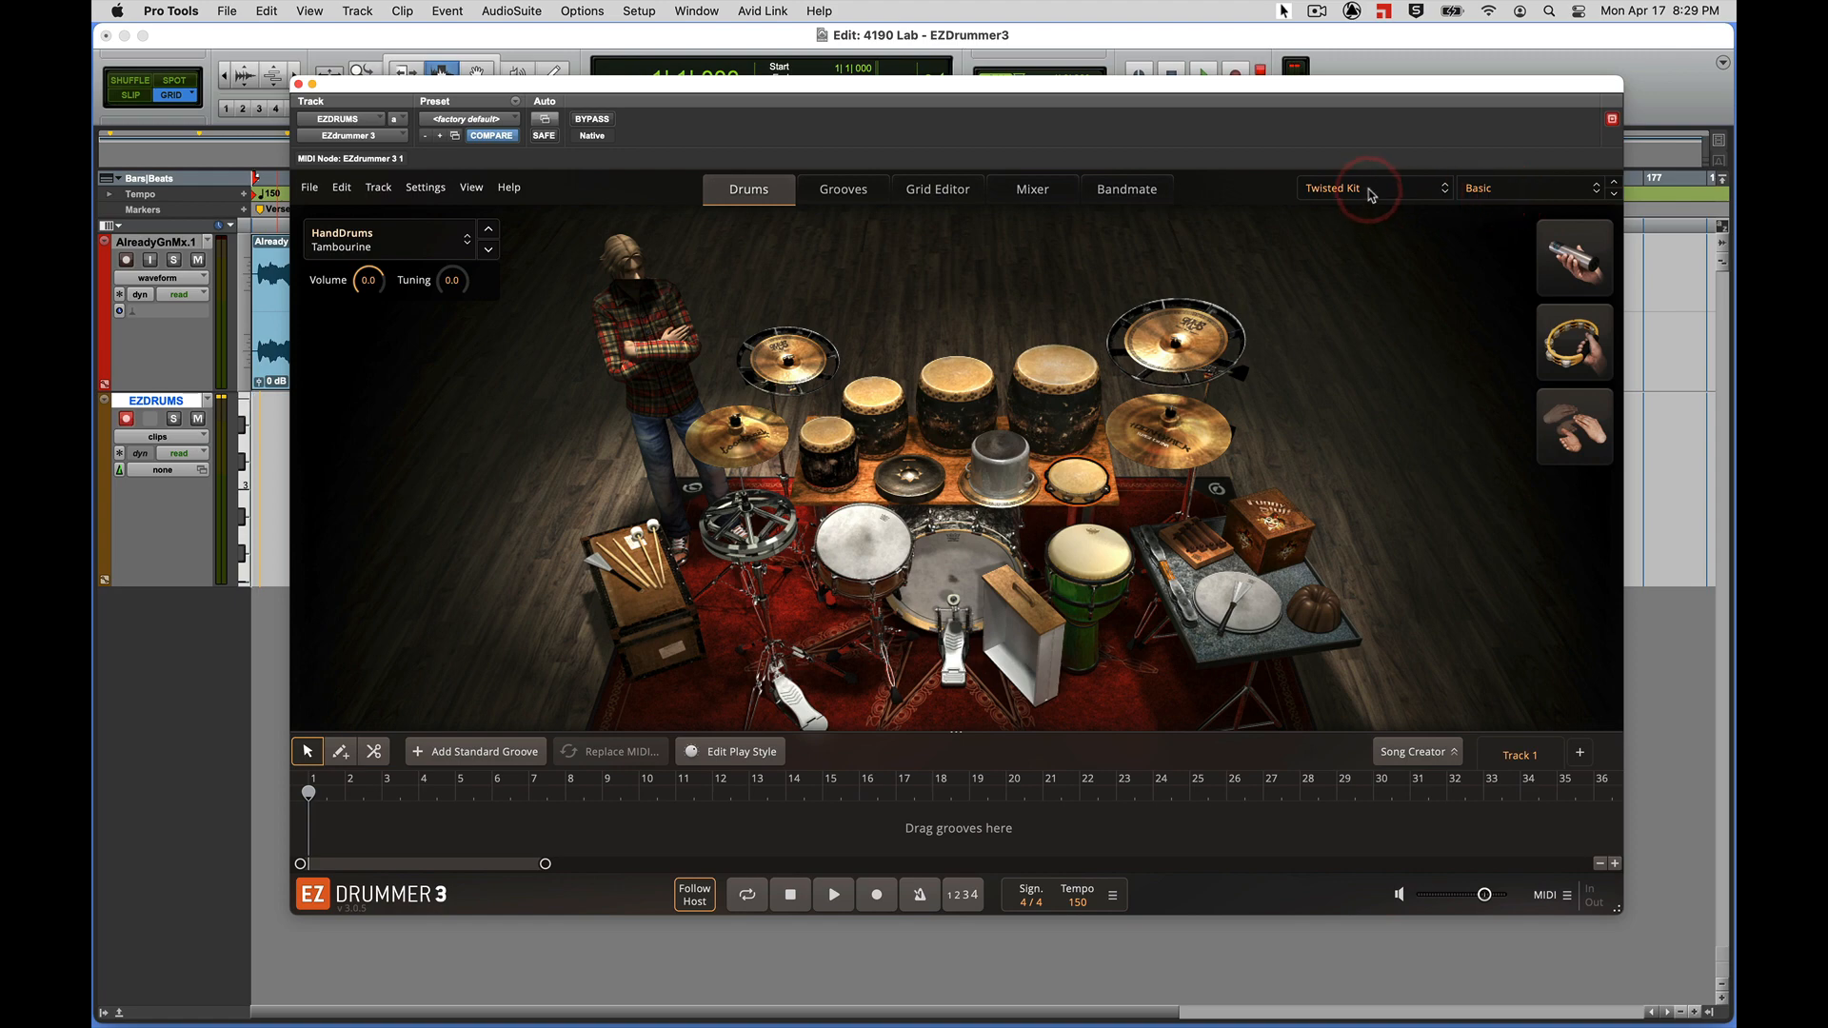
Load the Nashville kit and audition its kick drum
left_click(1369, 189)
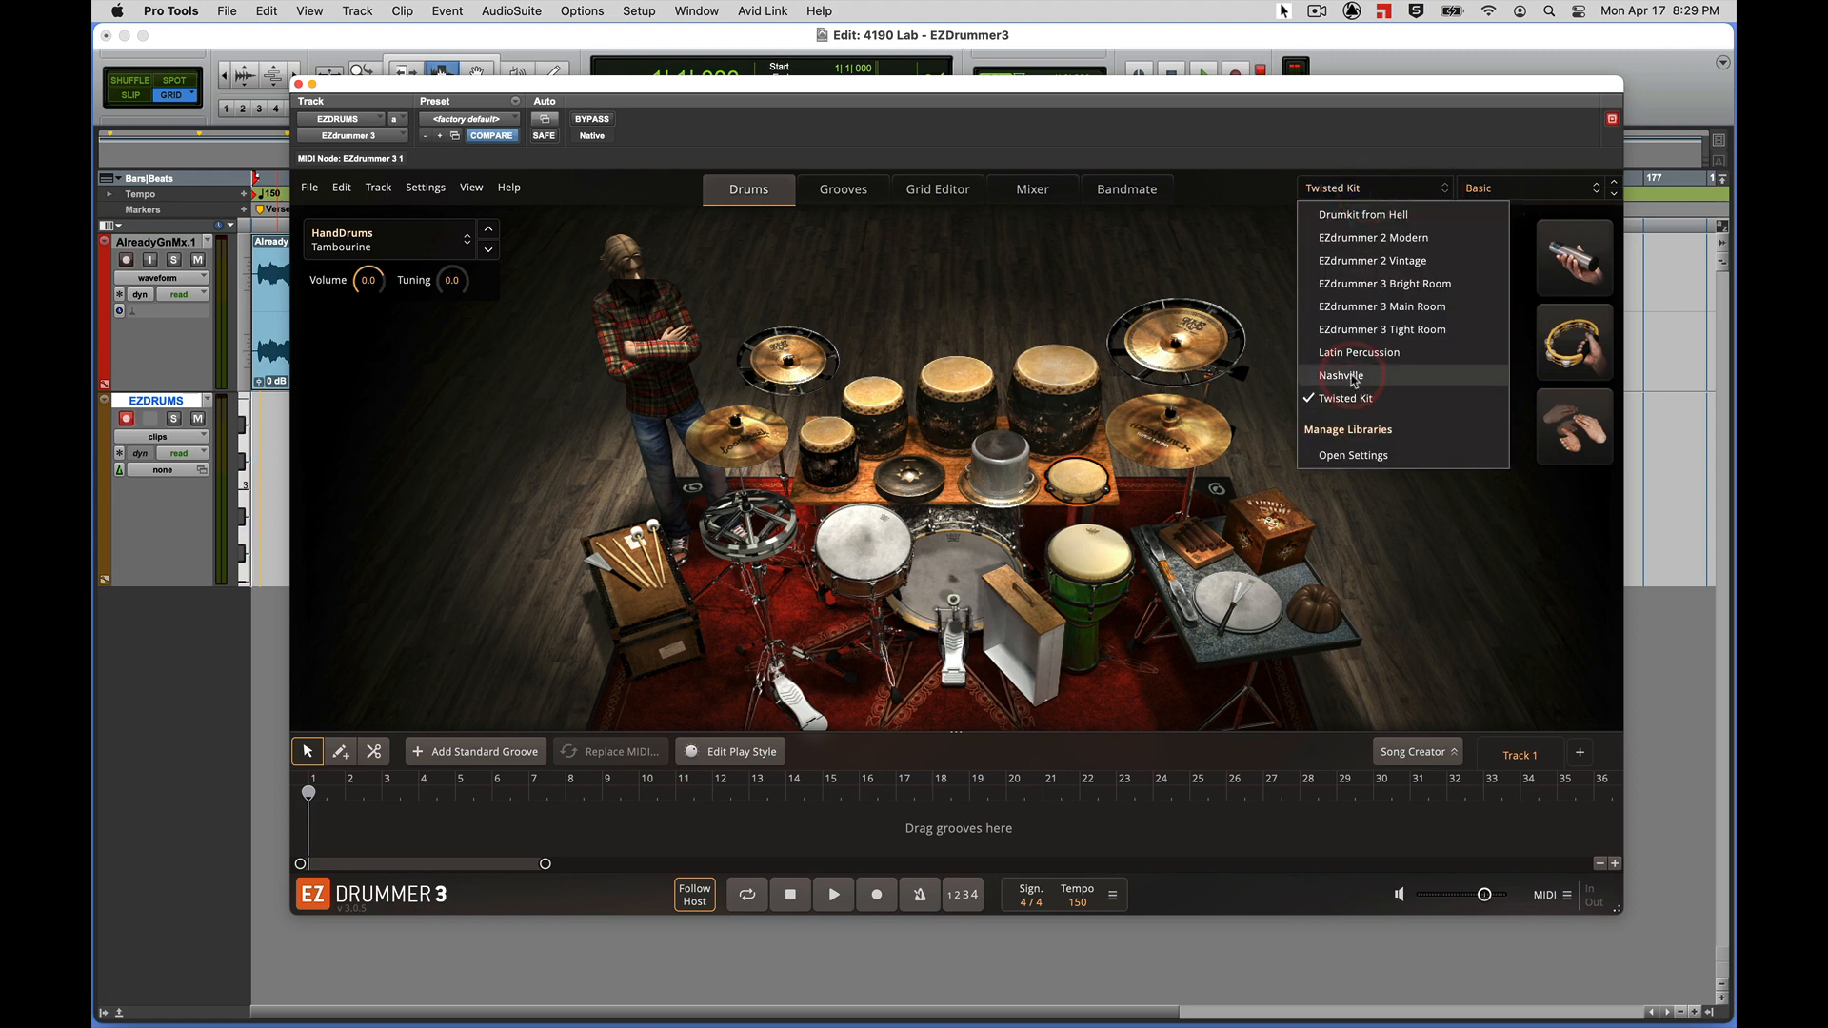
left_click(1343, 375)
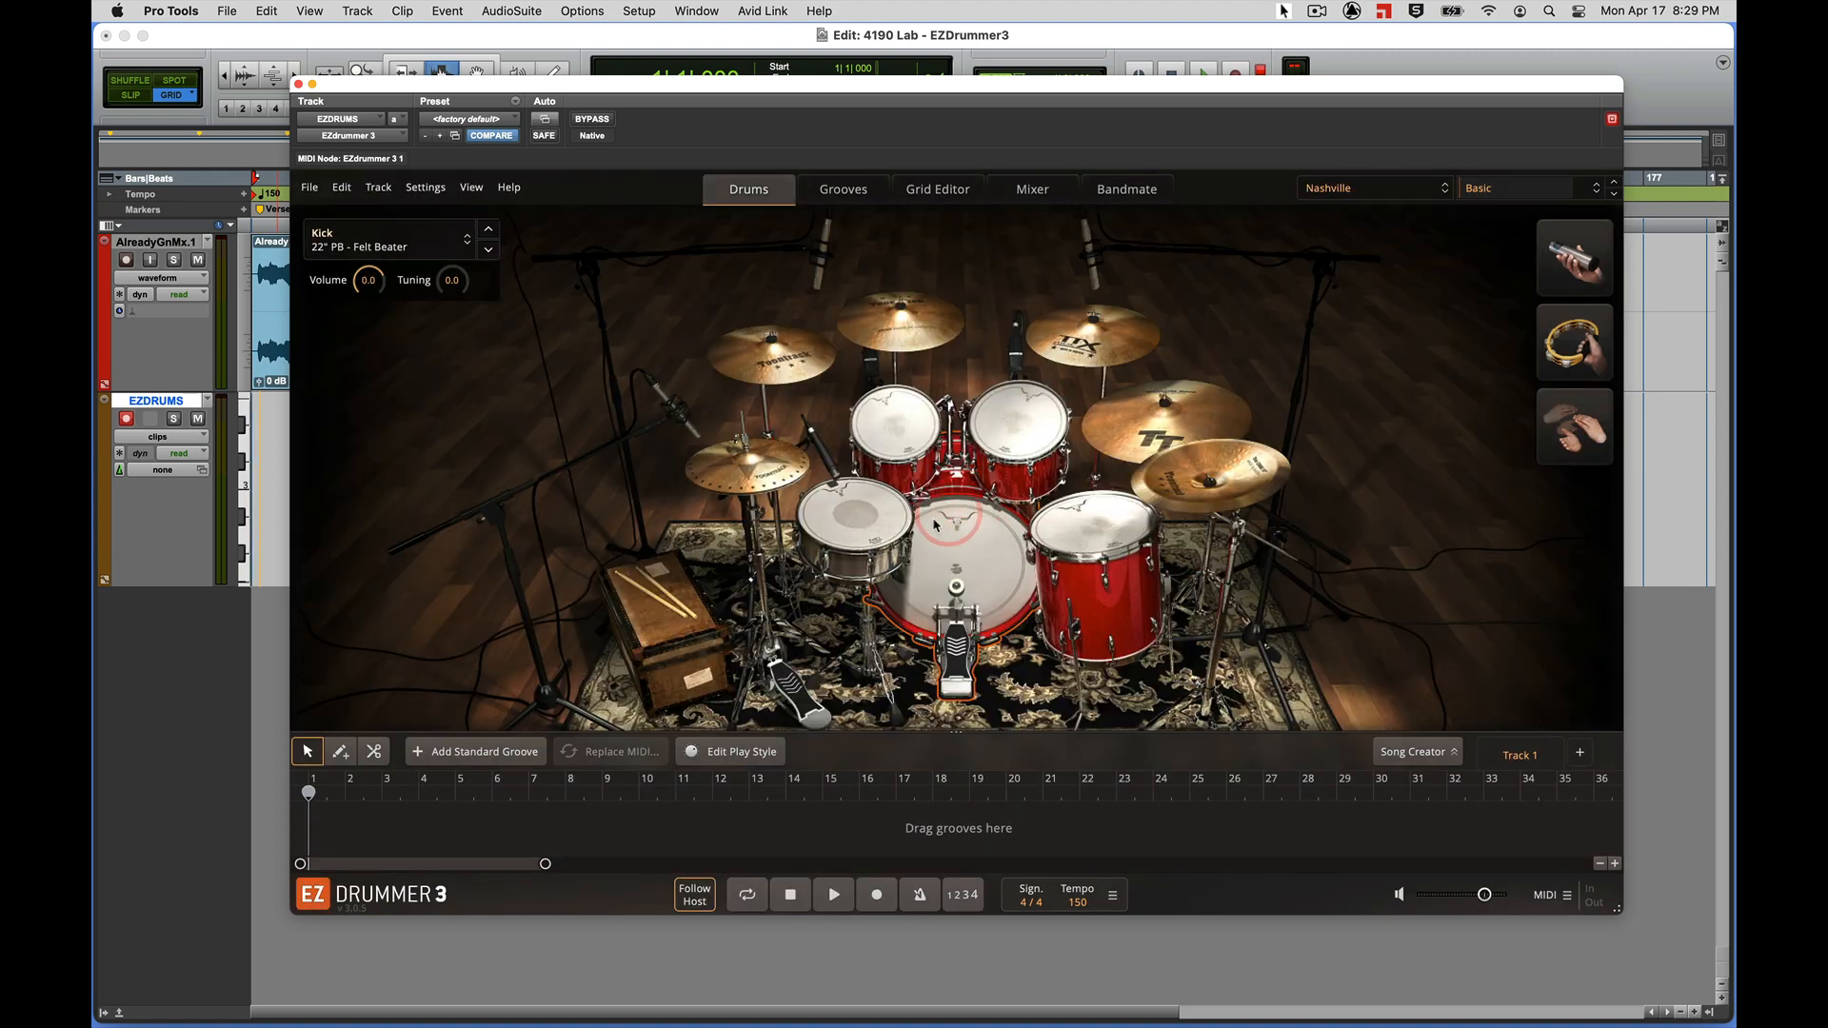
left_click(897, 419)
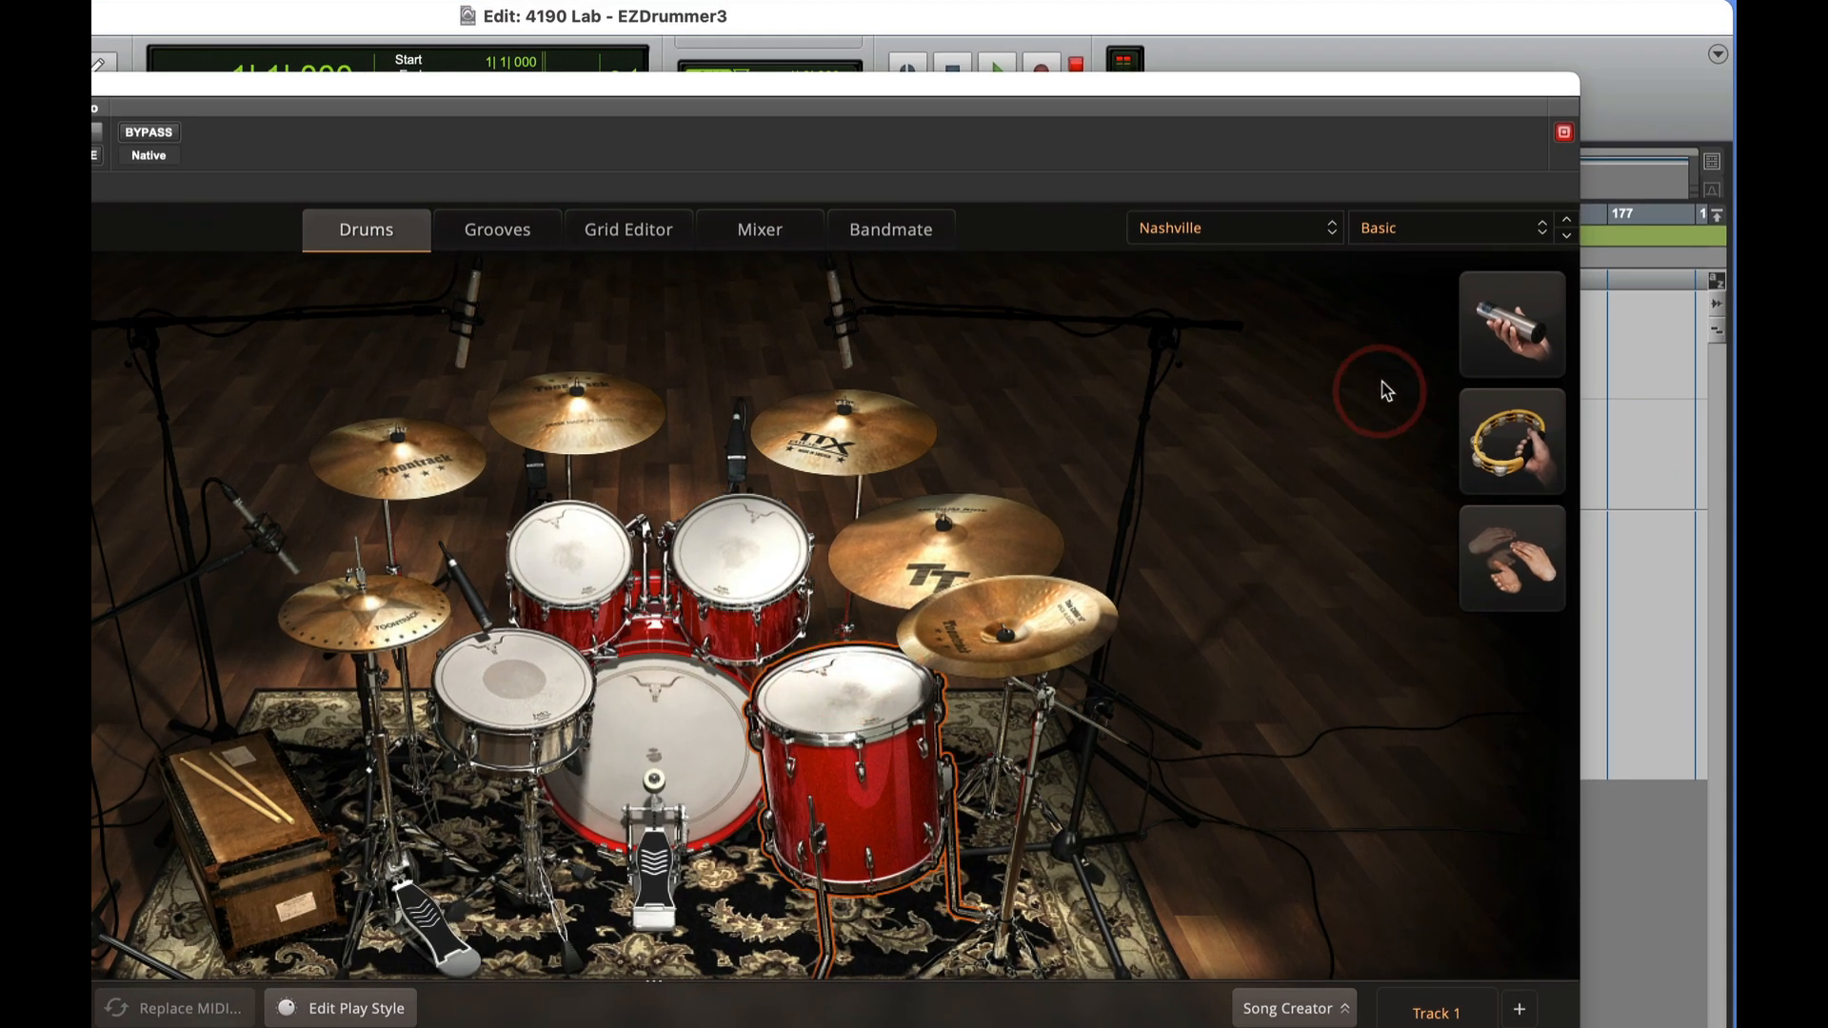
mouse_move(1400, 236)
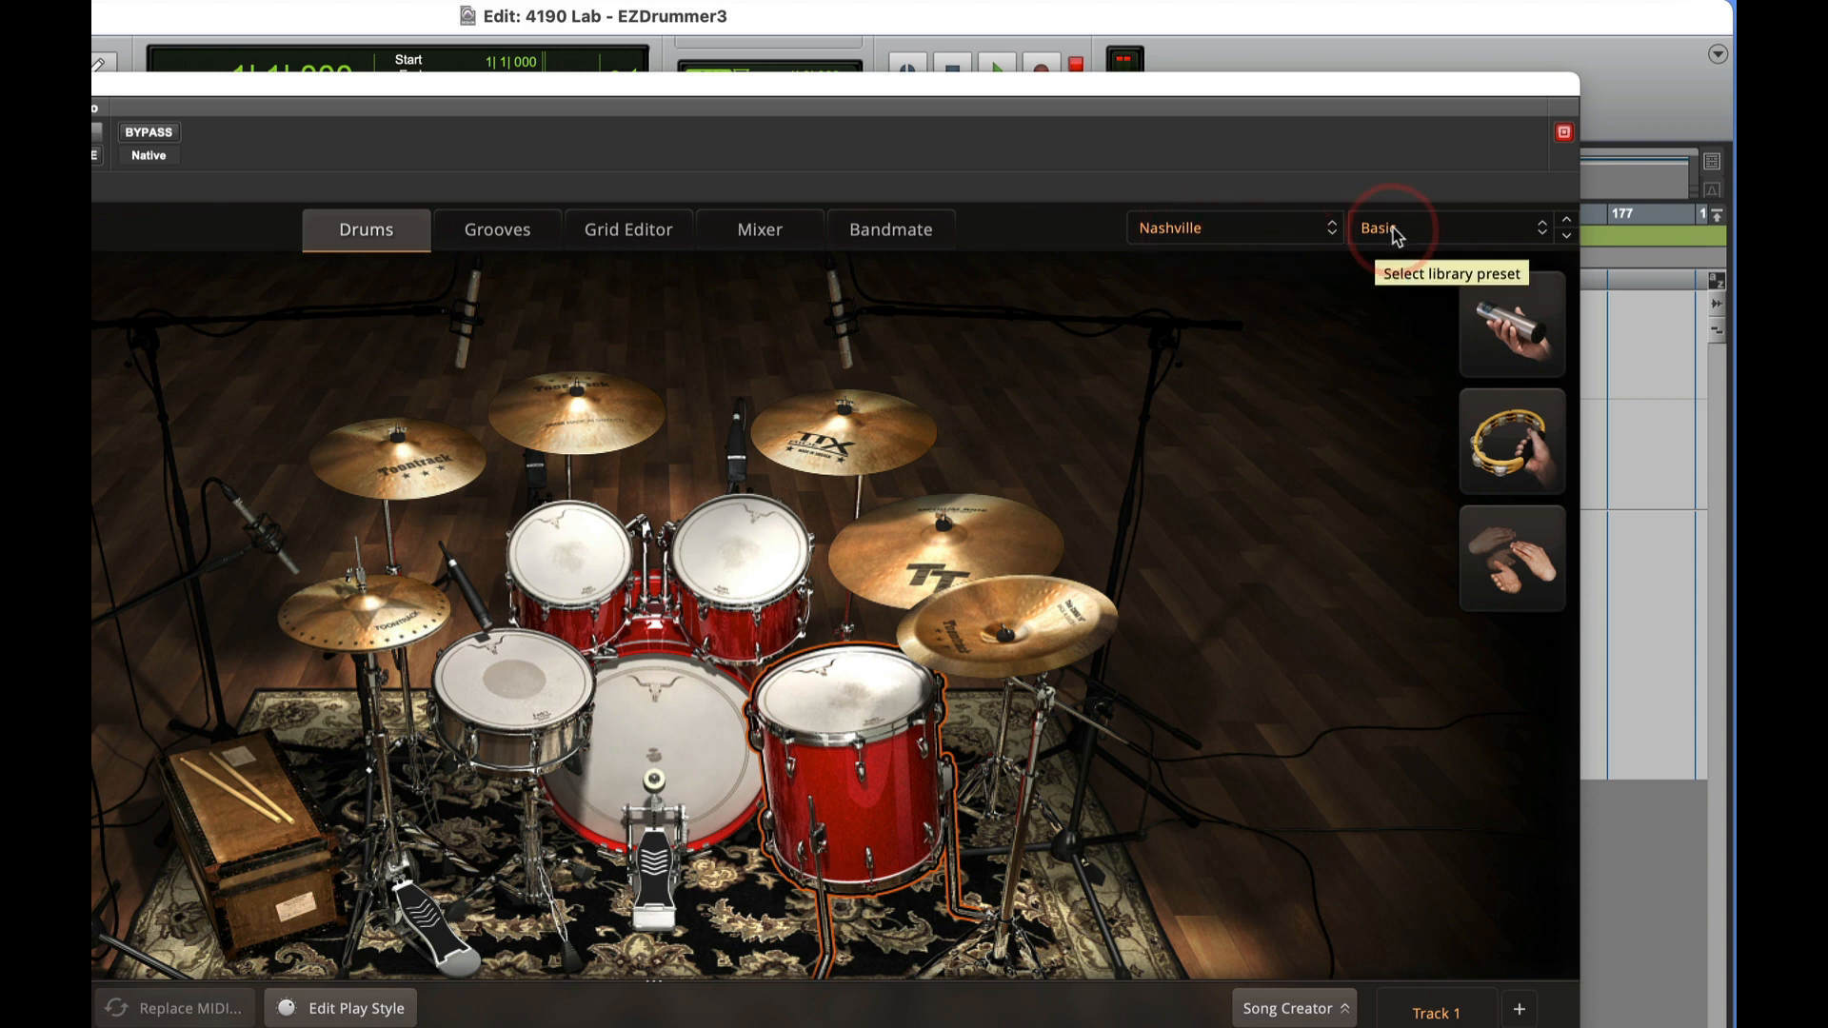
Apply the Tight preset, then settle on the Original Mix preset
left_click(1388, 227)
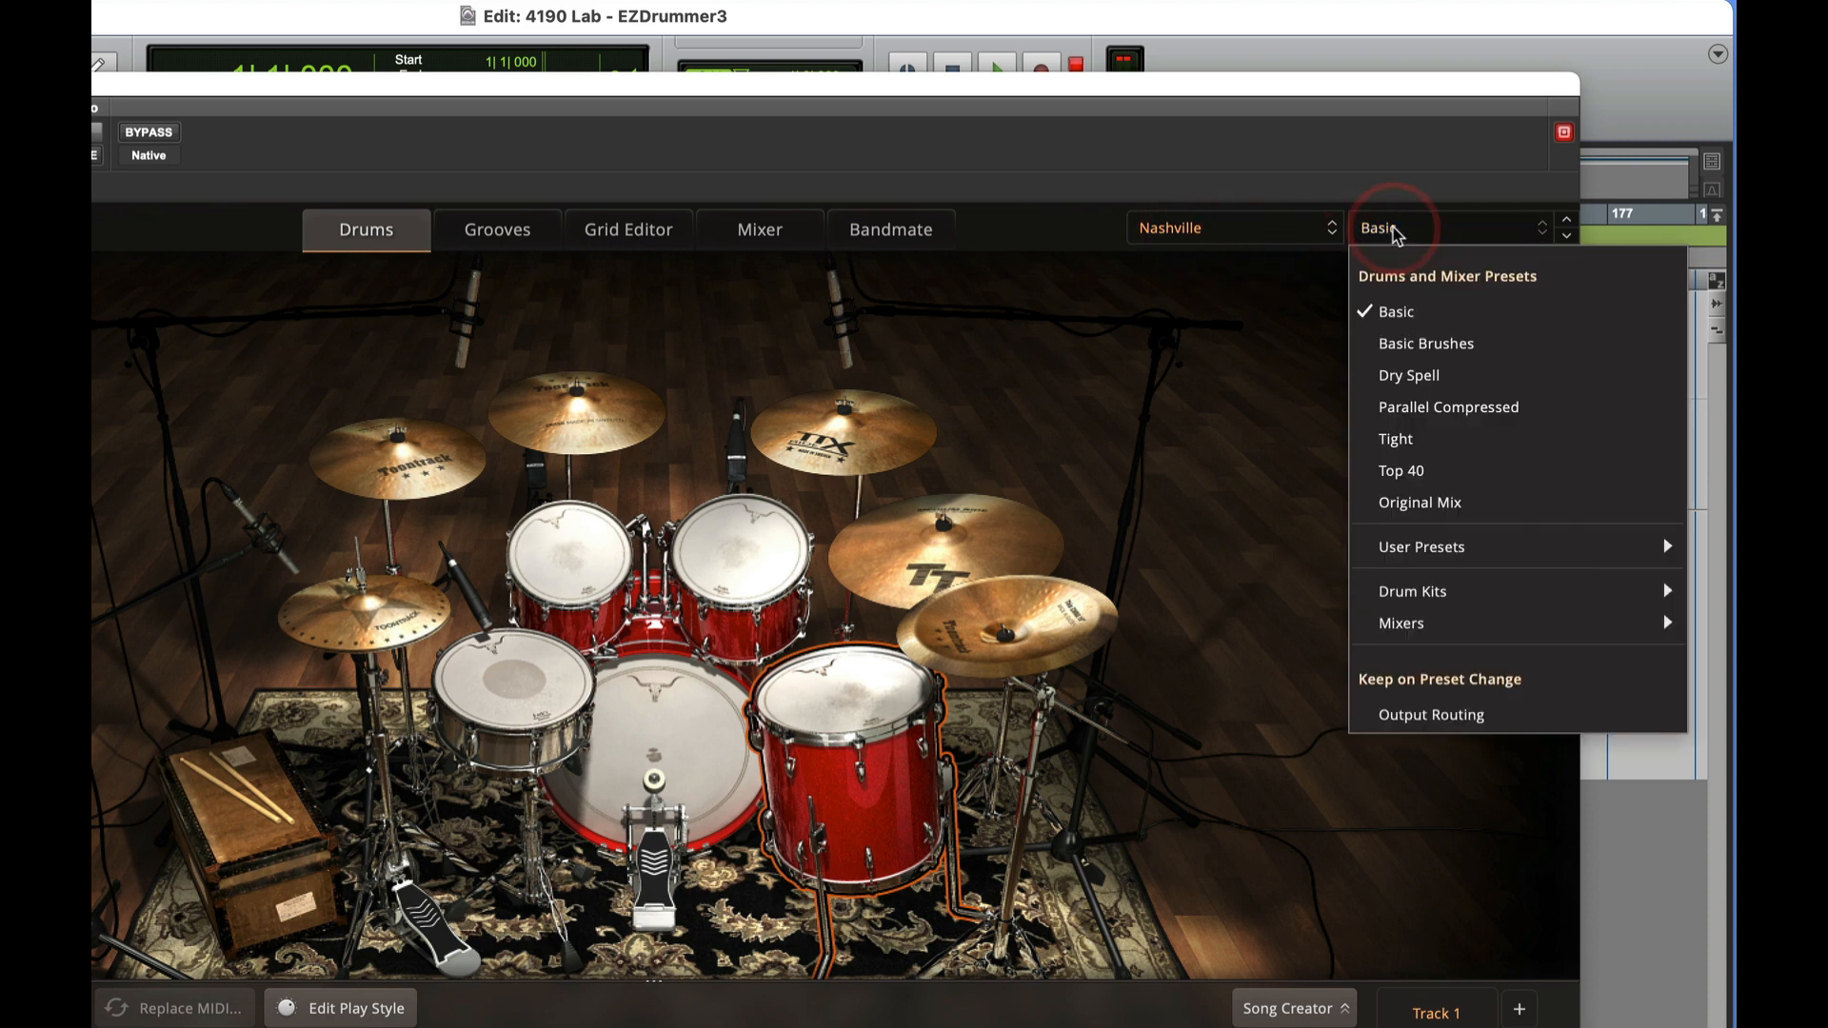
mouse_move(1396, 438)
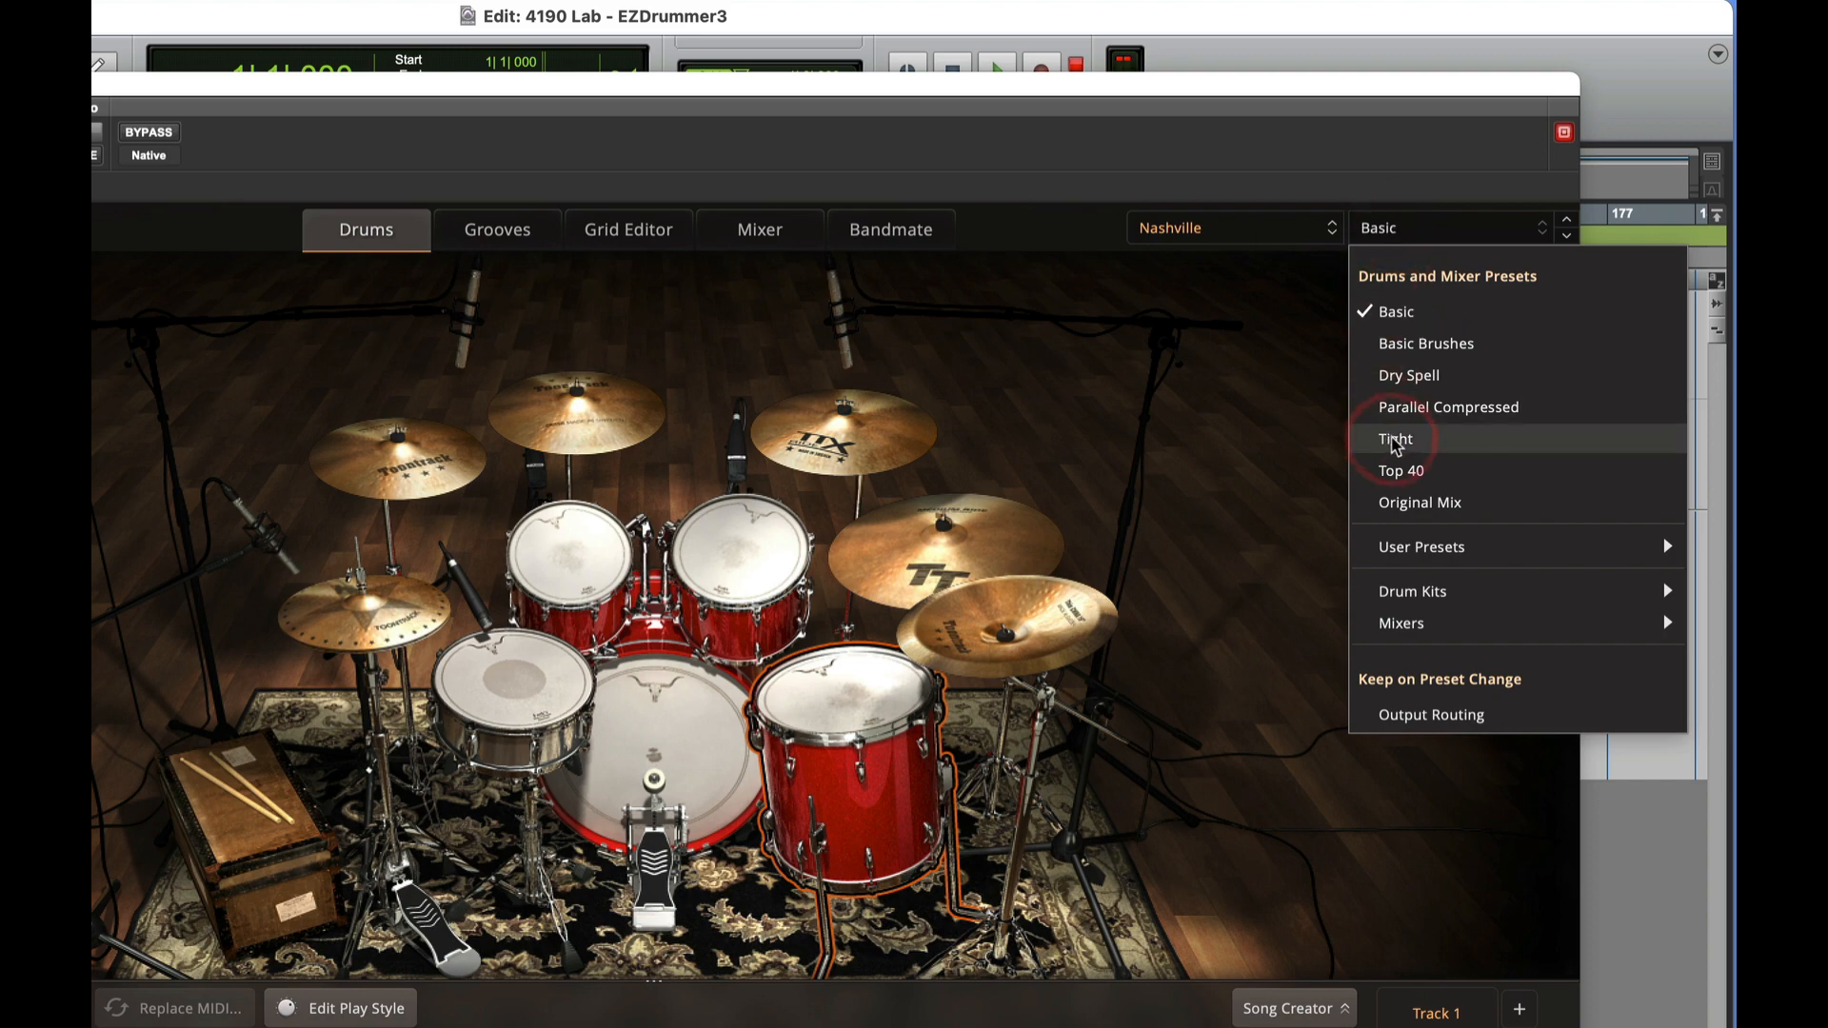
left_click(1394, 438)
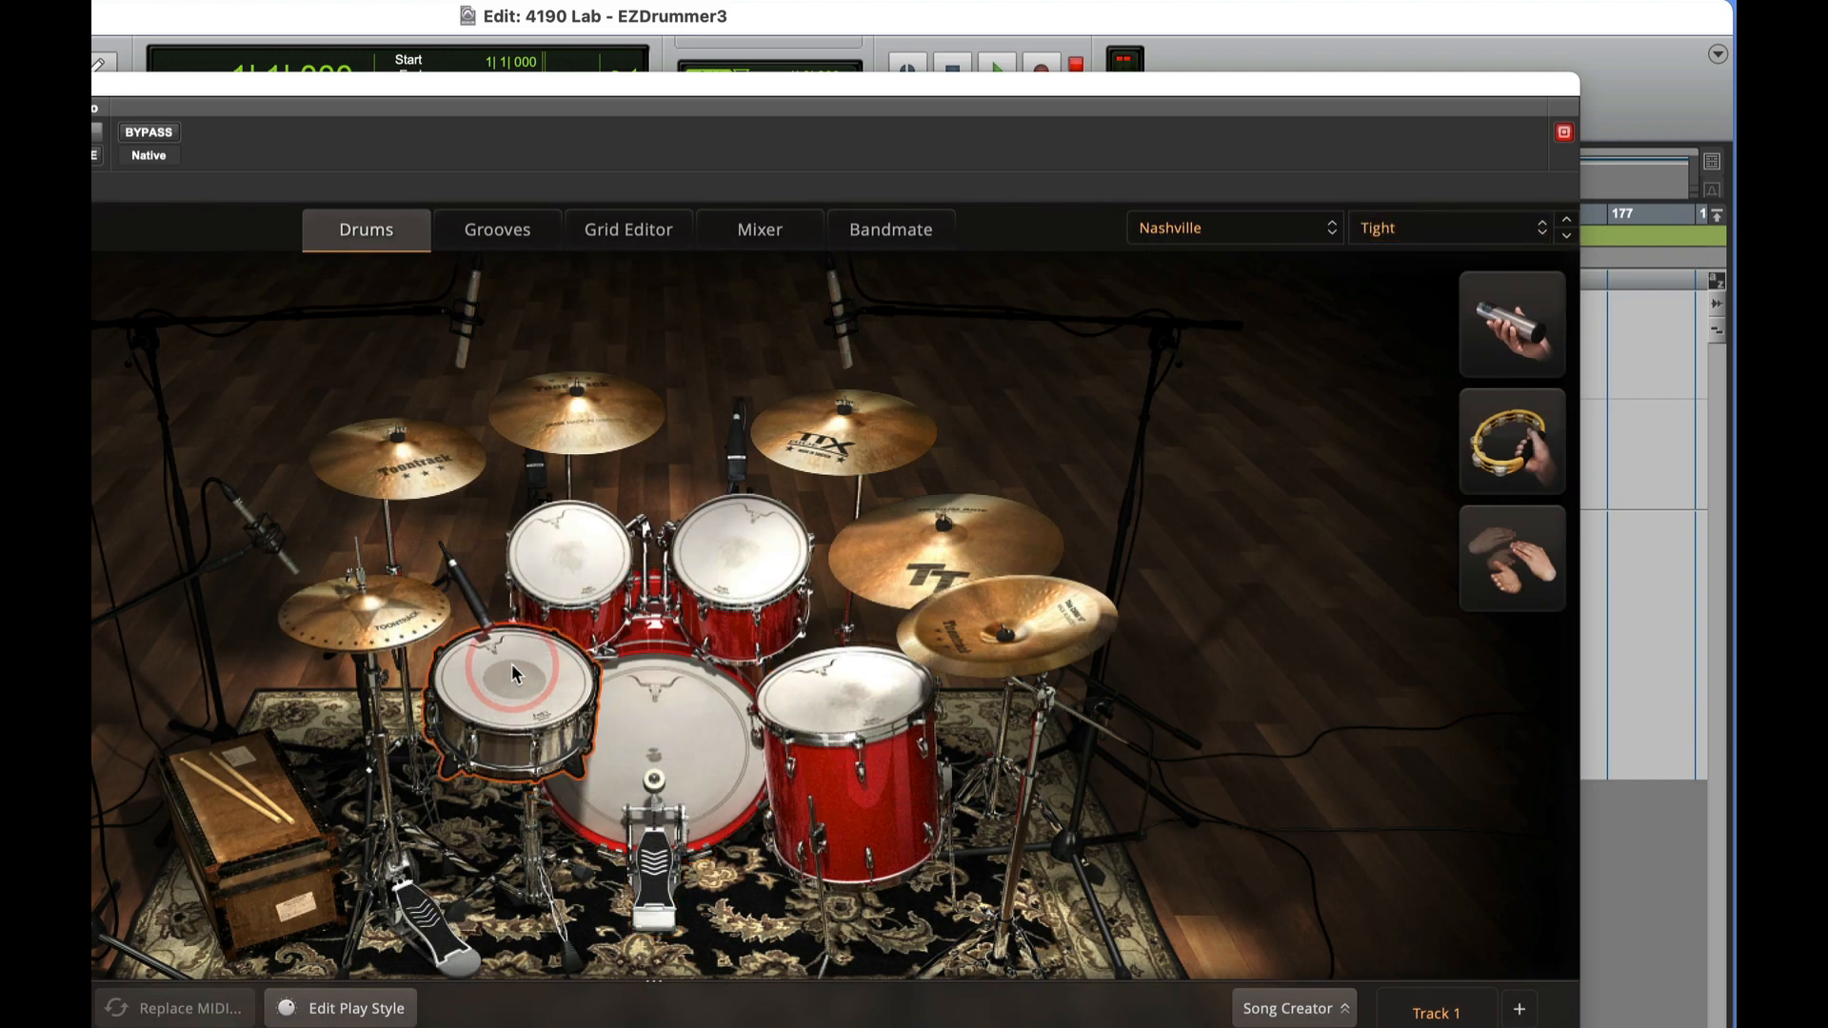
mouse_move(1070, 459)
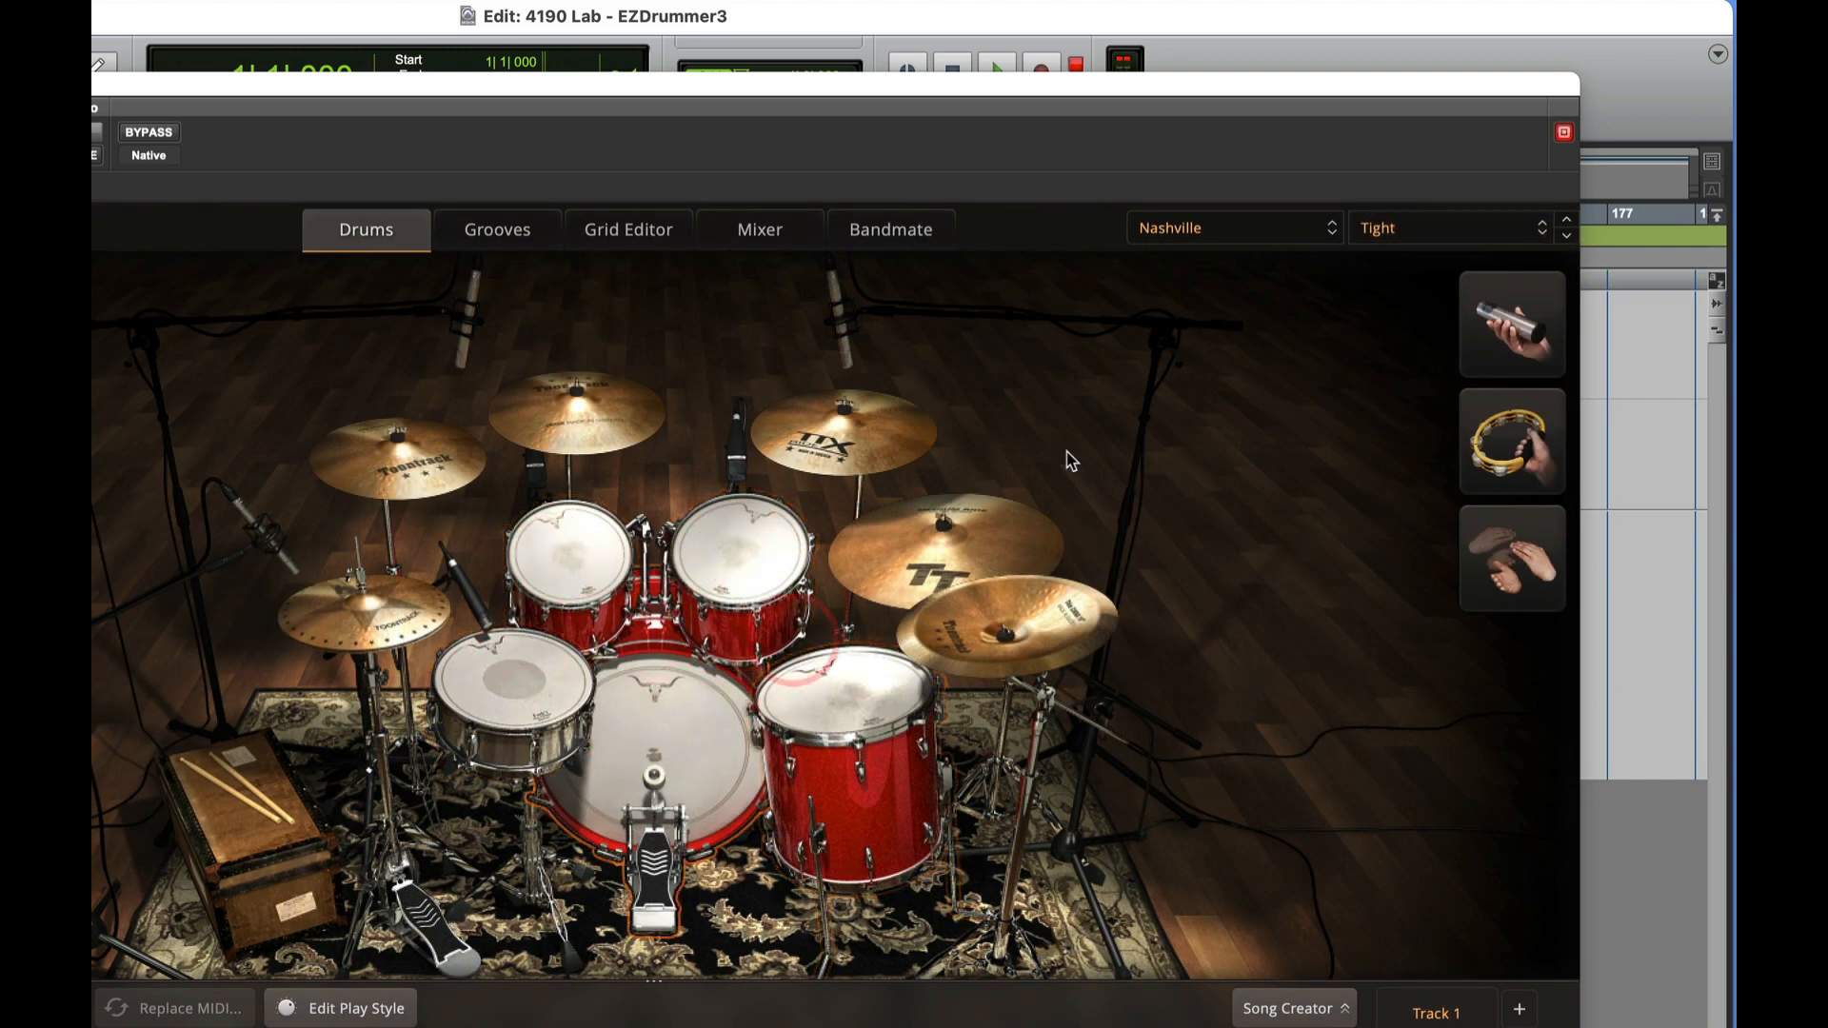
left_click(1446, 226)
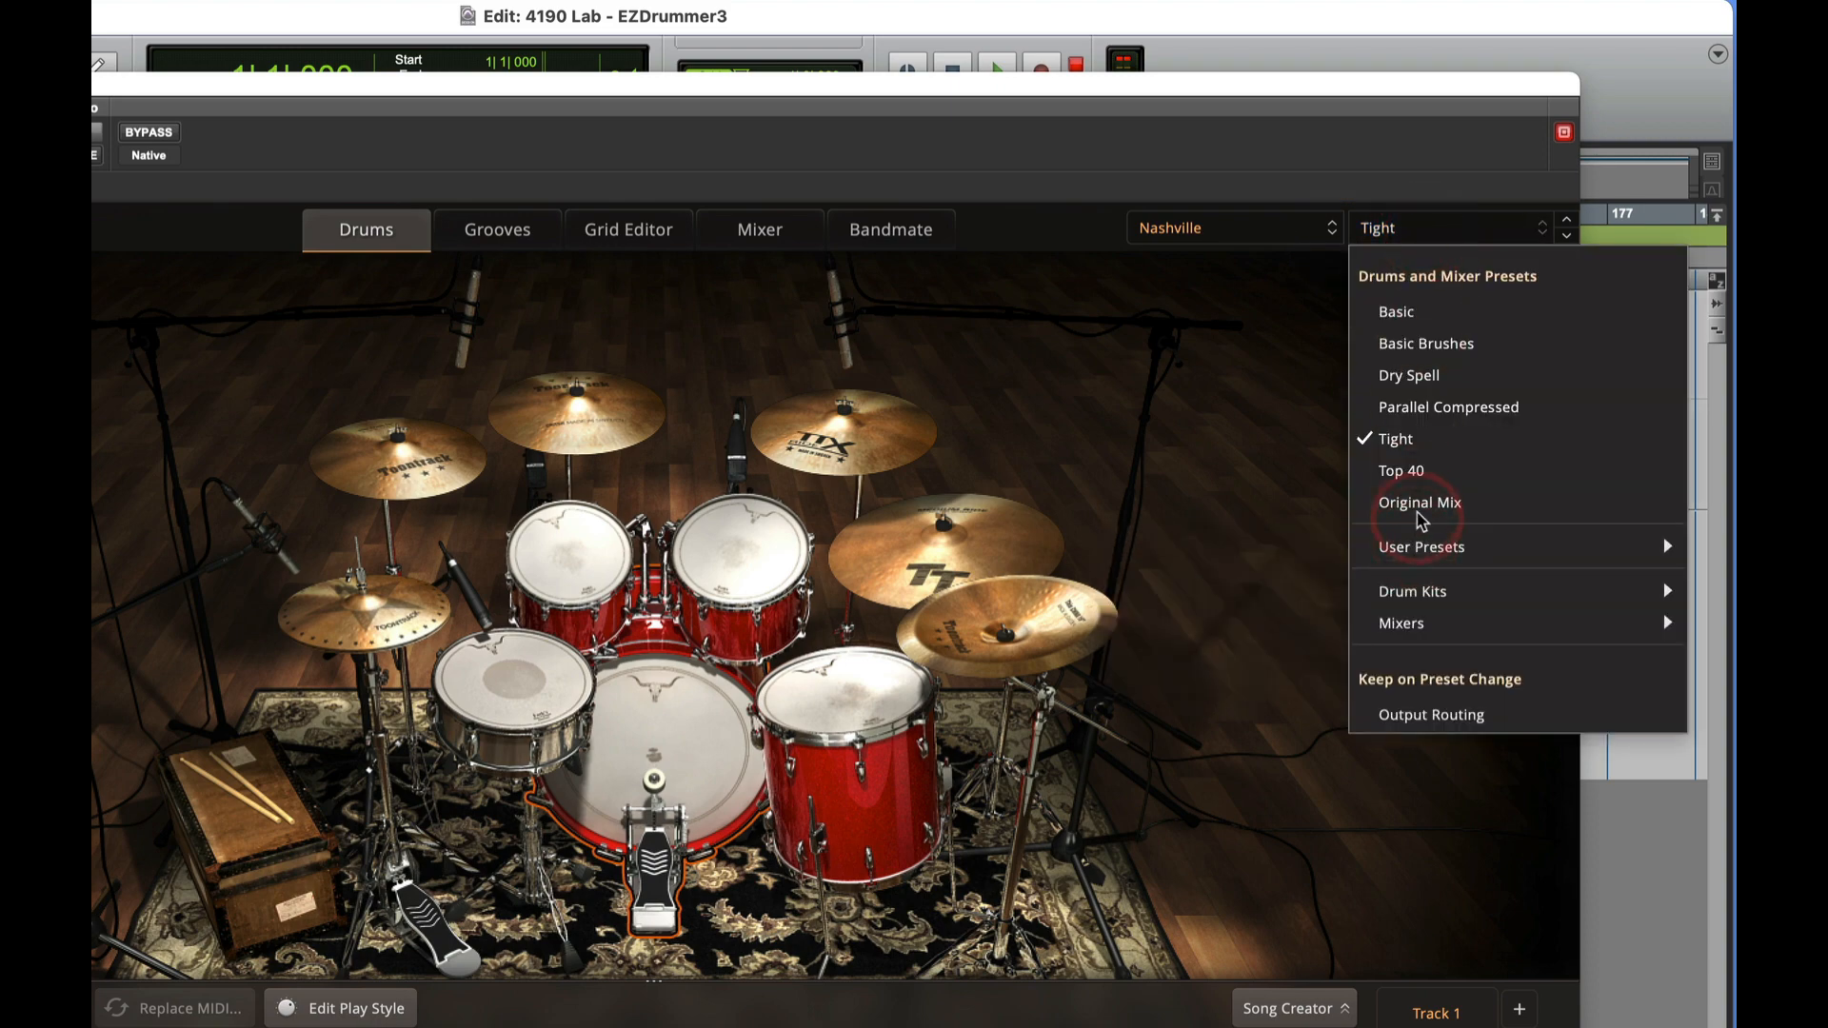
left_click(1419, 501)
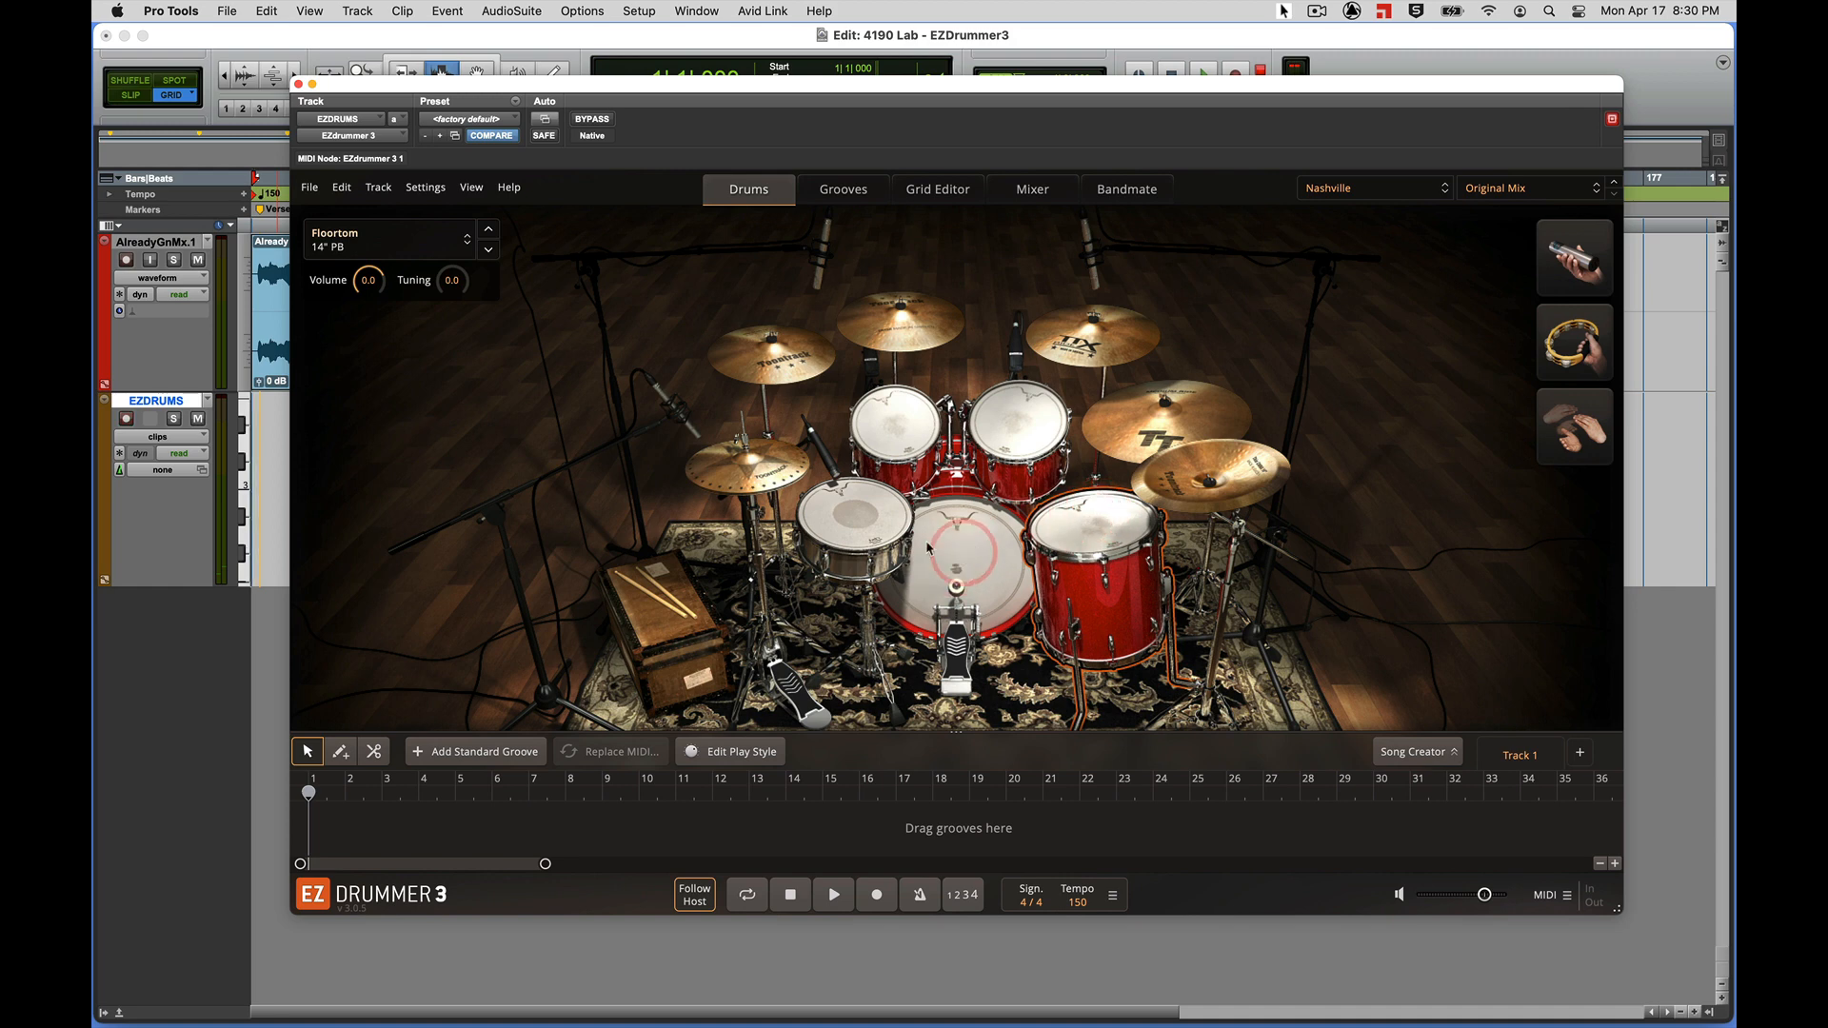
mouse_move(848, 518)
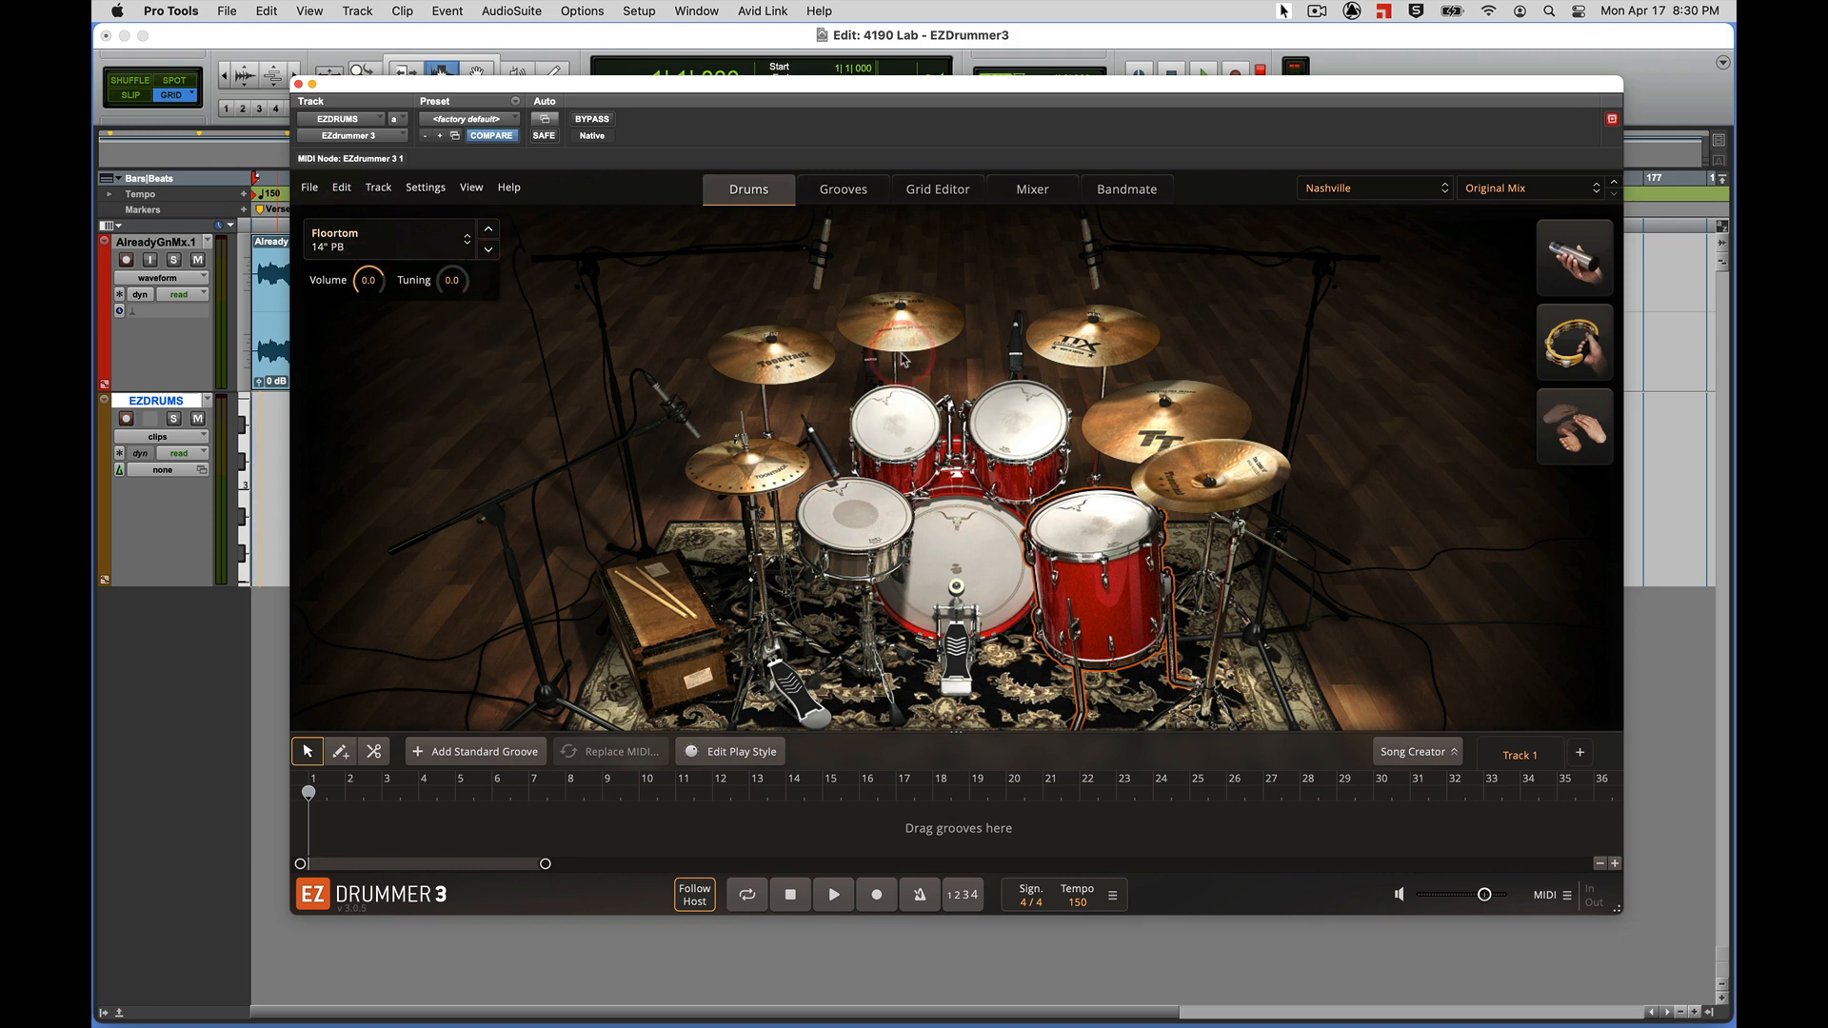
mouse_move(886, 400)
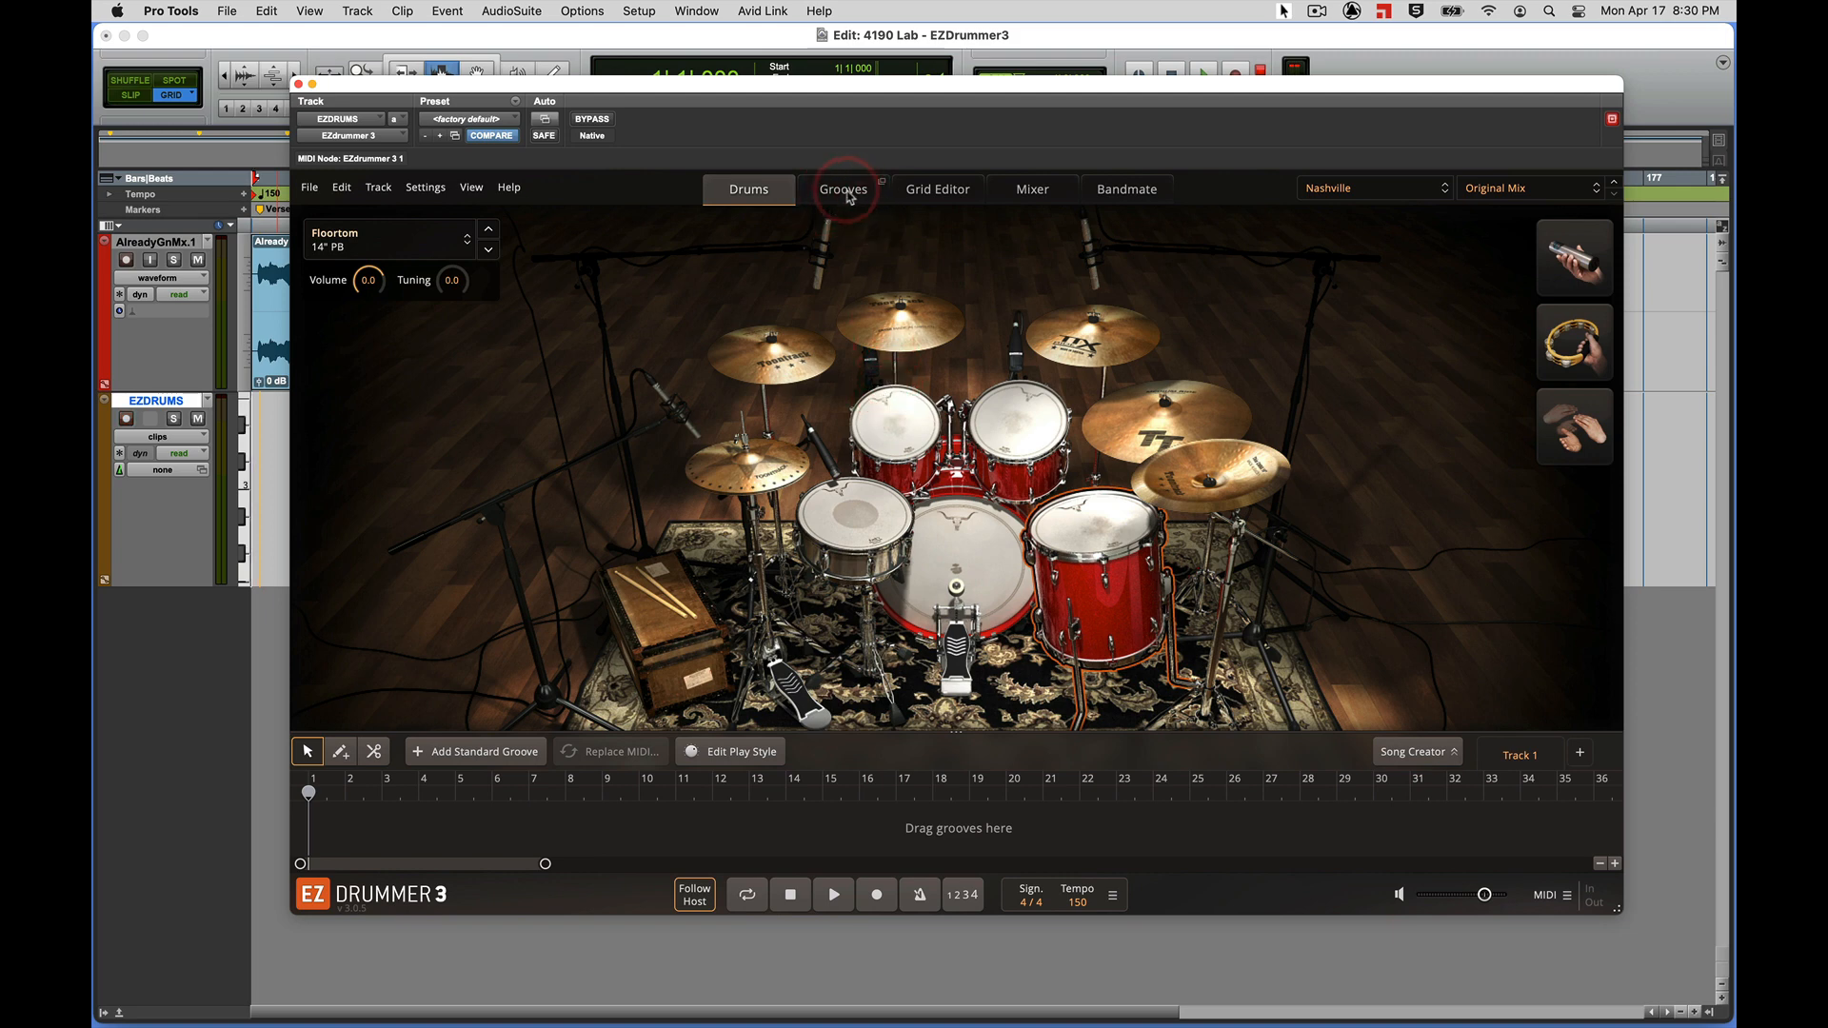
mouse_move(844, 189)
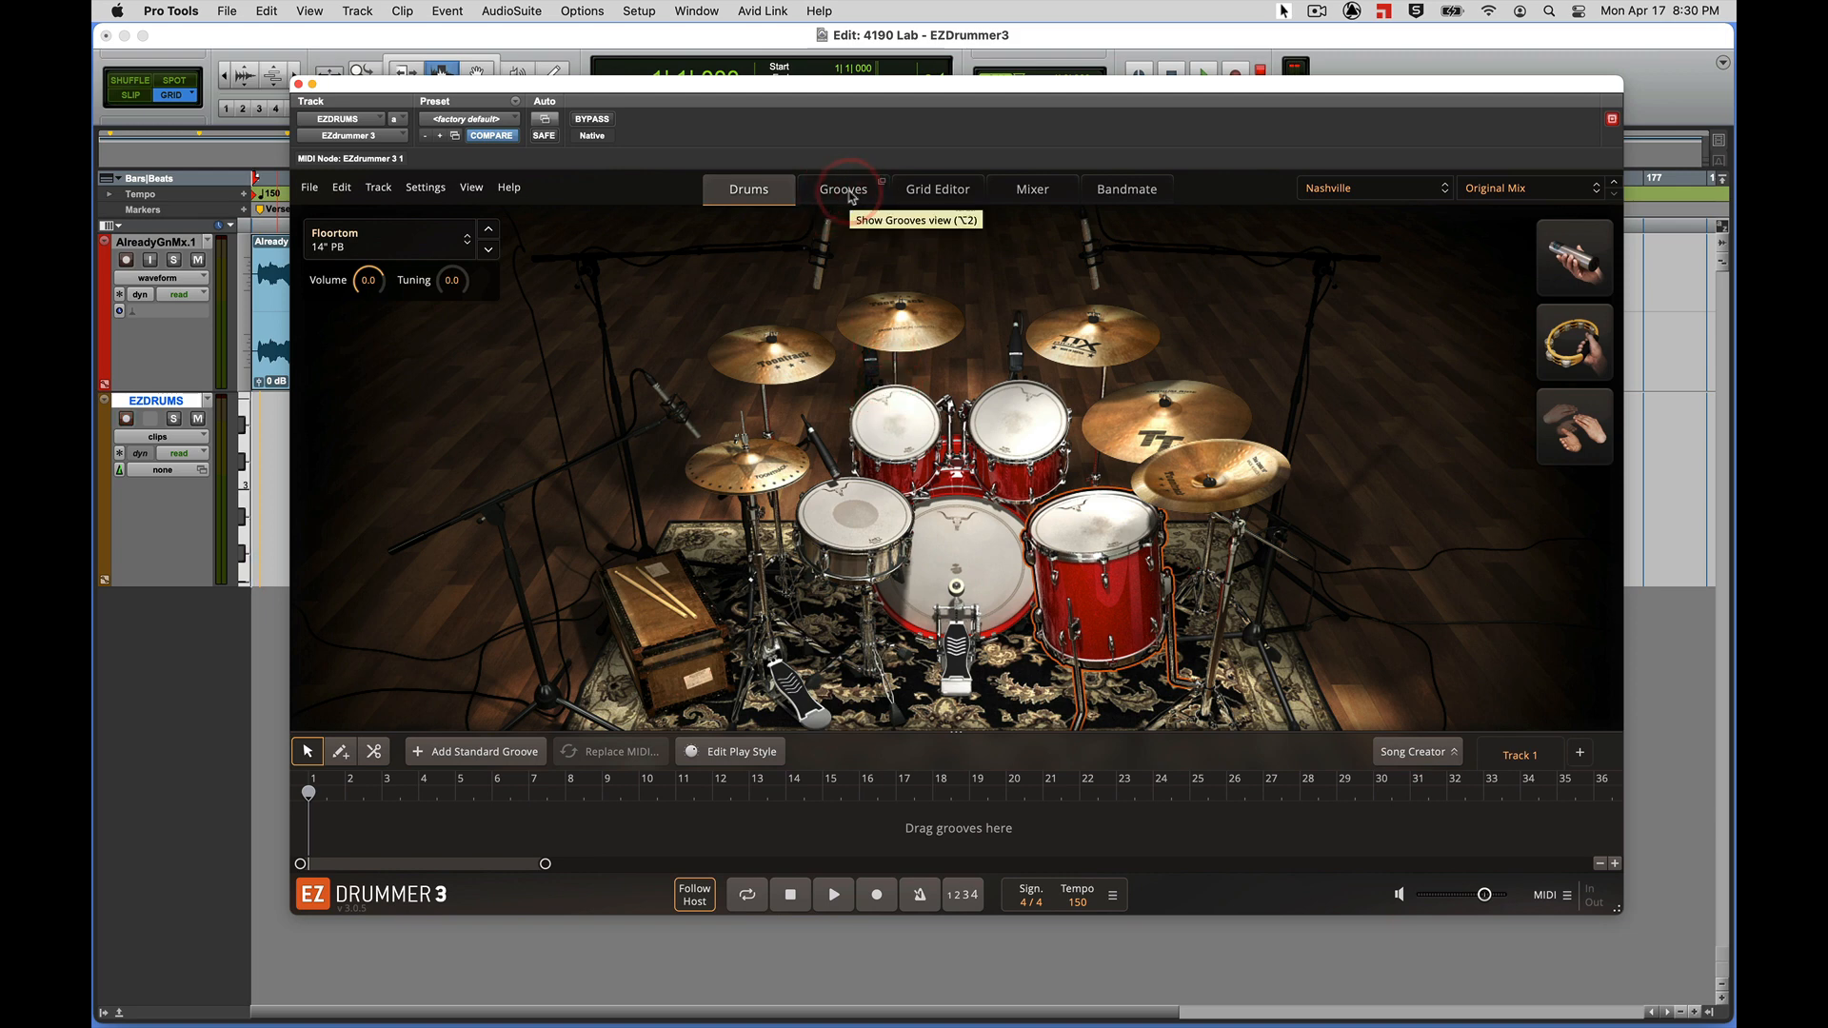